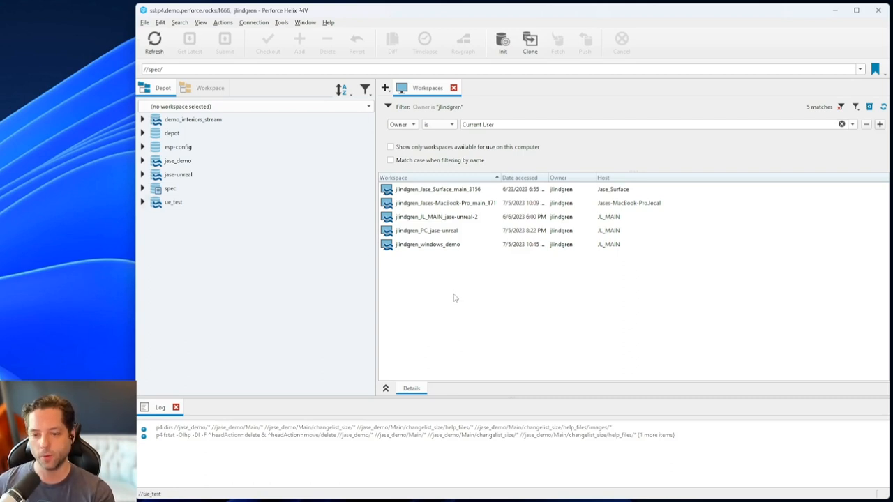
{"action": "mouse_move", "coordinate": [454, 296]}
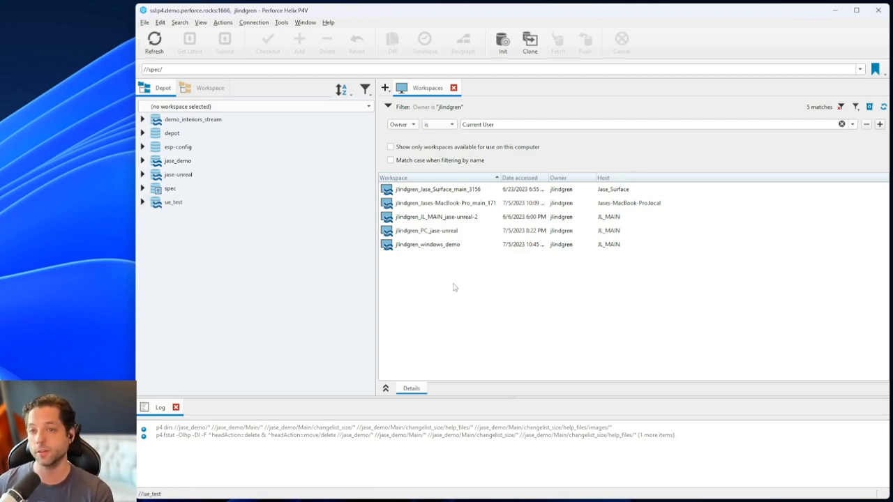
{"action": "mouse_move", "coordinate": [502, 340]}
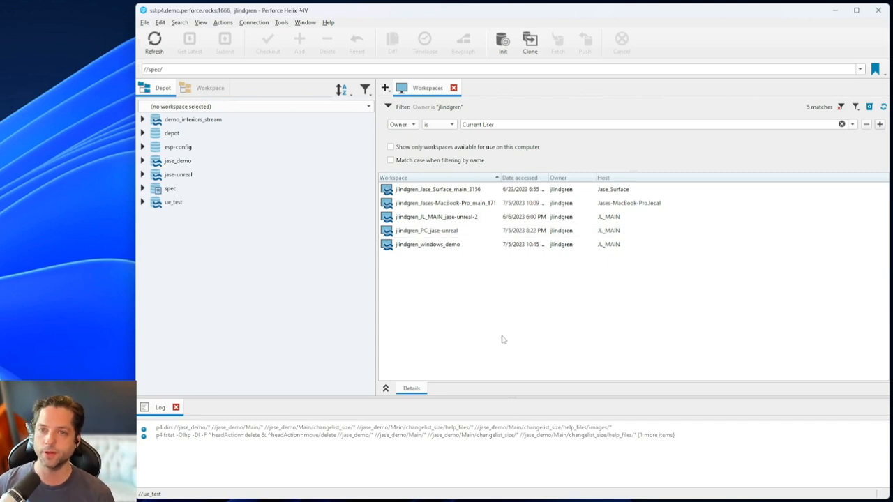
{"action": "mouse_move", "coordinate": [528, 299]}
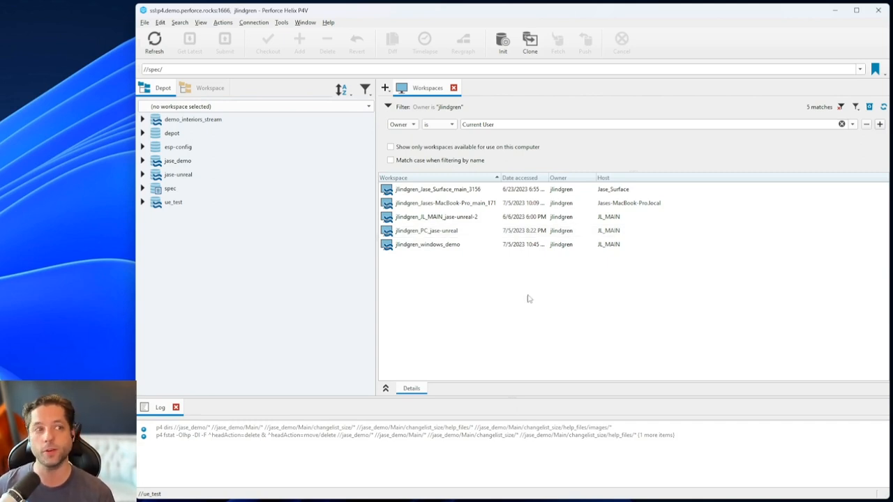
{"action": "mouse_move", "coordinate": [530, 347]}
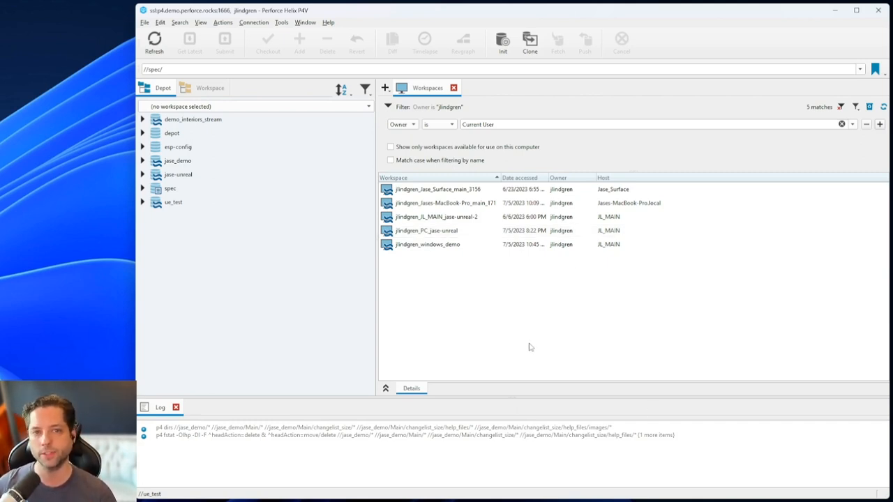
{"action": "mouse_move", "coordinate": [522, 352]}
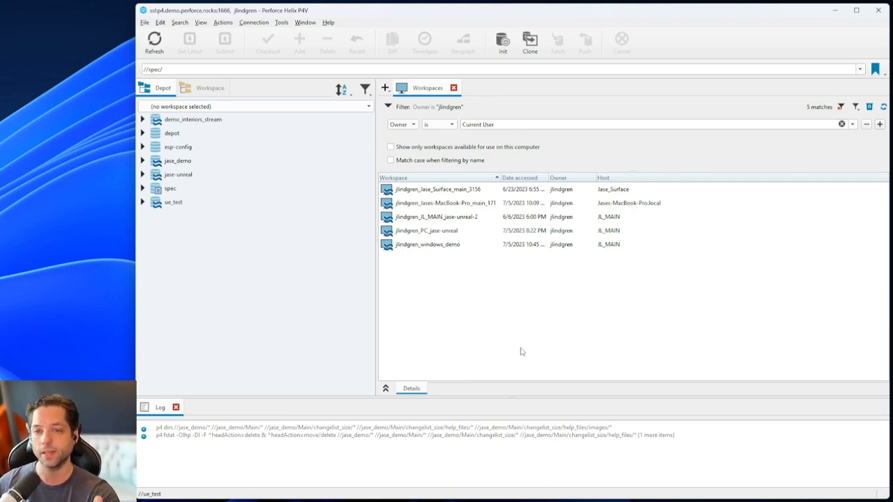
{"action": "mouse_move", "coordinate": [342, 323]}
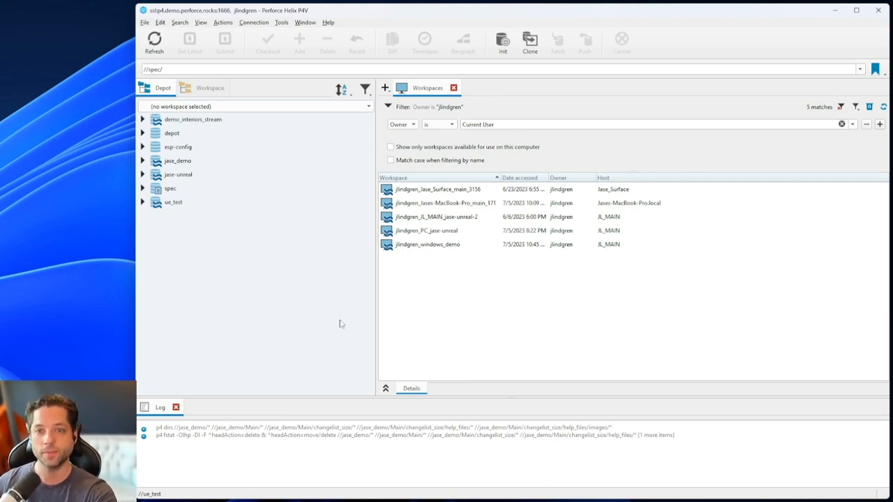
{"action": "mouse_move", "coordinate": [380, 310]}
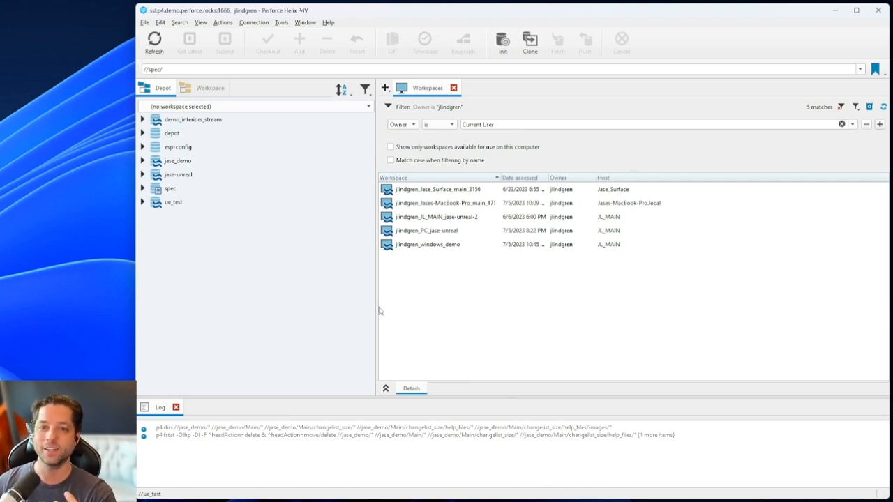
{"action": "mouse_move", "coordinate": [381, 332]}
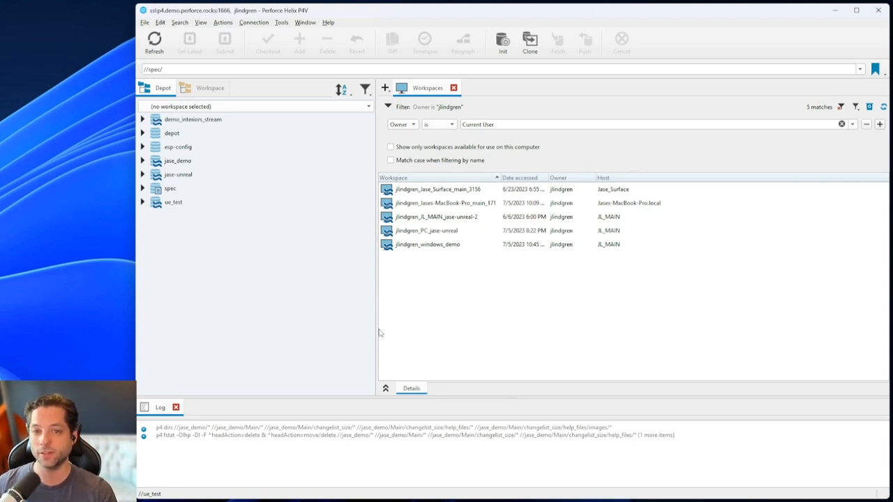
{"action": "mouse_move", "coordinate": [375, 330]}
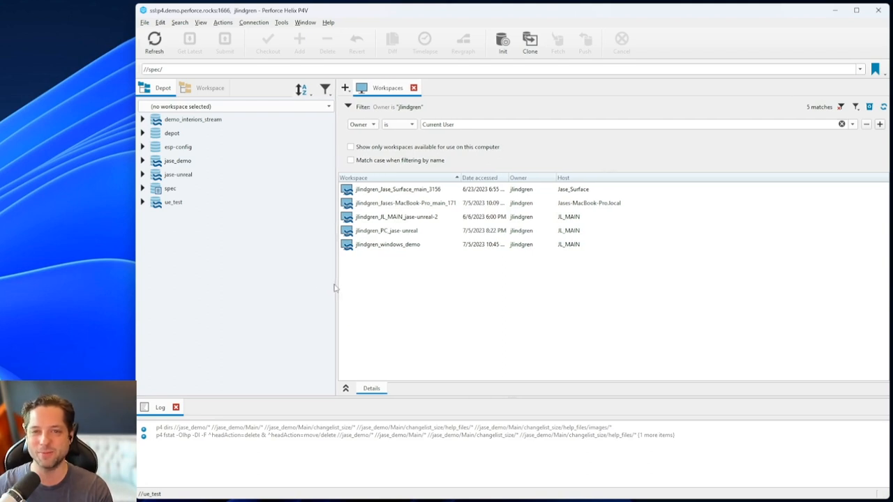
{"action": "mouse_move", "coordinate": [466, 367]}
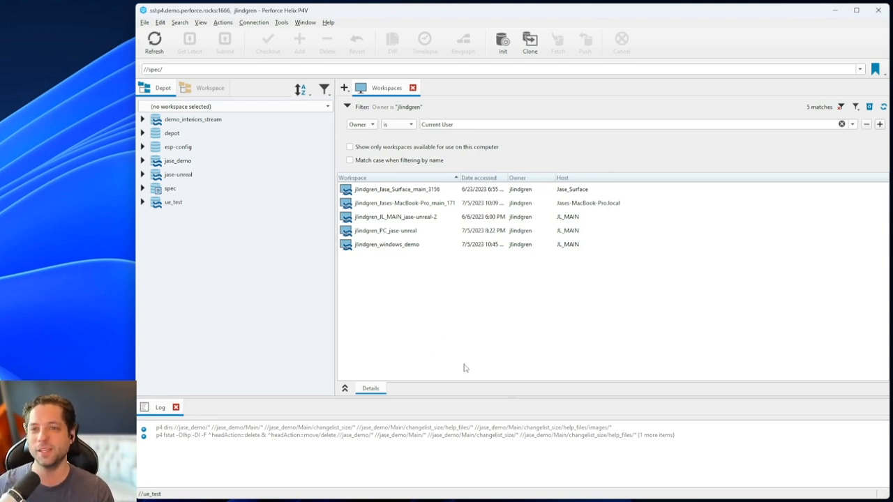
{"action": "mouse_move", "coordinate": [338, 294]}
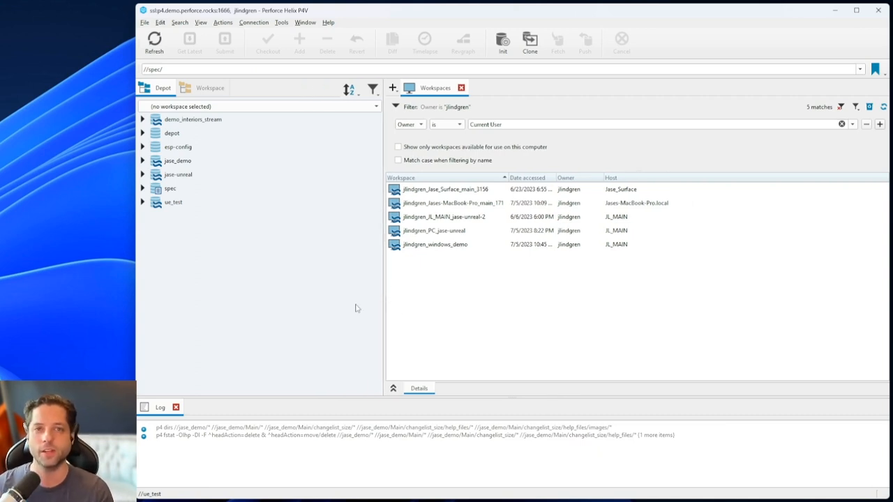
{"action": "mouse_move", "coordinate": [399, 305]}
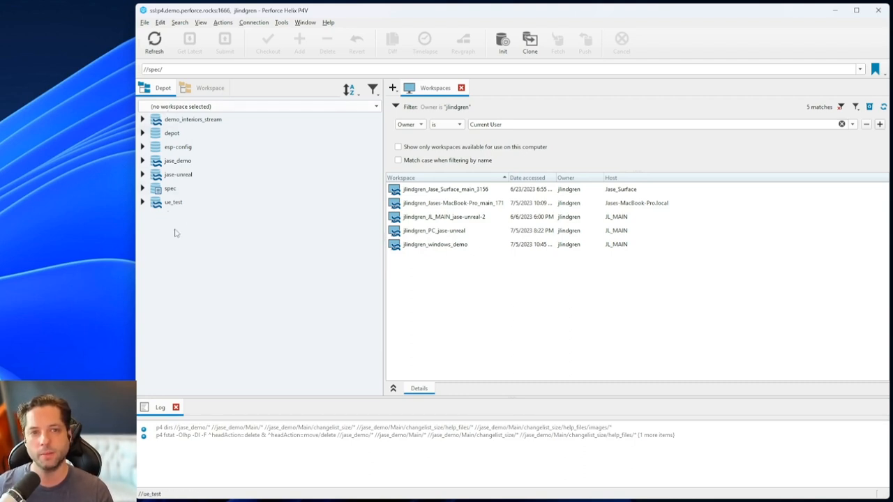
{"action": "mouse_move", "coordinate": [149, 235]}
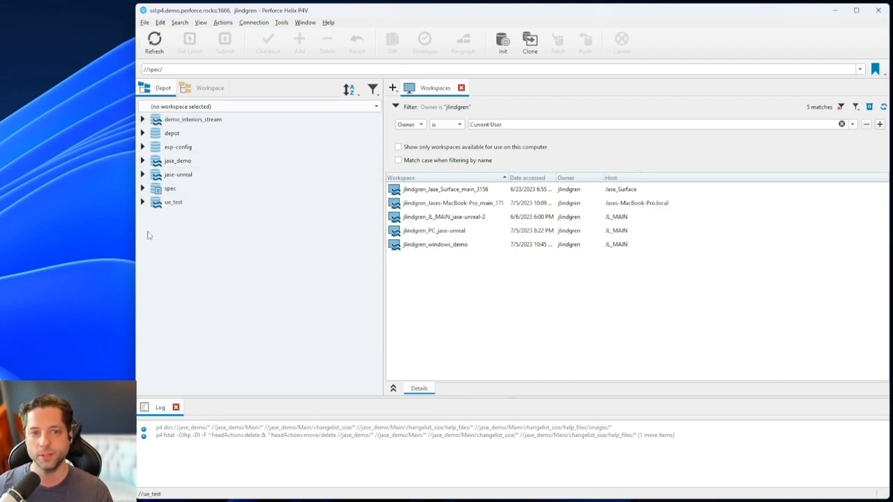
{"action": "mouse_move", "coordinate": [171, 255]}
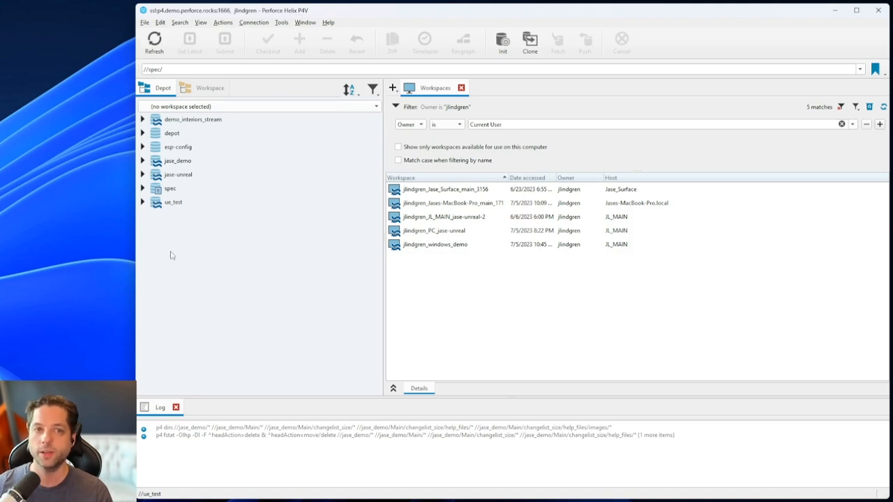
Select the jase_demo depot, expand it, and select its Main stream
{"action": "left_click", "coordinate": [170, 189]}
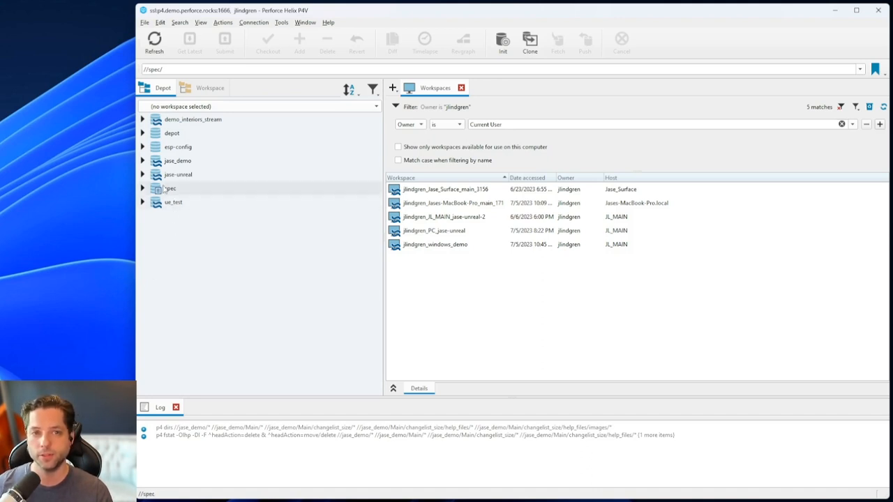
{"action": "left_click", "coordinate": [179, 174]}
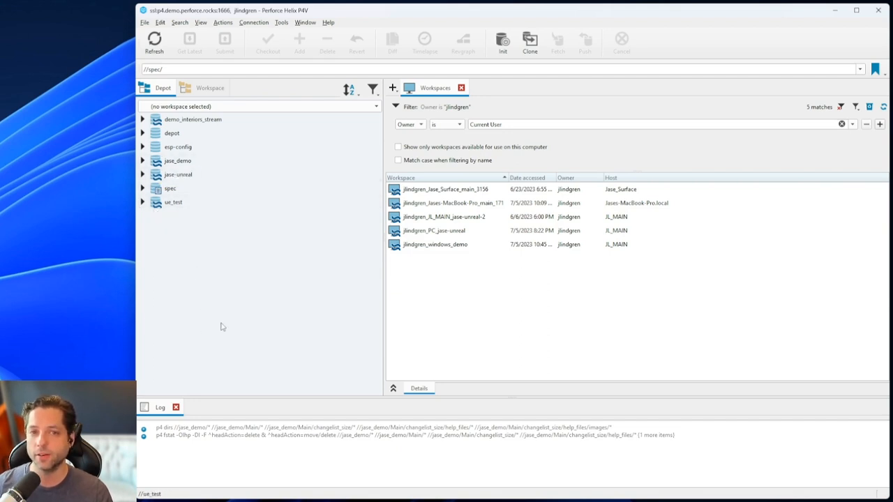
{"action": "mouse_move", "coordinate": [212, 294]}
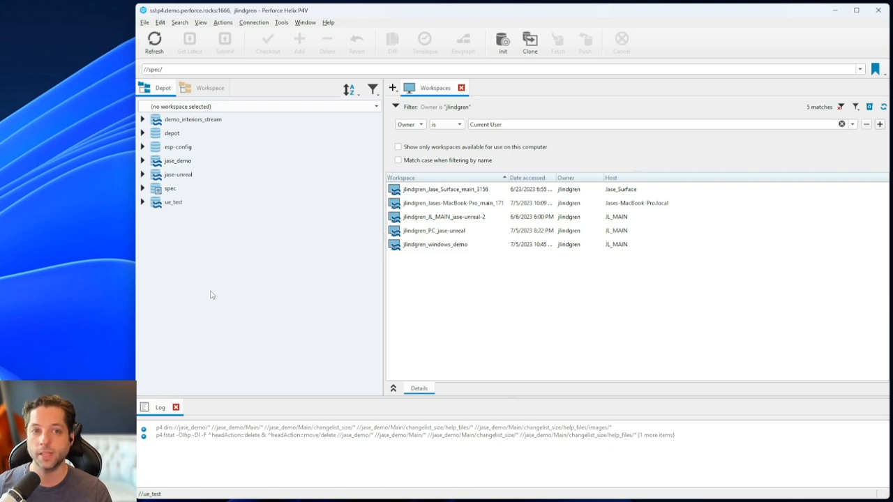
{"action": "left_click", "coordinate": [171, 188]}
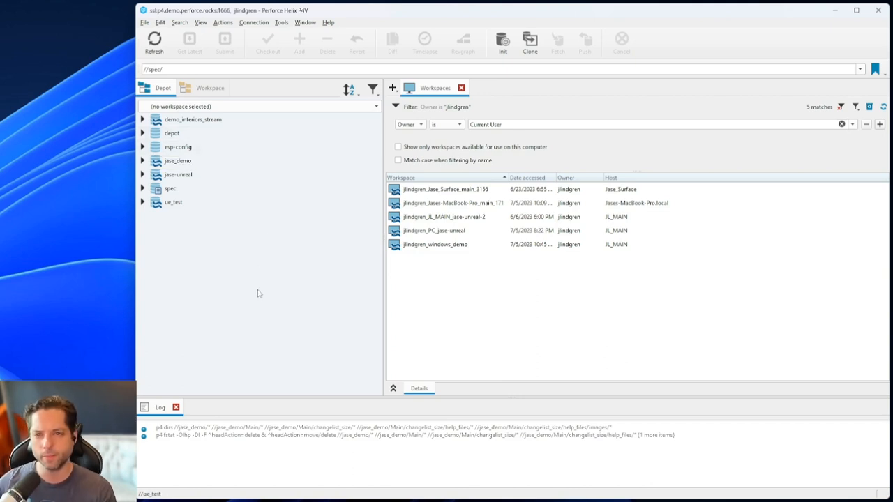
{"action": "mouse_move", "coordinate": [245, 275]}
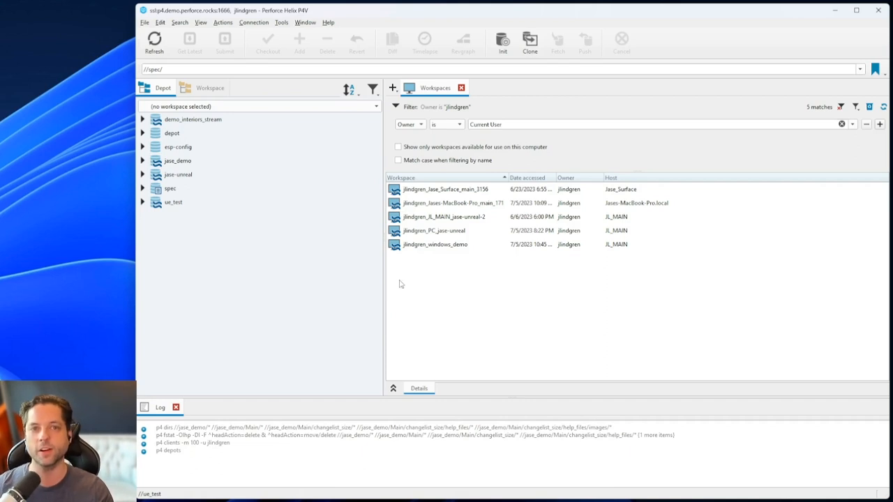
{"action": "mouse_move", "coordinate": [255, 310]}
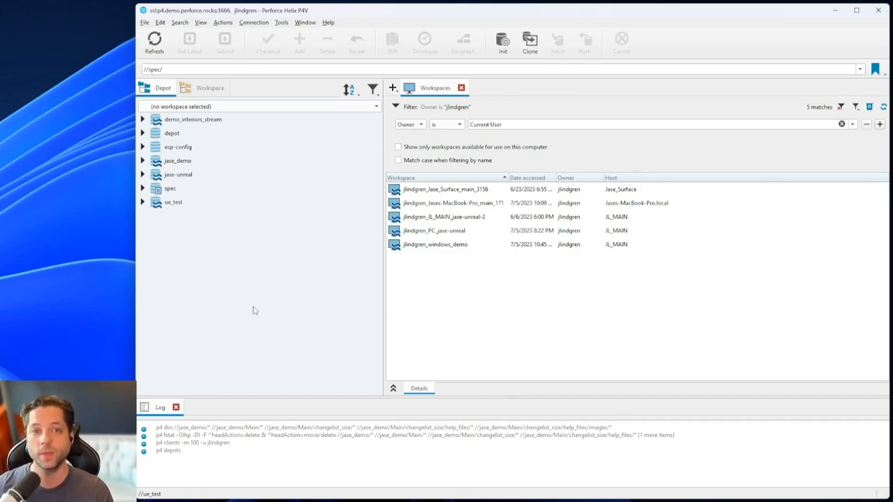
{"action": "left_click", "coordinate": [177, 160]}
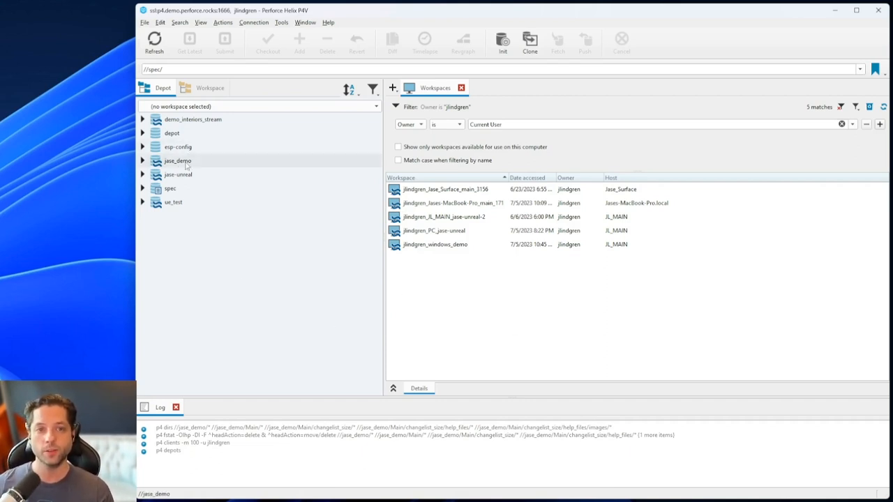
{"action": "left_click", "coordinate": [178, 160]}
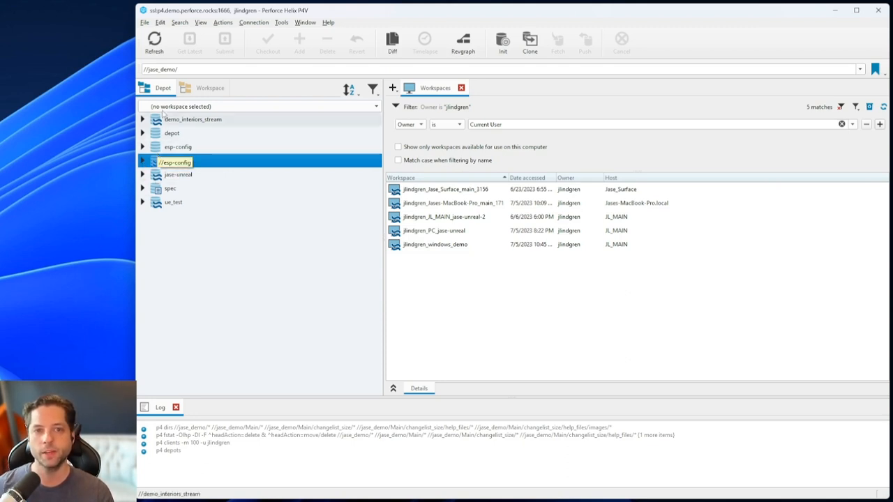
{"action": "left_click", "coordinate": [177, 161]}
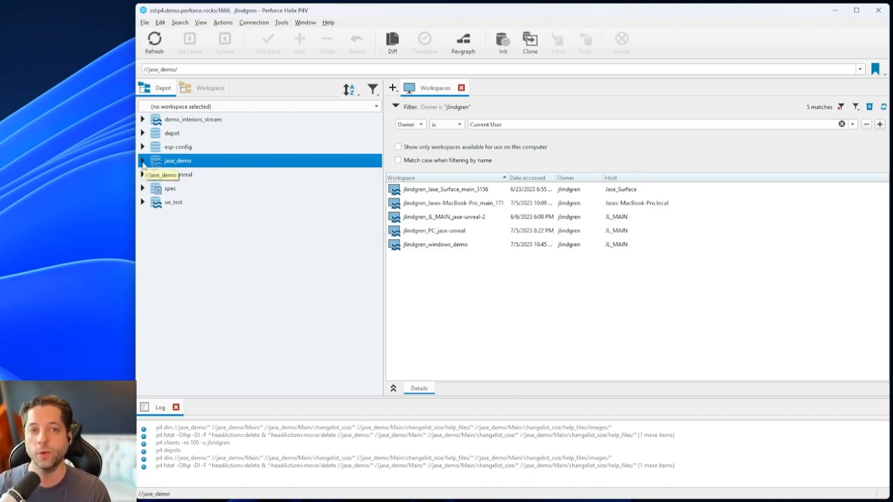
{"action": "left_click", "coordinate": [142, 160]}
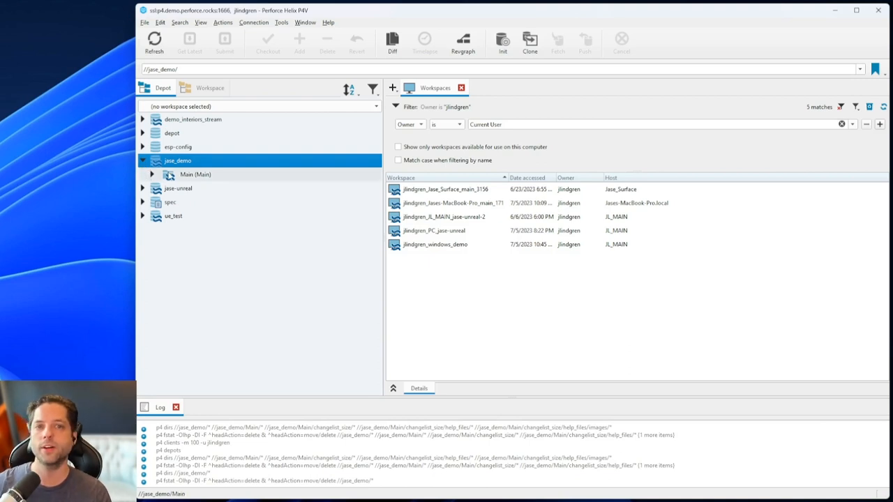
{"action": "left_click", "coordinate": [196, 174]}
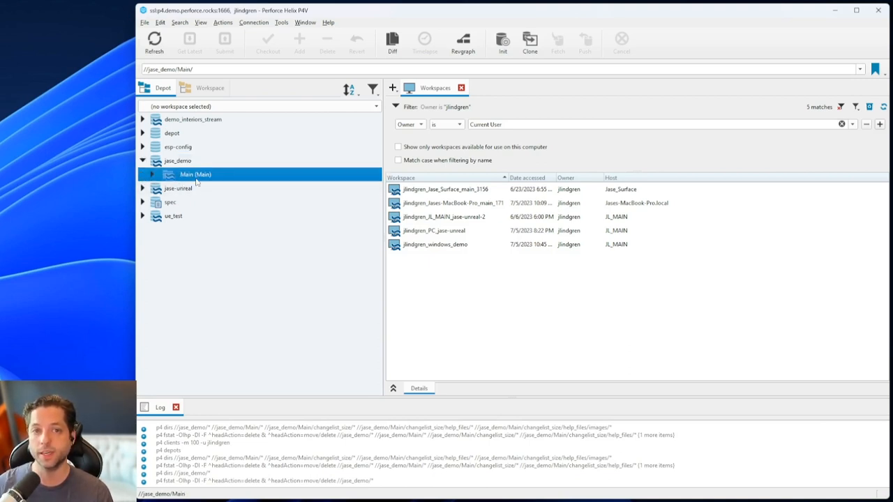
{"action": "mouse_move", "coordinate": [196, 182]}
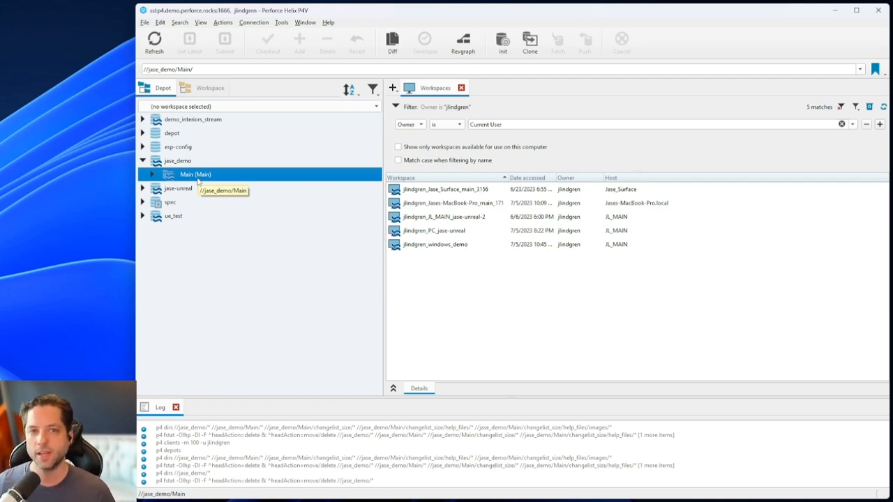
{"action": "mouse_move", "coordinate": [198, 183]}
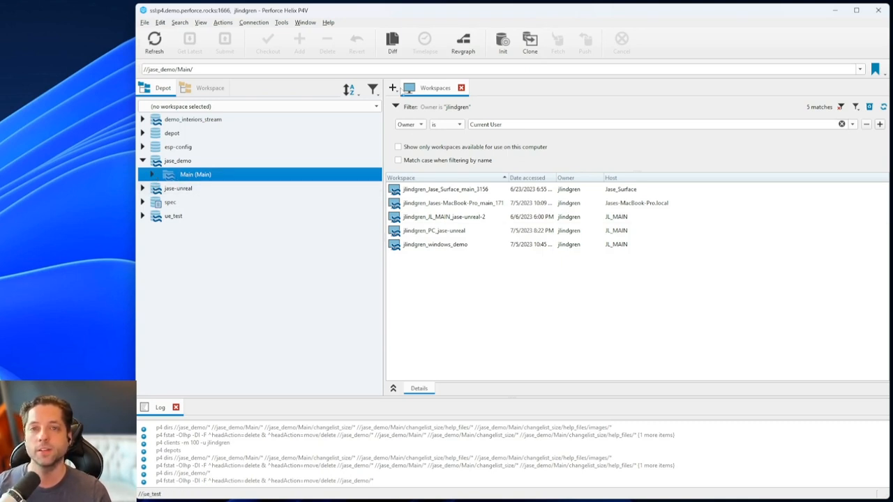
Open a Stream Graph, graph jase-unreal's streams, then switch the graph back to jase_demo
{"action": "left_click", "coordinate": [392, 87]}
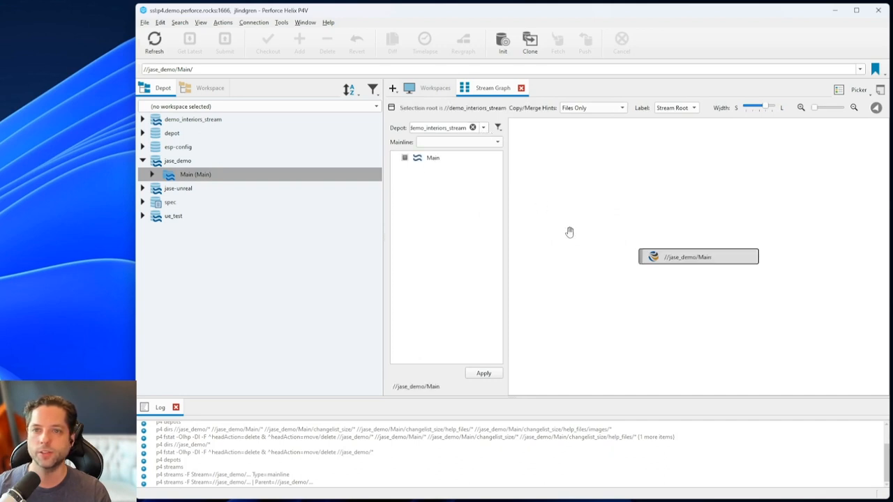
{"action": "mouse_move", "coordinate": [703, 267]}
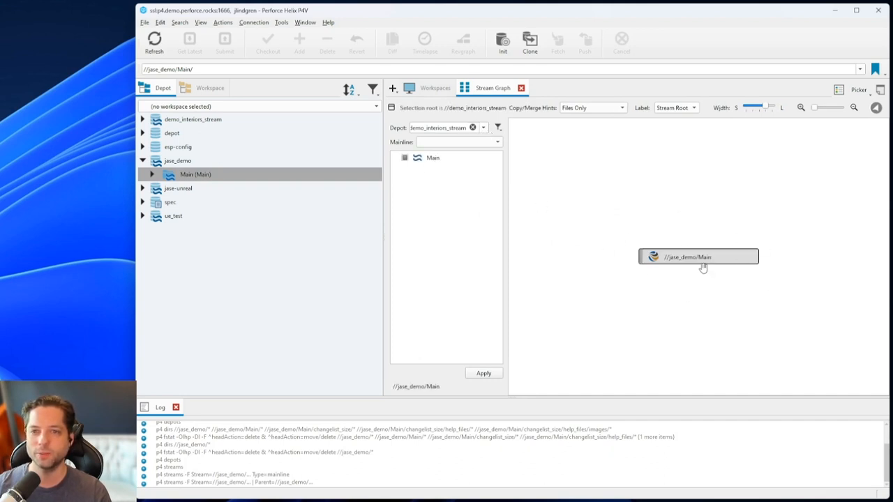
{"action": "left_click", "coordinate": [484, 127]}
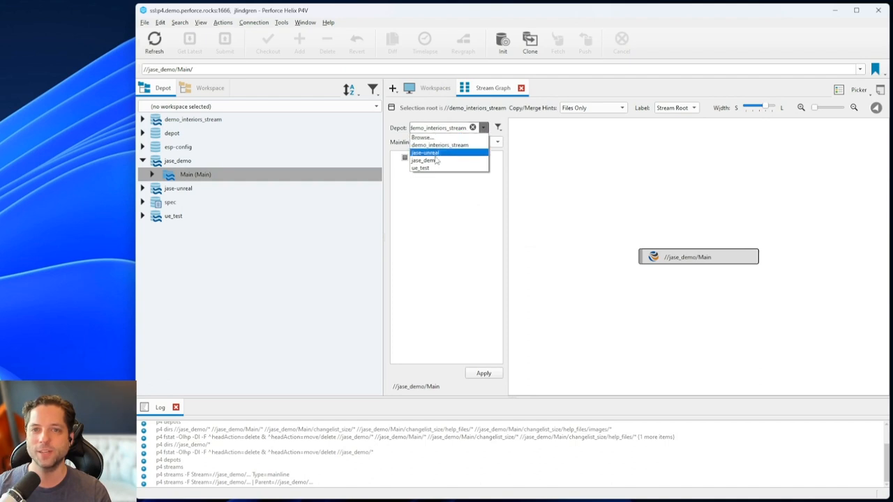
{"action": "left_click", "coordinate": [425, 152]}
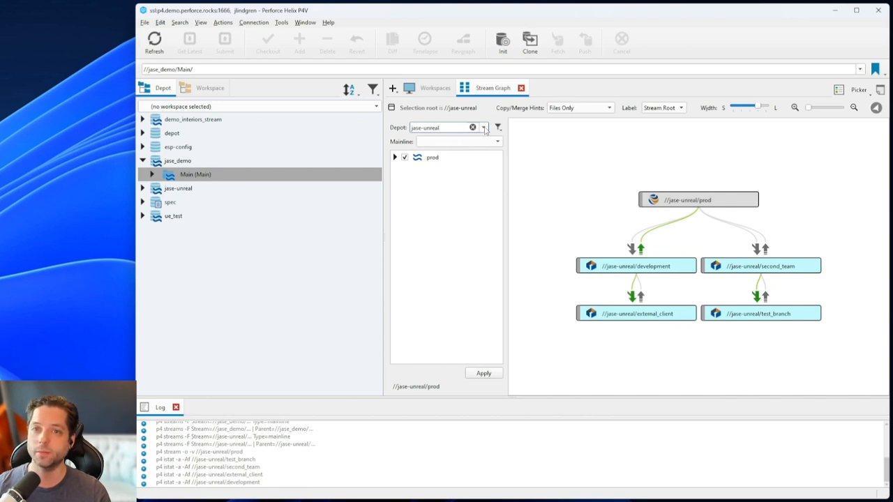
{"action": "left_click", "coordinate": [483, 127]}
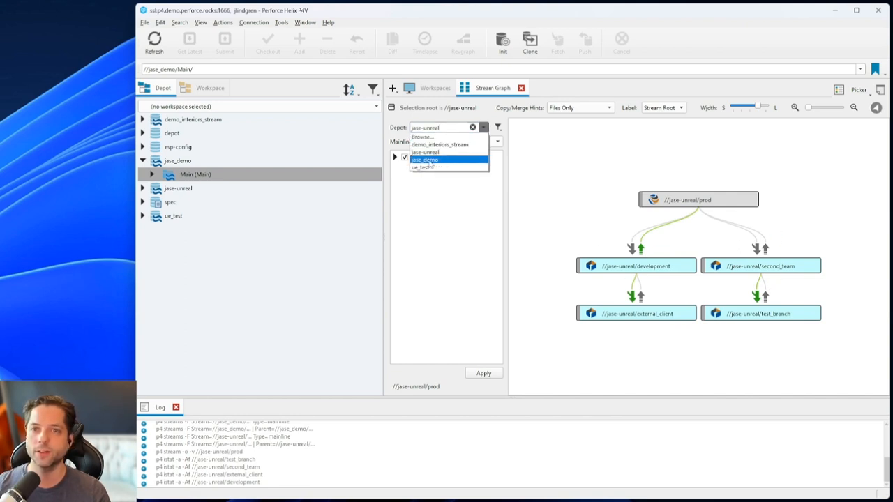
{"action": "left_click", "coordinate": [424, 160]}
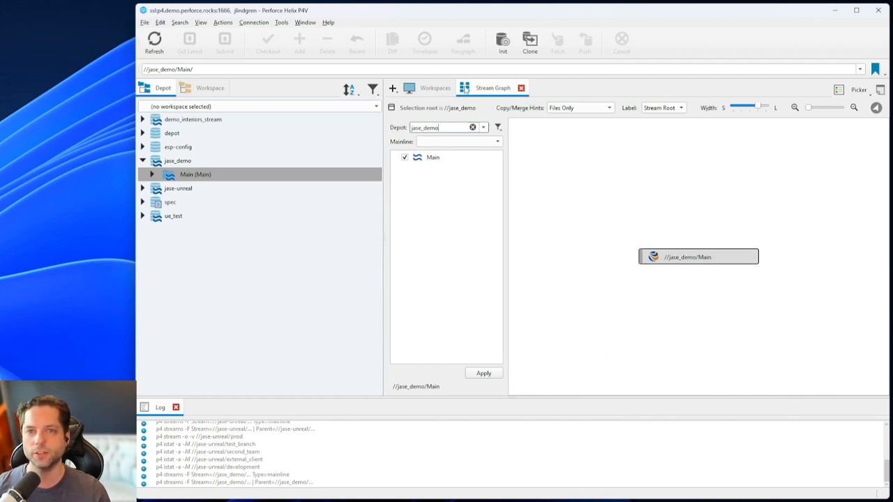
Add a Streams list tab, select //jase_demo/Main, and return to the Stream Graph
{"action": "left_click", "coordinate": [393, 88]}
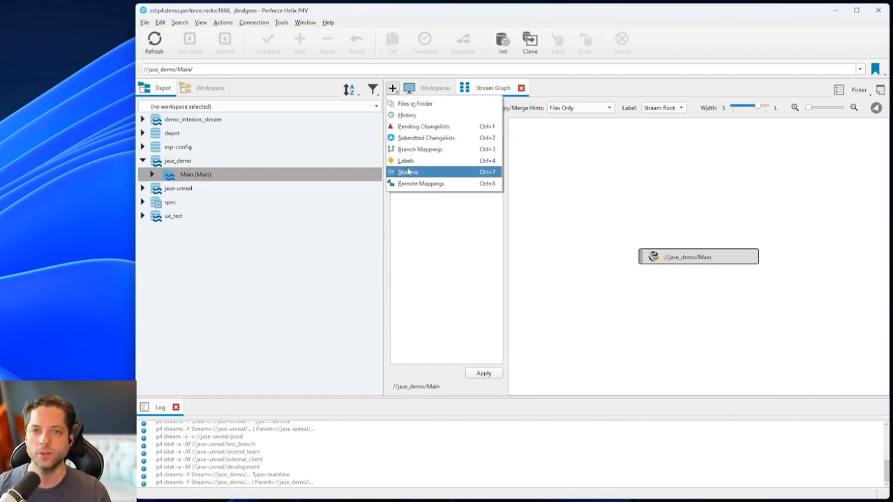
{"action": "left_click", "coordinate": [406, 171]}
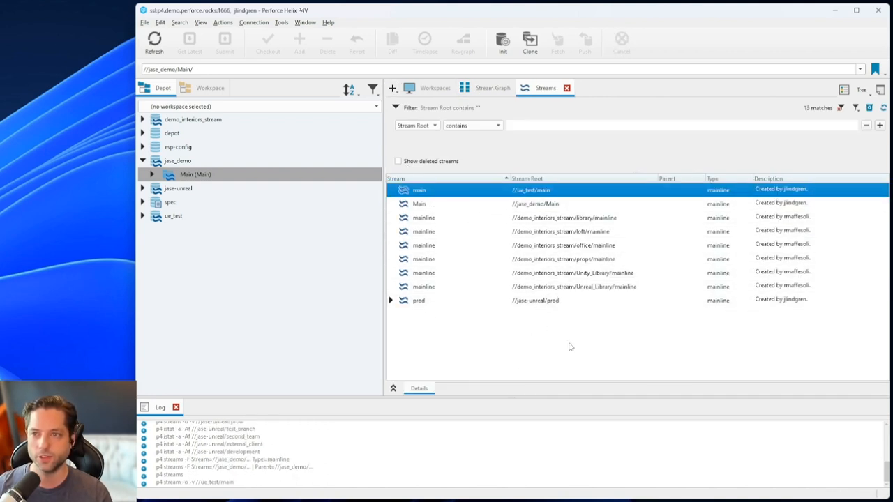
{"action": "mouse_move", "coordinate": [546, 200]}
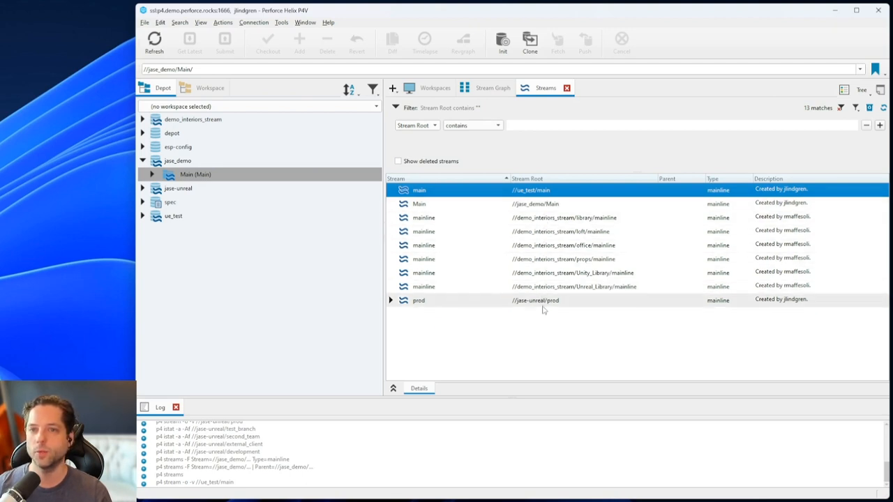
{"action": "left_click", "coordinate": [418, 204]}
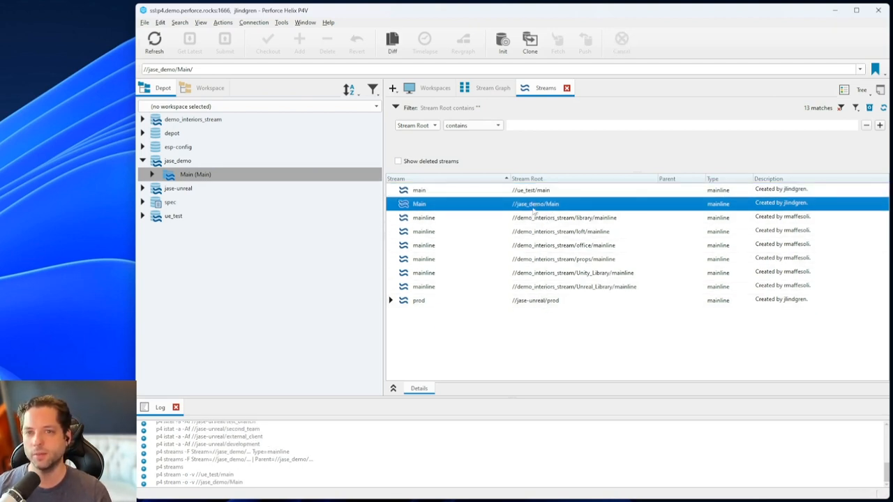
{"action": "left_click", "coordinate": [492, 88]}
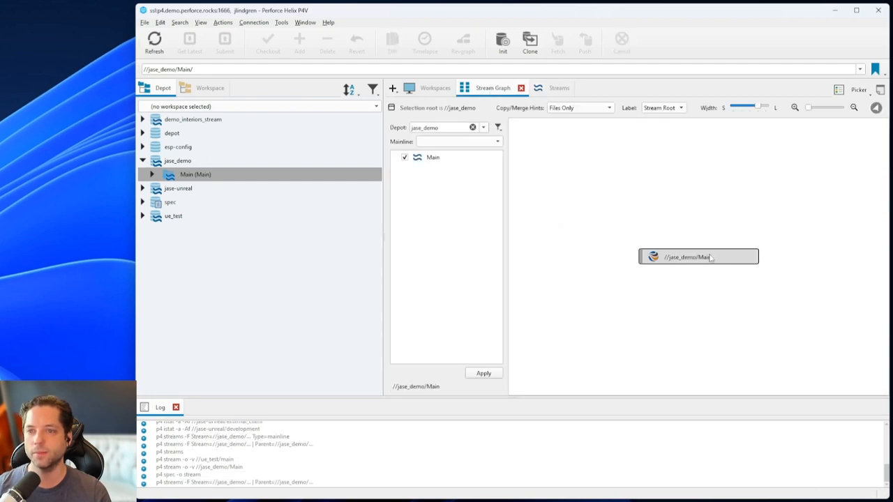
{"action": "mouse_move", "coordinate": [698, 256]}
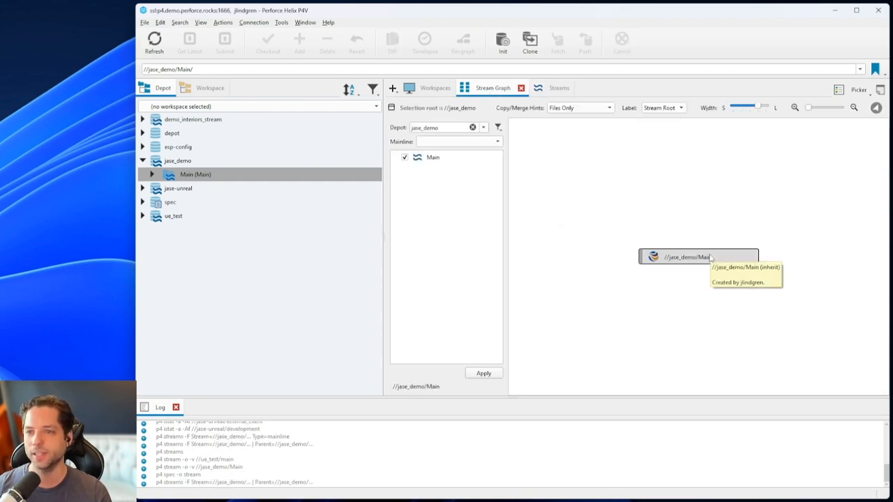
{"action": "mouse_move", "coordinate": [672, 204]}
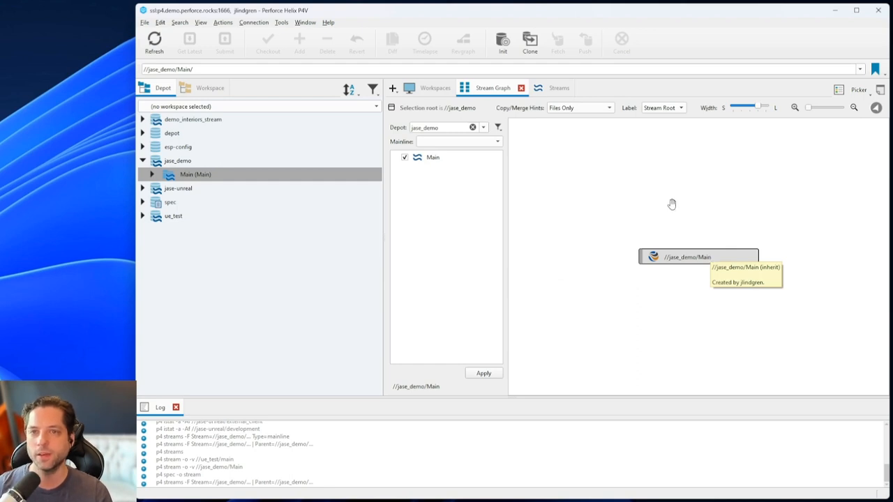
Choose New Workspace from the //jase_demo/Main node's context menu
{"action": "right_click", "coordinate": [697, 256]}
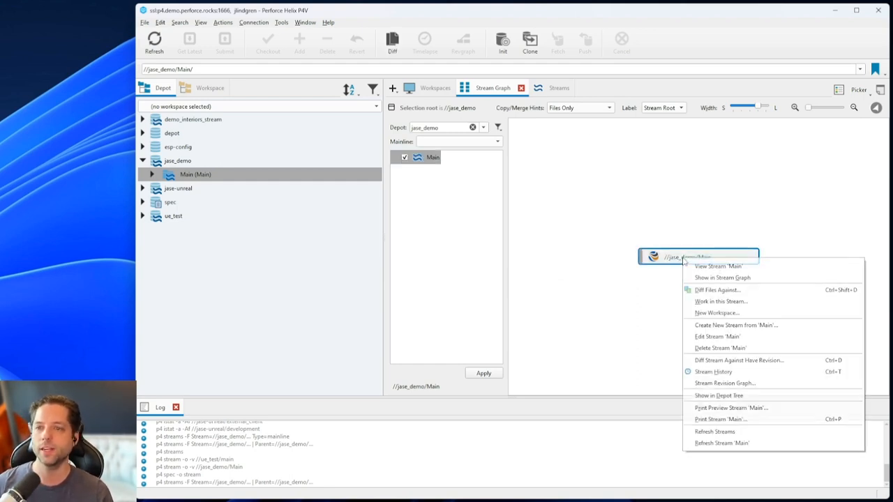
{"action": "mouse_move", "coordinate": [720, 300]}
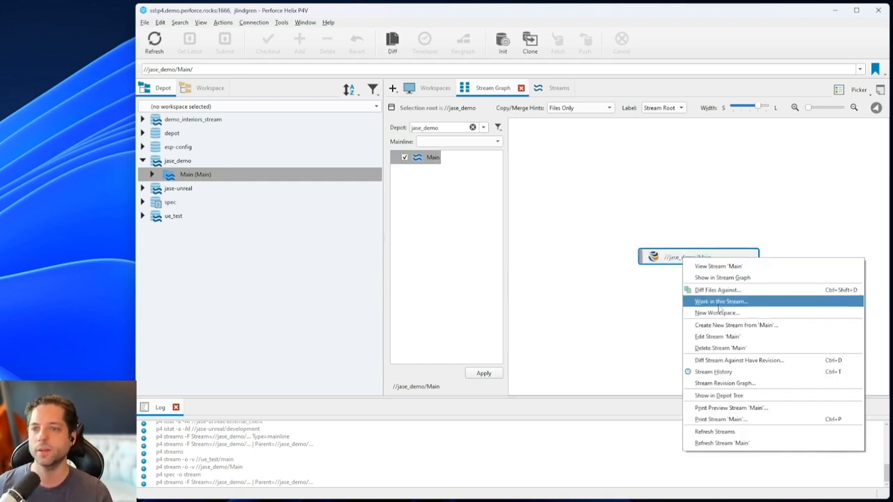
{"action": "mouse_move", "coordinate": [719, 312]}
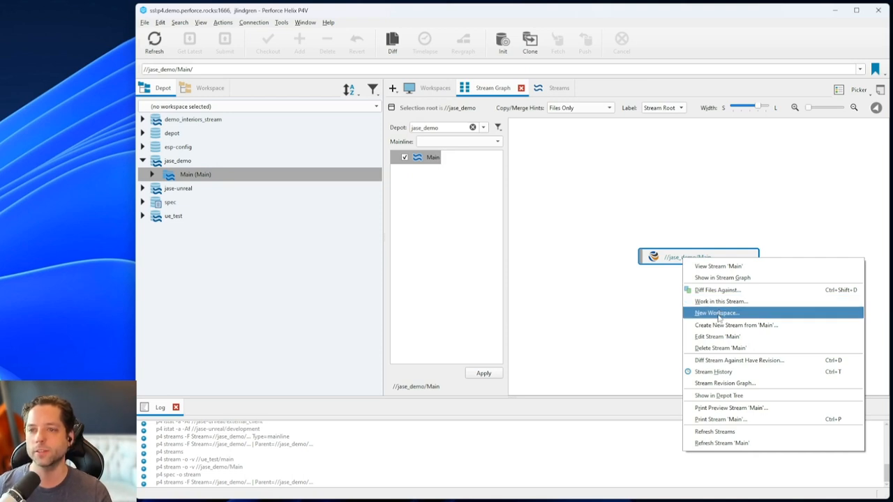
{"action": "left_click", "coordinate": [715, 313]}
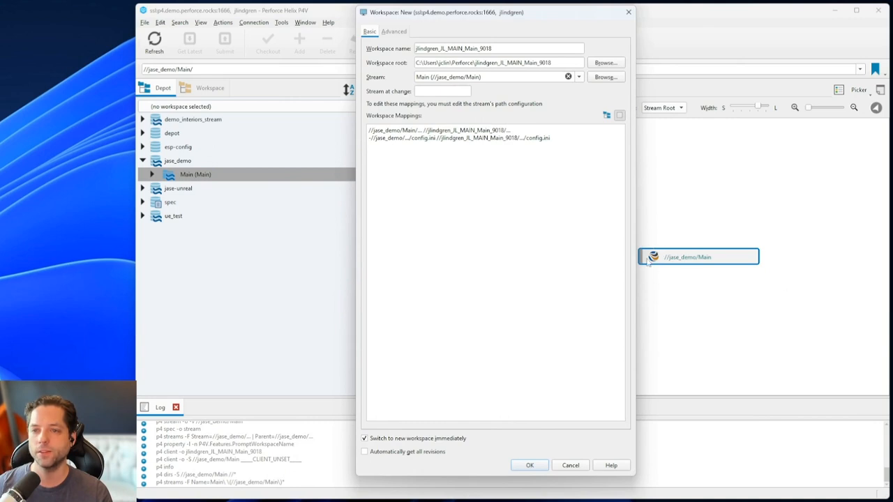
{"action": "mouse_move", "coordinate": [700, 261]}
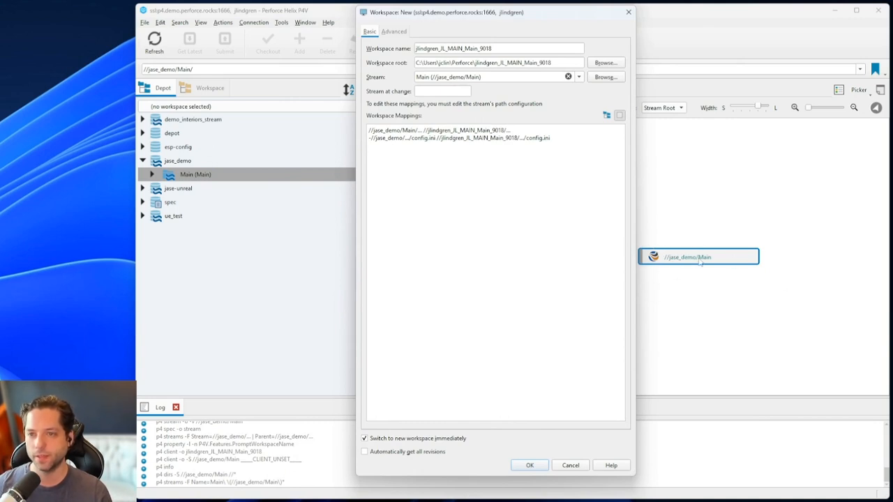
{"action": "mouse_move", "coordinate": [729, 266]}
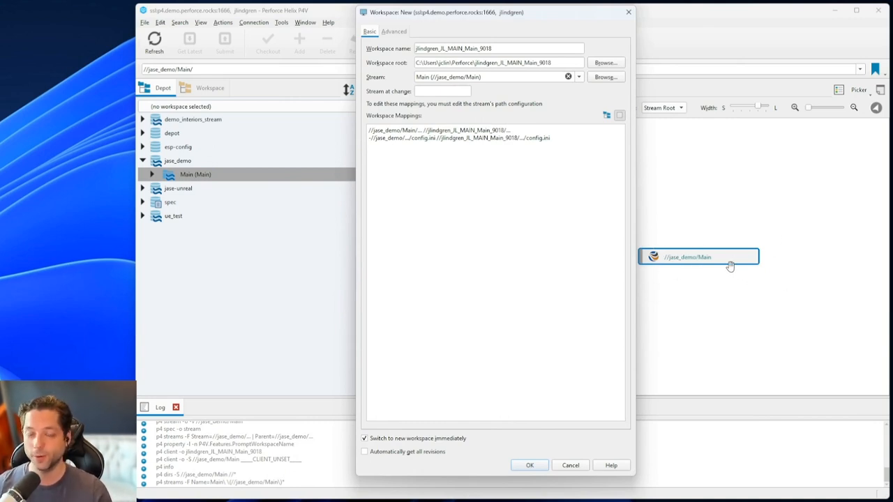
{"action": "mouse_move", "coordinate": [707, 266]}
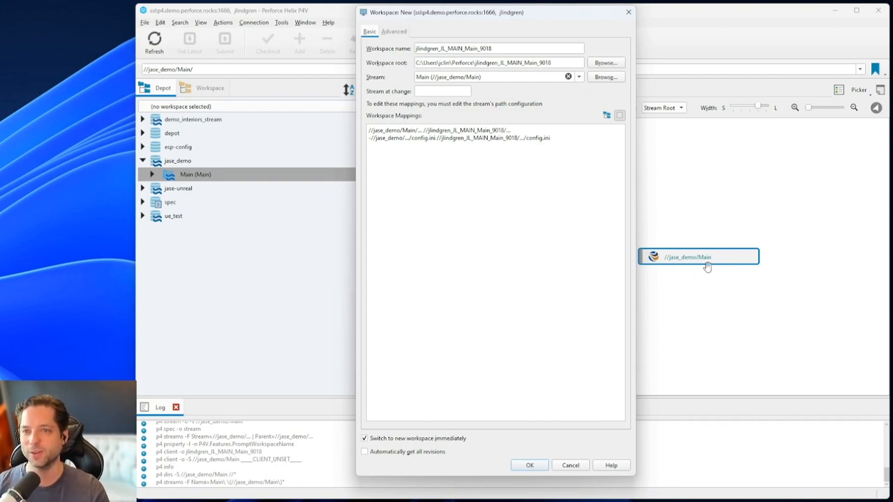
{"action": "mouse_move", "coordinate": [677, 265]}
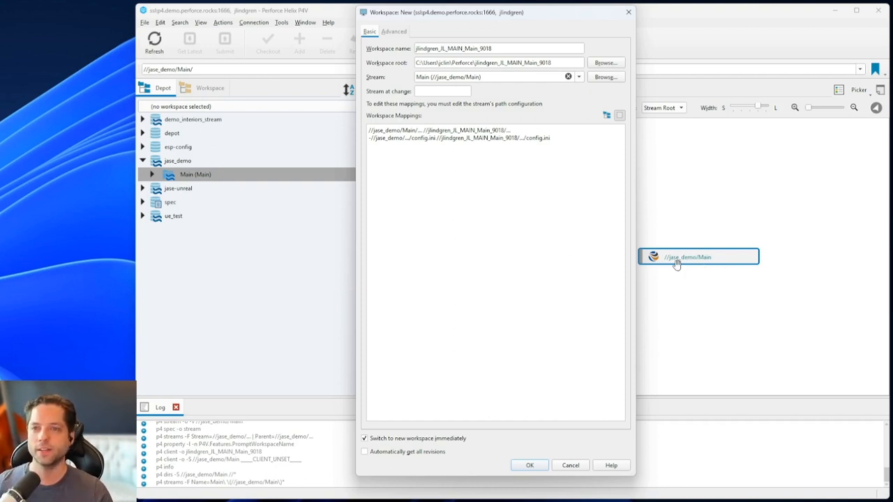
{"action": "mouse_move", "coordinate": [721, 270]}
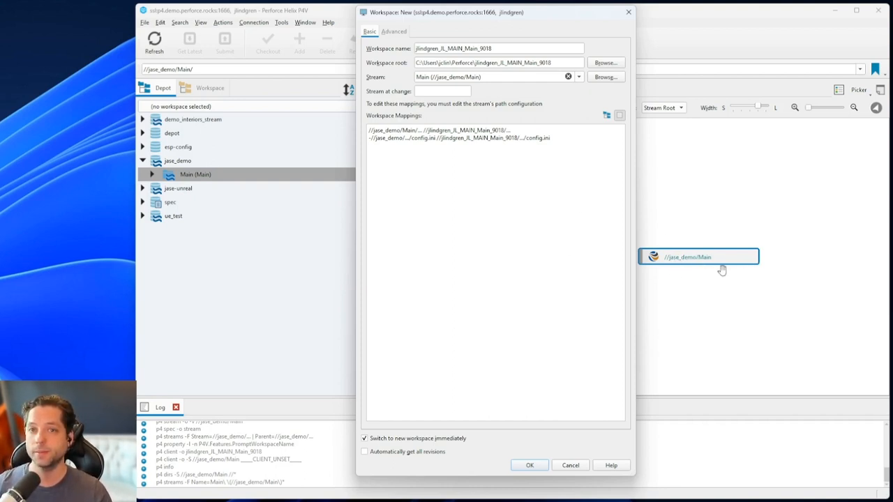
{"action": "mouse_move", "coordinate": [709, 284]}
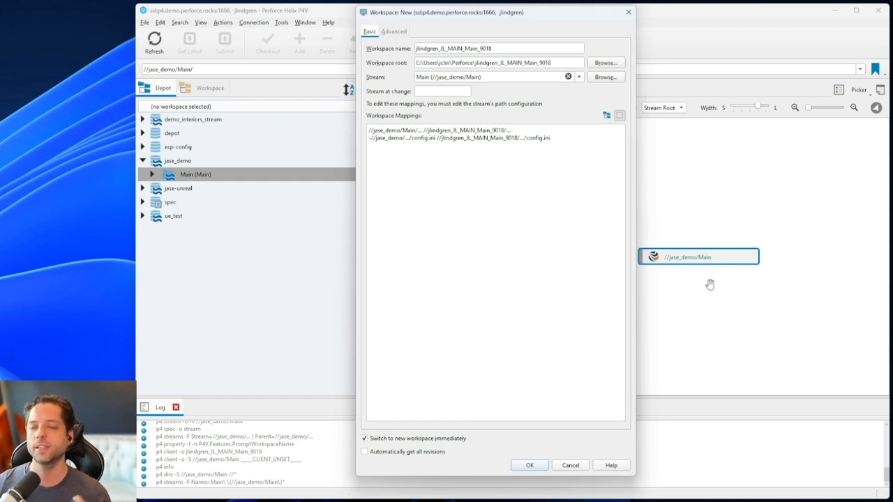
{"action": "mouse_move", "coordinate": [615, 298]}
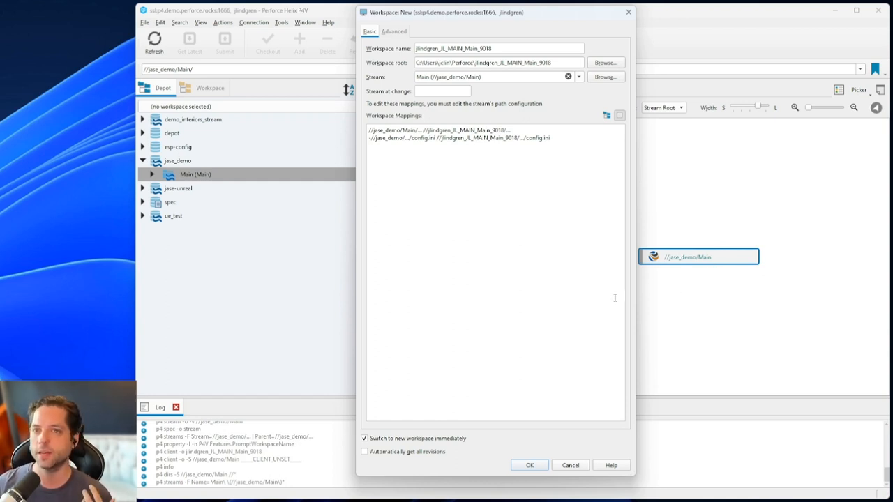
{"action": "mouse_move", "coordinate": [556, 245]}
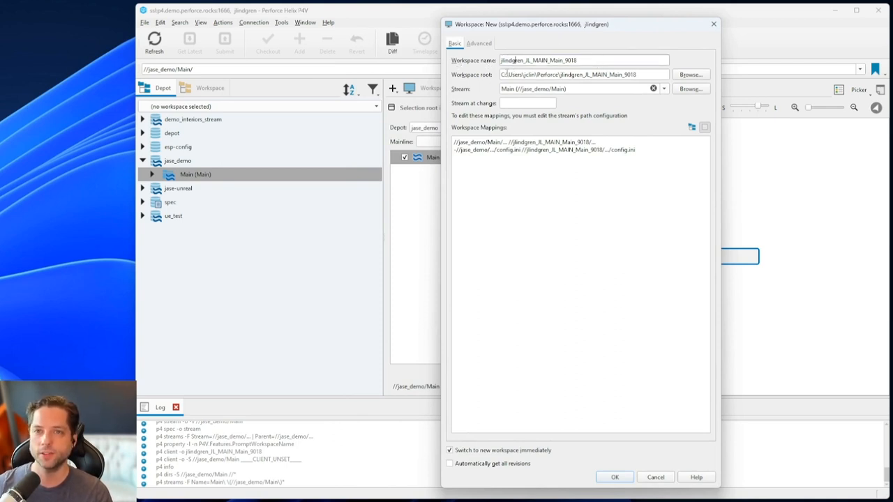
Replace the suggested workspace name with jlindgren_windowsPC_demo
{"action": "triple_click", "coordinate": [585, 60]}
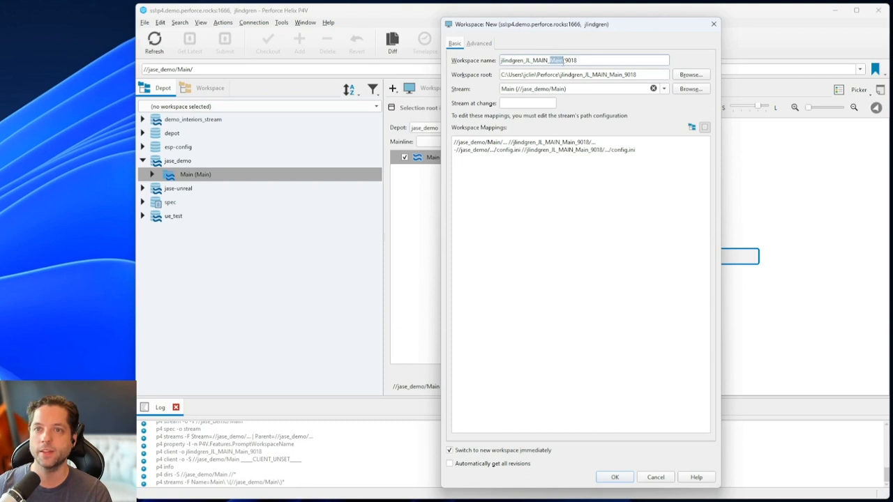
{"action": "mouse_move", "coordinate": [746, 267]}
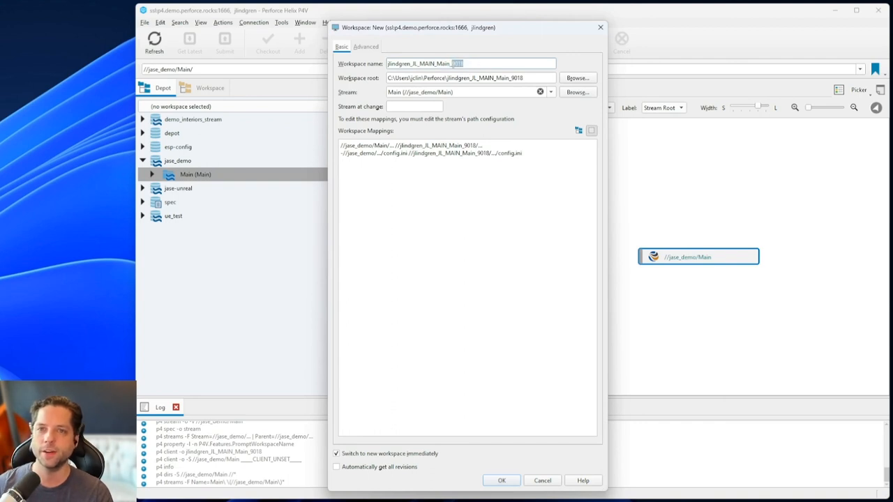
{"action": "triple_click", "coordinate": [468, 64]}
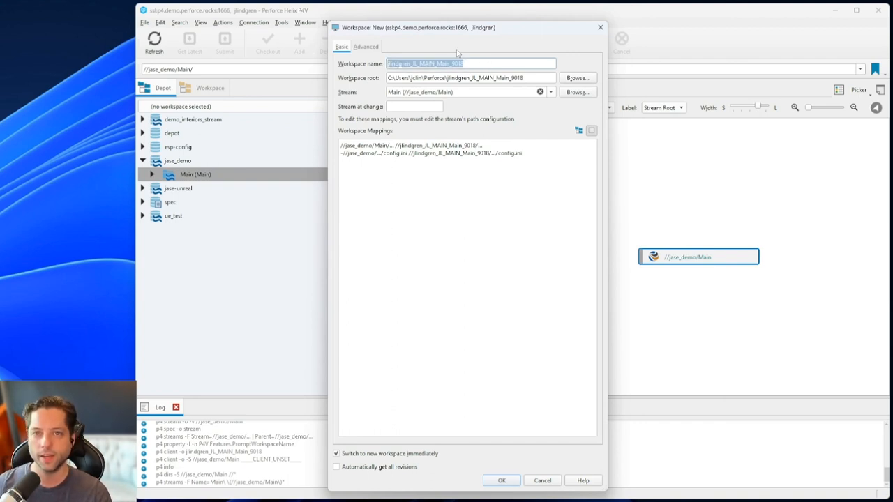
{"action": "type", "text": "jlindgren_"}
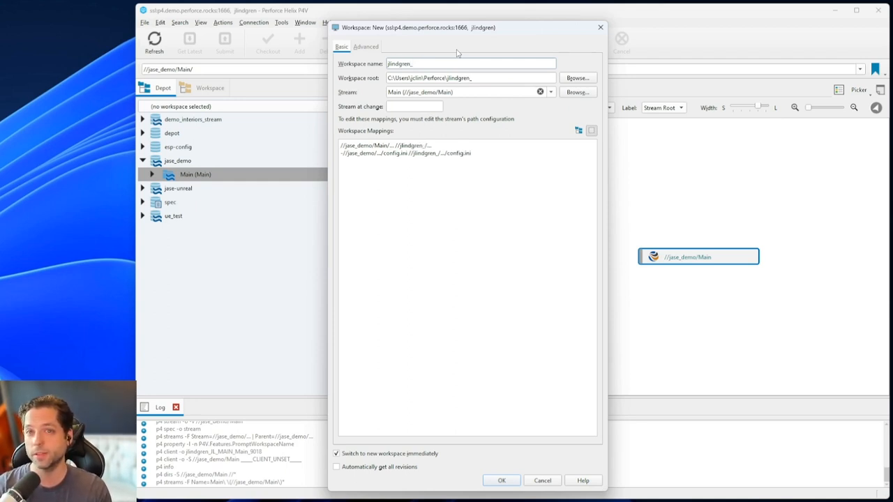
{"action": "type", "text": "windows"}
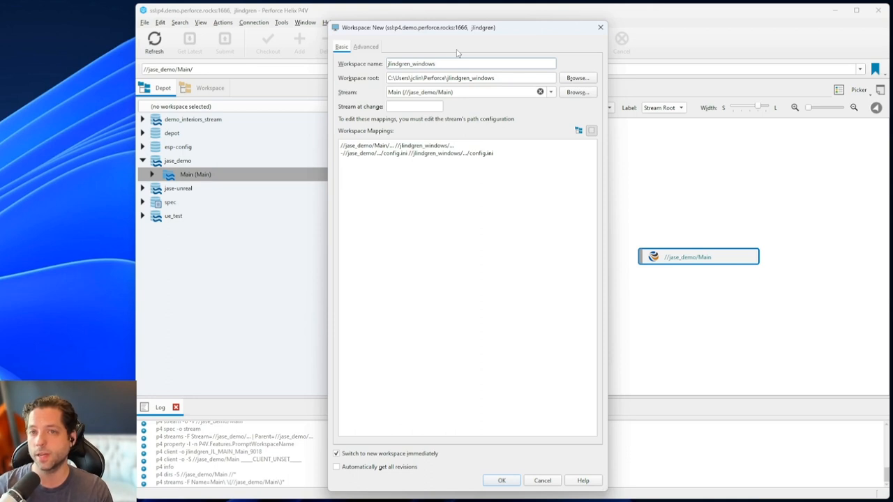
{"action": "type", "text": "PC"}
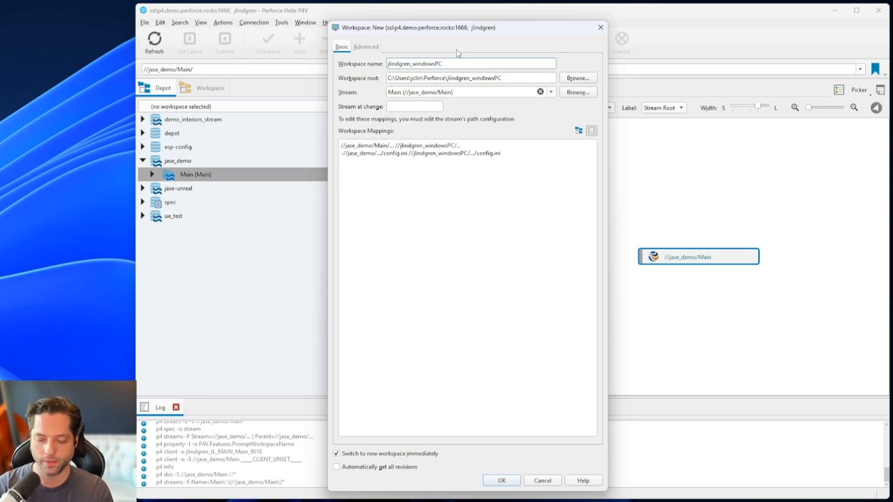
{"action": "type", "text": "_"}
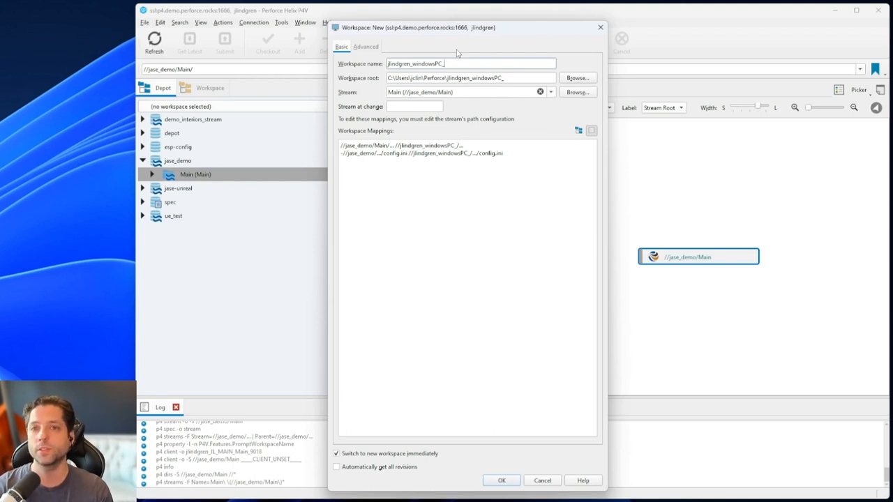
{"action": "type", "text": "demo"}
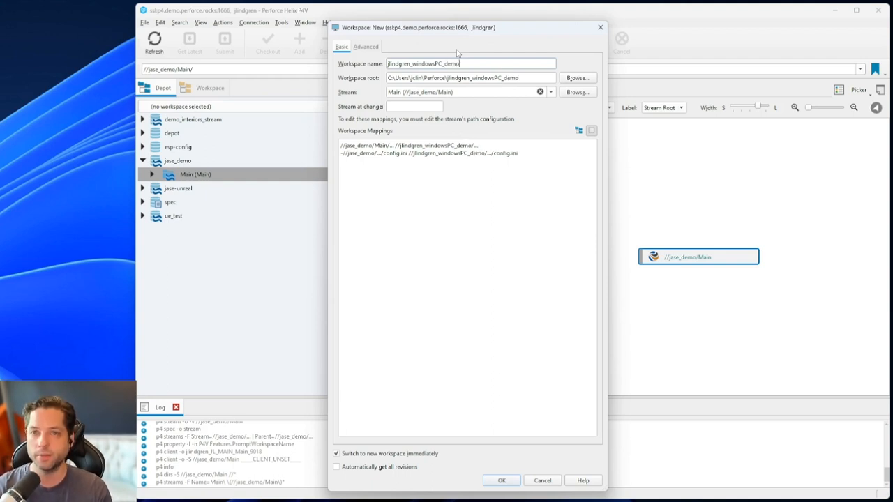
{"action": "mouse_move", "coordinate": [404, 78]}
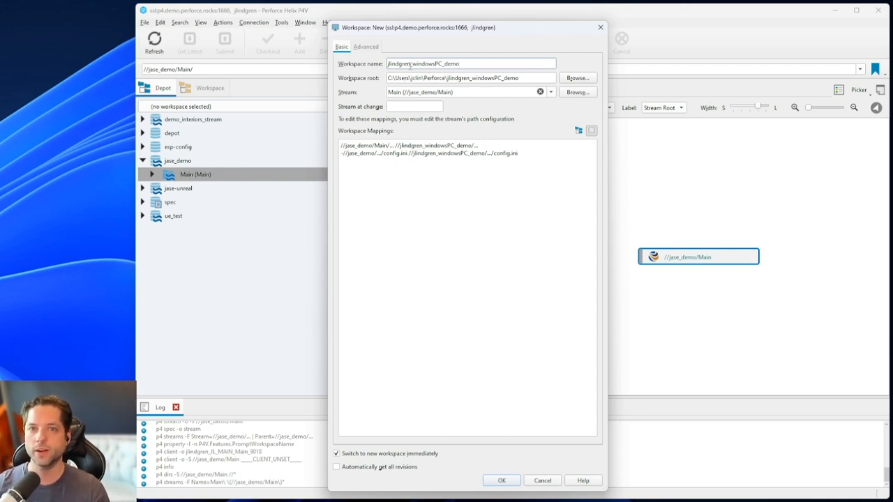
{"action": "double_click", "coordinate": [423, 64]}
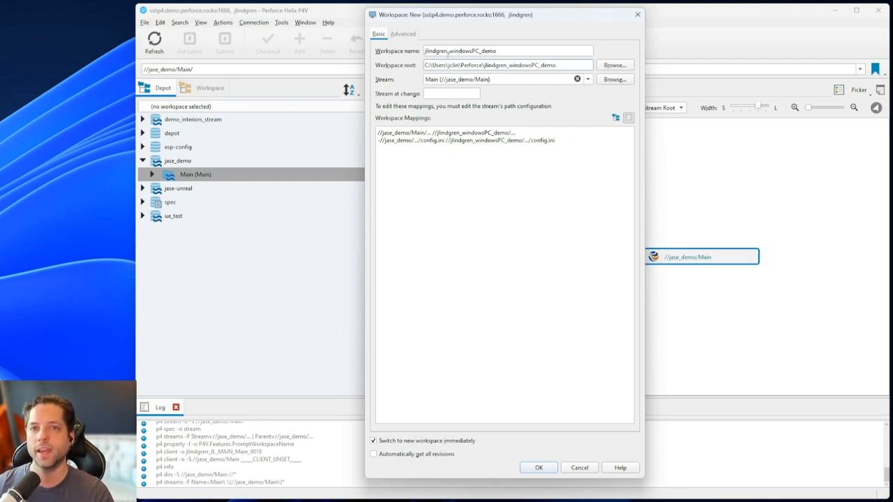
{"action": "triple_click", "coordinate": [508, 50]}
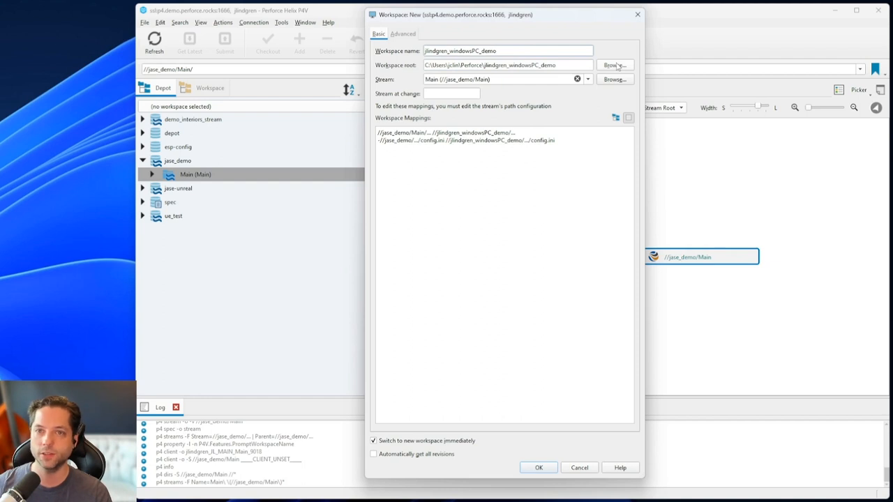
{"action": "mouse_move", "coordinate": [771, 67]}
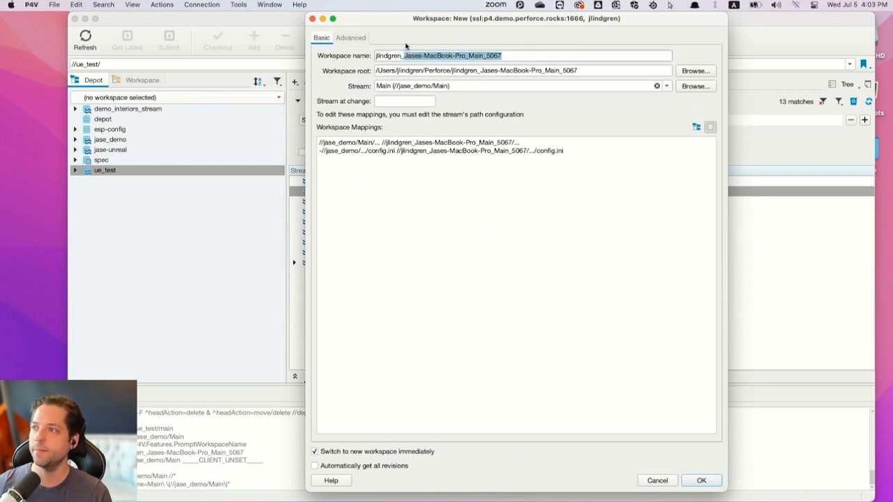
{"action": "mouse_move", "coordinate": [459, 85]}
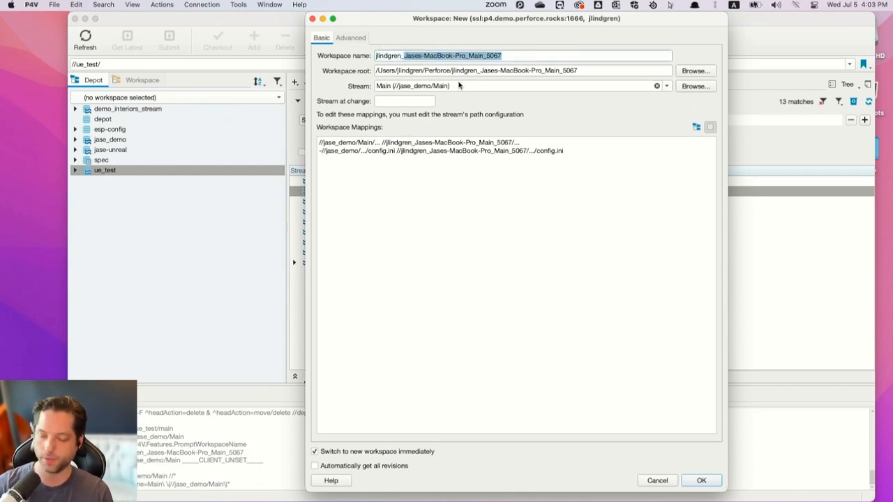
Enter jlindgren_macbook_demo as the Mac workspace name
{"action": "type", "text": "jlindgren_mac"}
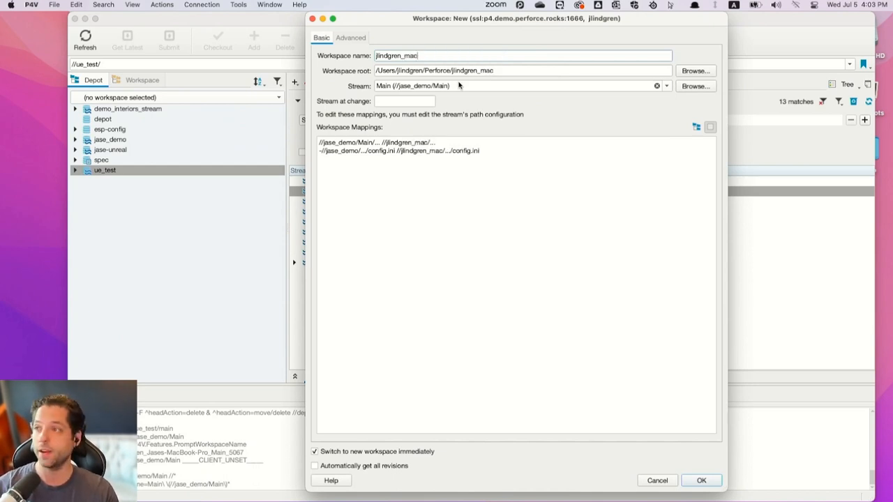
{"action": "type", "text": "book_"}
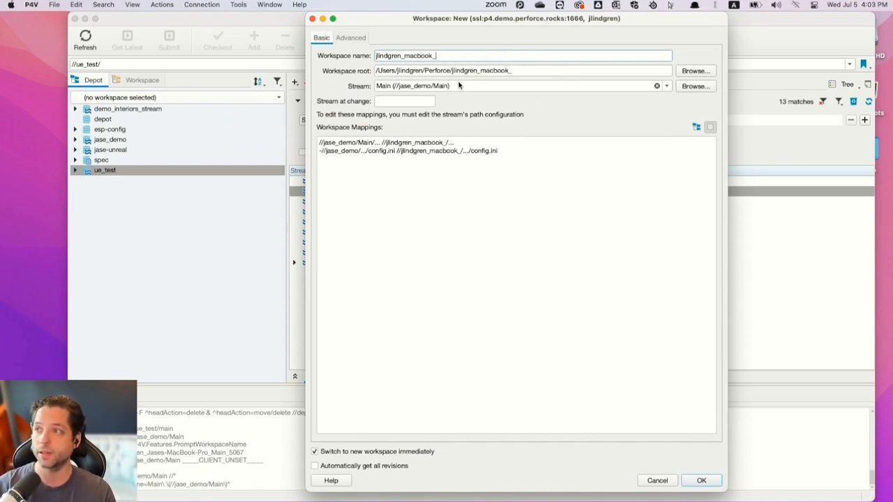
{"action": "type", "text": "demo"}
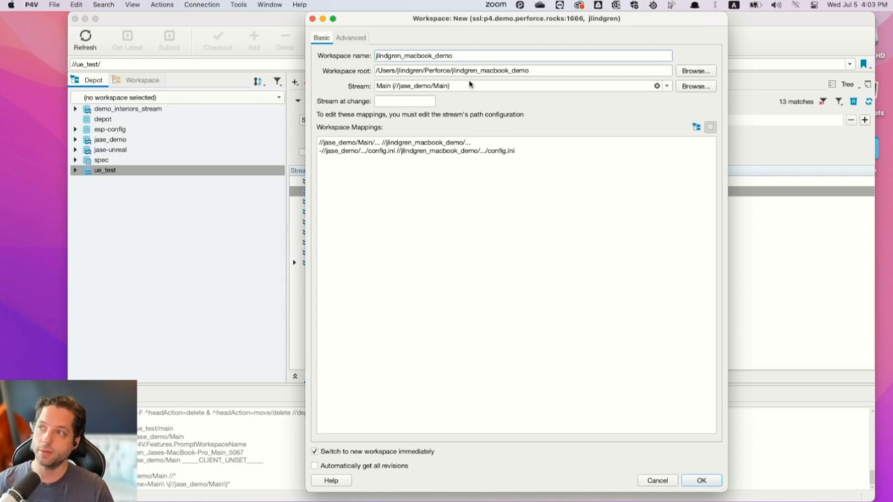
{"action": "mouse_move", "coordinate": [550, 60]}
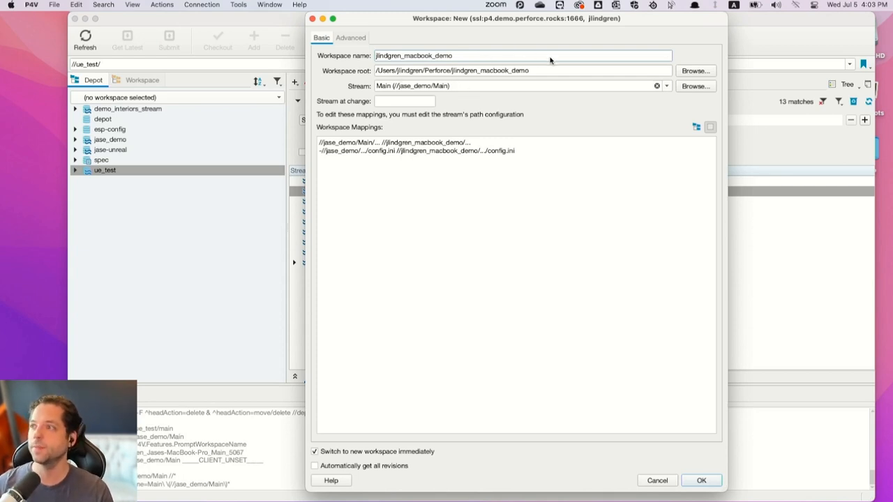
Highlight the user and Perforce folders in the workspace root path
{"action": "double_click", "coordinate": [491, 69]}
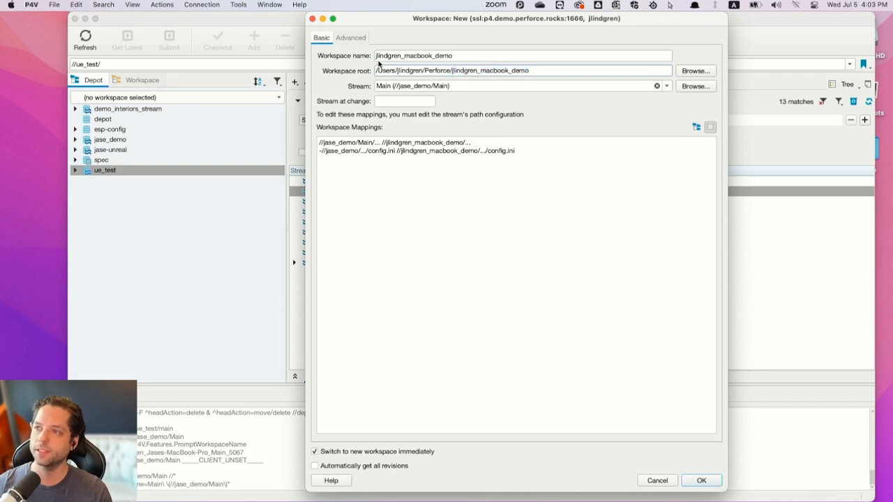
{"action": "double_click", "coordinate": [408, 70]}
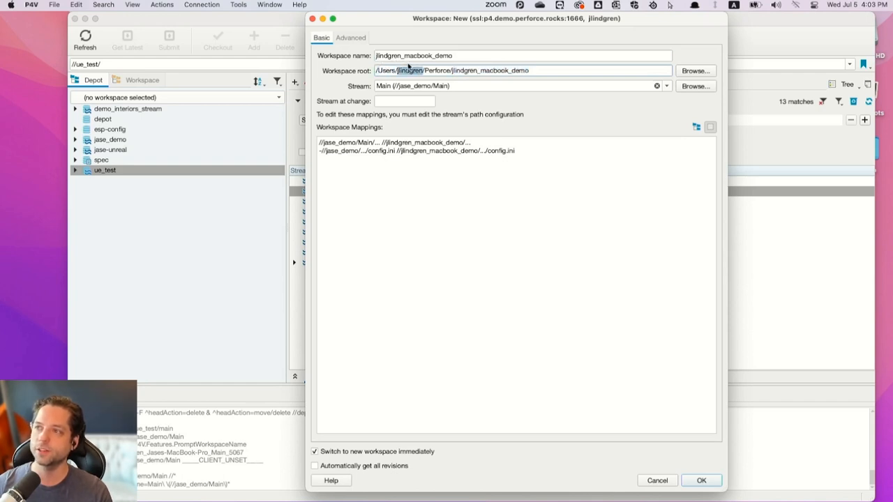
{"action": "double_click", "coordinate": [437, 70]}
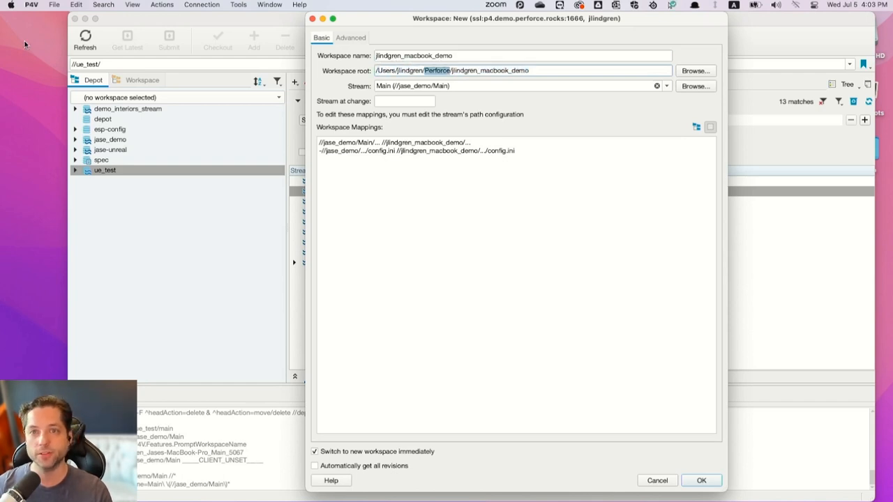
{"action": "mouse_move", "coordinate": [503, 94]}
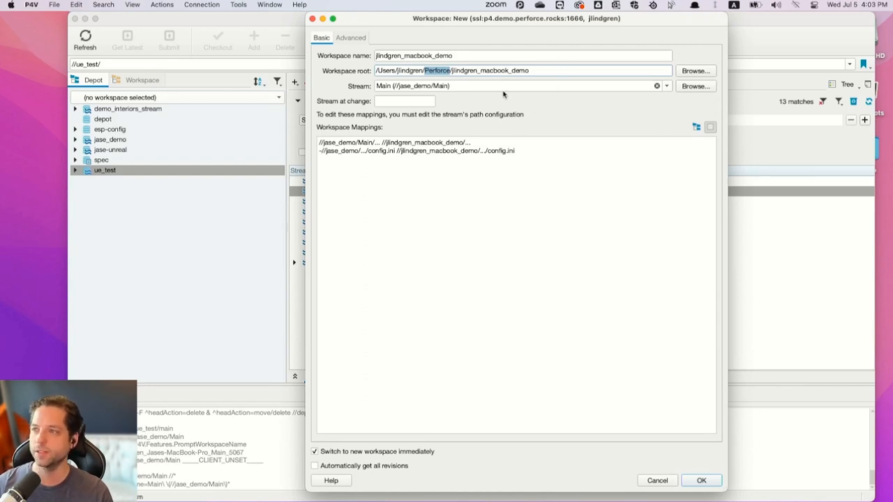
{"action": "mouse_move", "coordinate": [693, 67]}
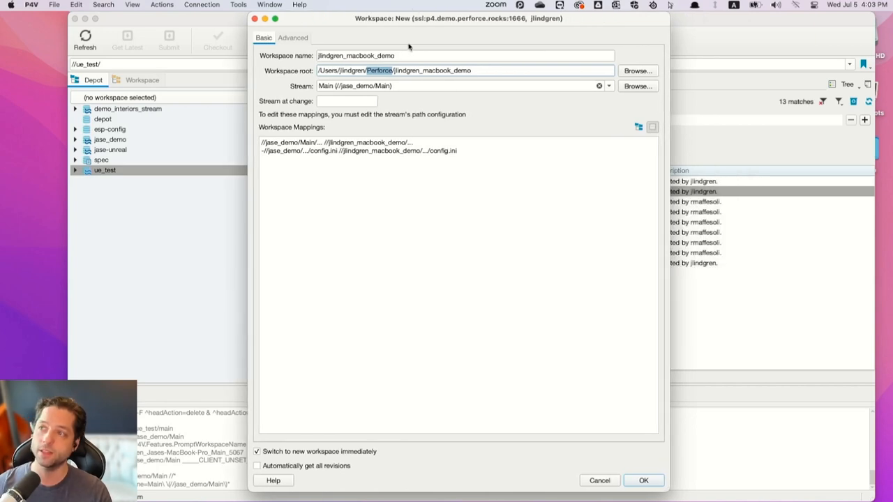
{"action": "mouse_move", "coordinate": [286, 62]}
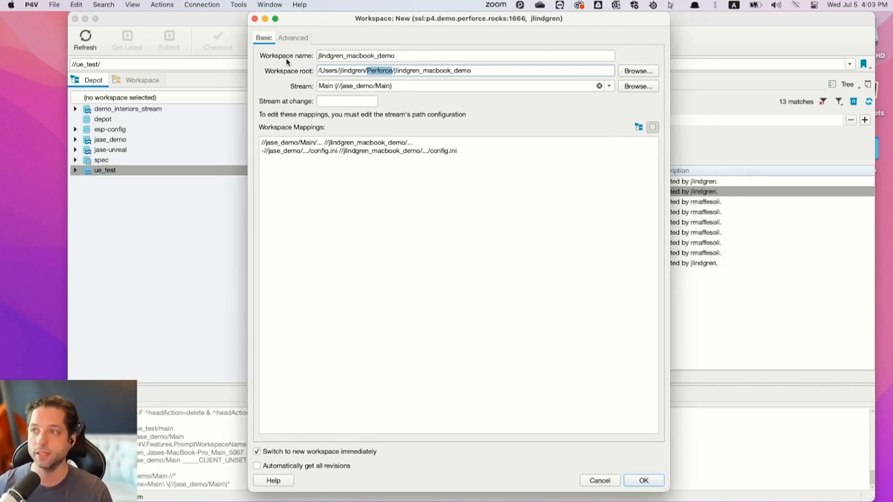
{"action": "mouse_move", "coordinate": [250, 44]}
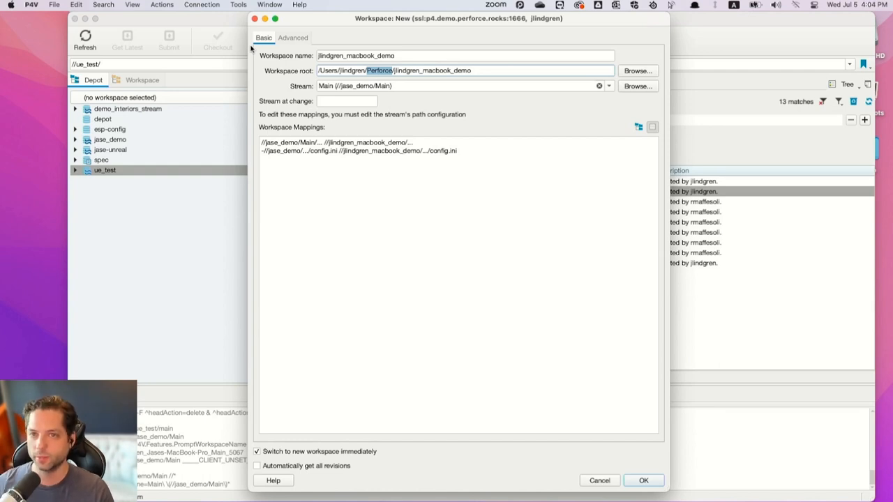
{"action": "mouse_move", "coordinate": [272, 77]}
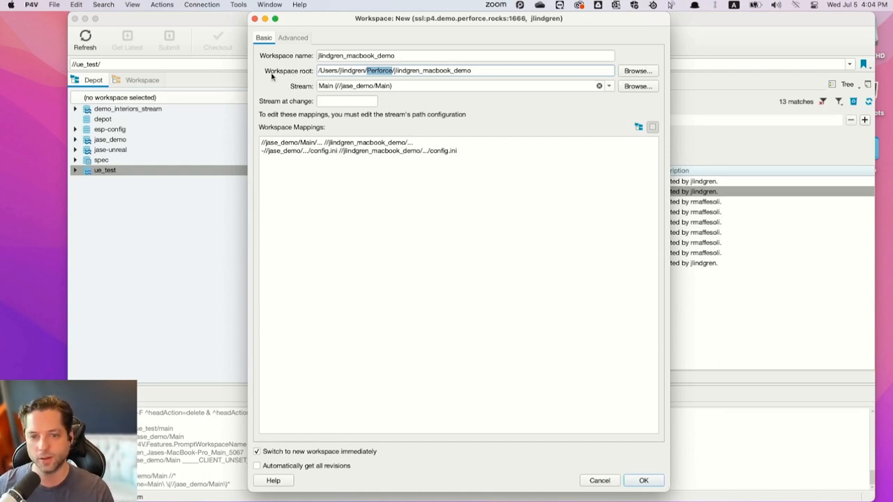
{"action": "mouse_move", "coordinate": [276, 129]}
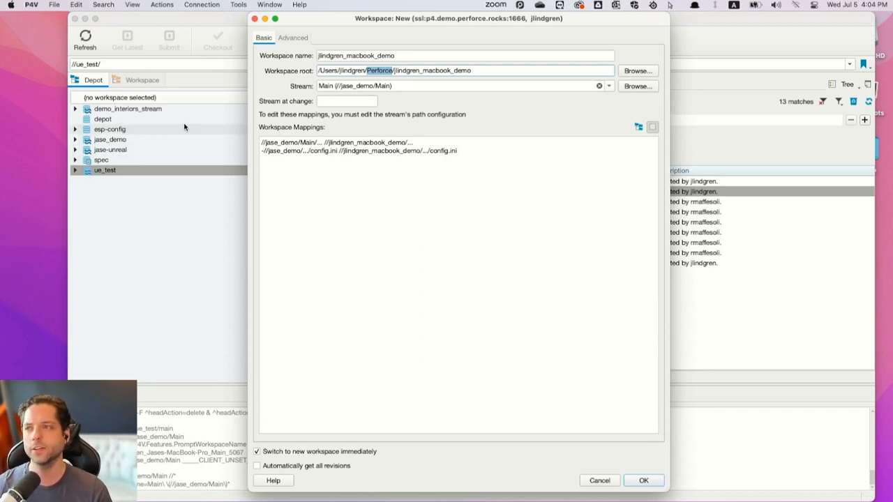
{"action": "mouse_move", "coordinate": [307, 85]}
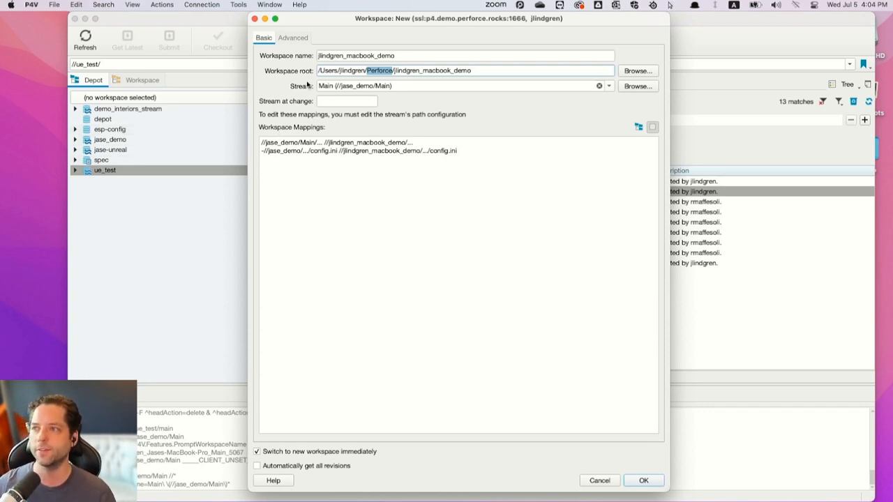
{"action": "mouse_move", "coordinate": [319, 64]}
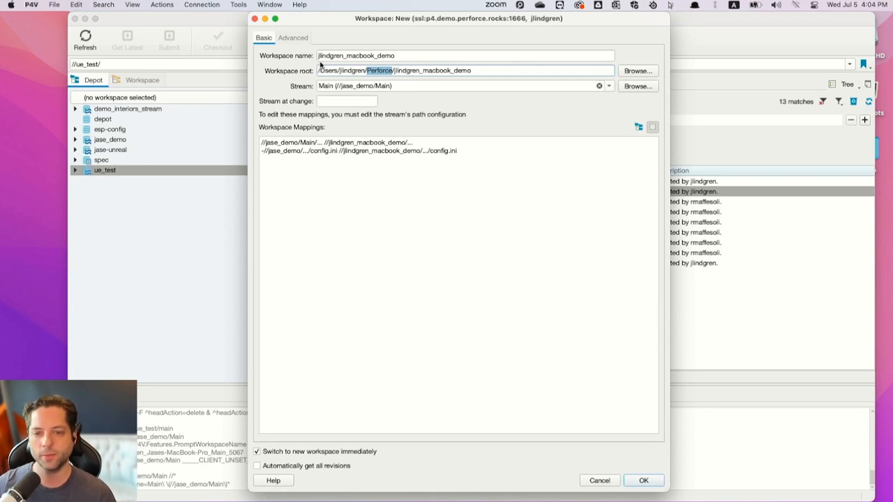
{"action": "mouse_move", "coordinate": [272, 49]}
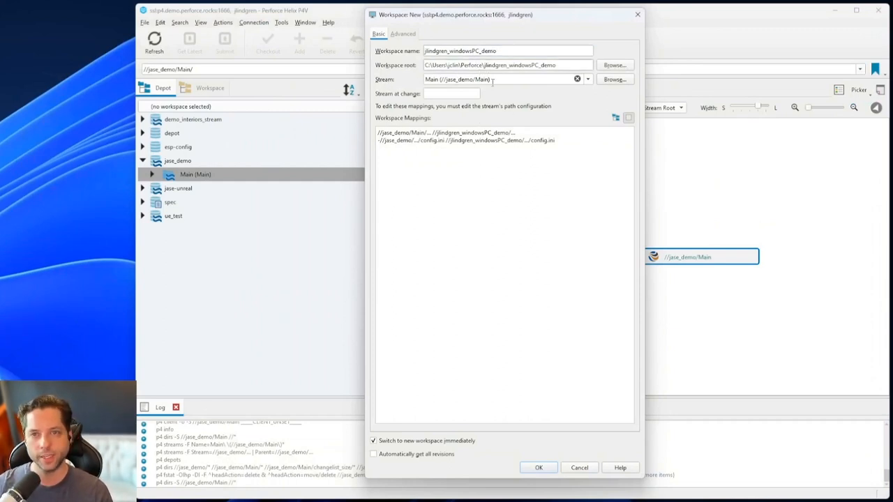
{"action": "mouse_move", "coordinate": [703, 260]}
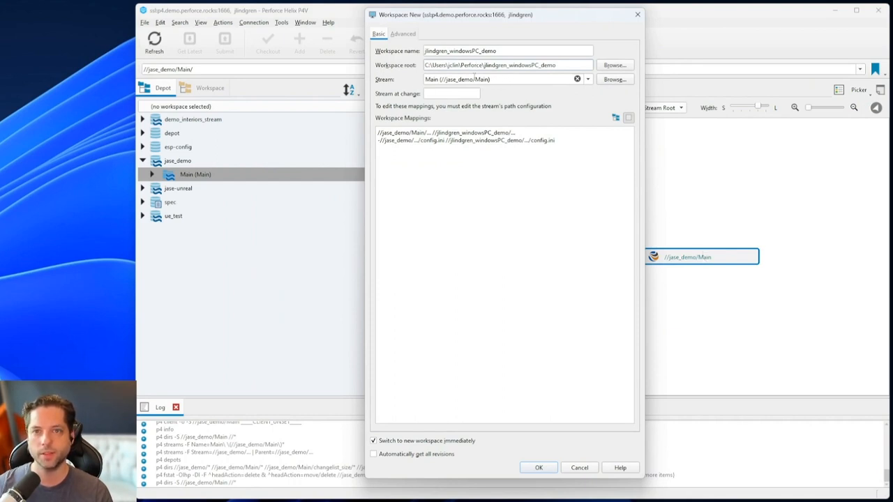
Clear the workspace's Stream field and bring up the 13-stream picker
{"action": "left_click", "coordinate": [577, 79]}
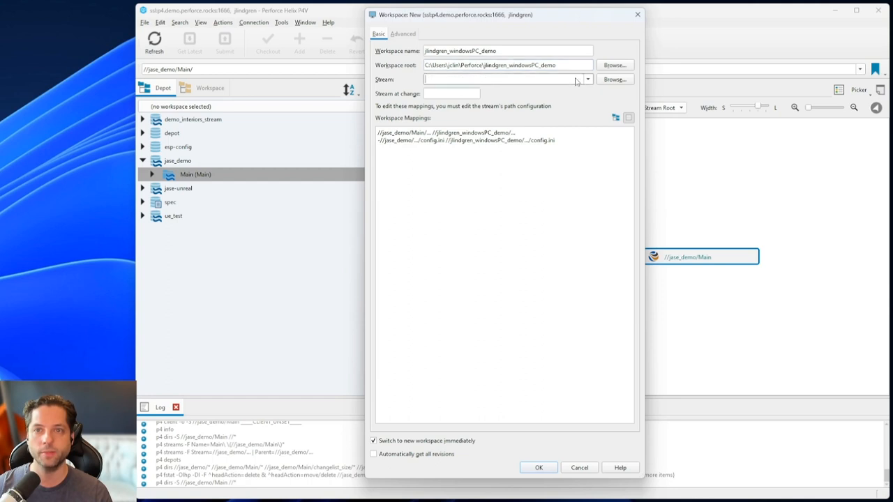
{"action": "mouse_move", "coordinate": [590, 84]}
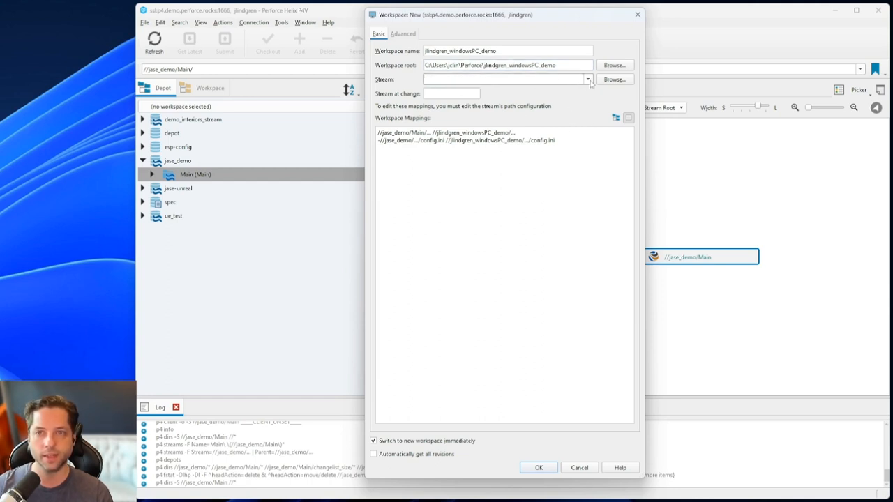
{"action": "left_click", "coordinate": [613, 79]}
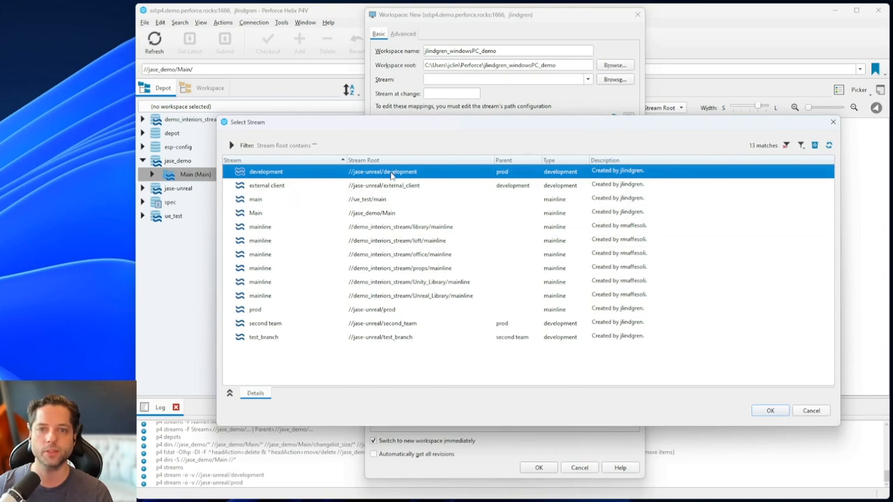
{"action": "mouse_move", "coordinate": [523, 236]}
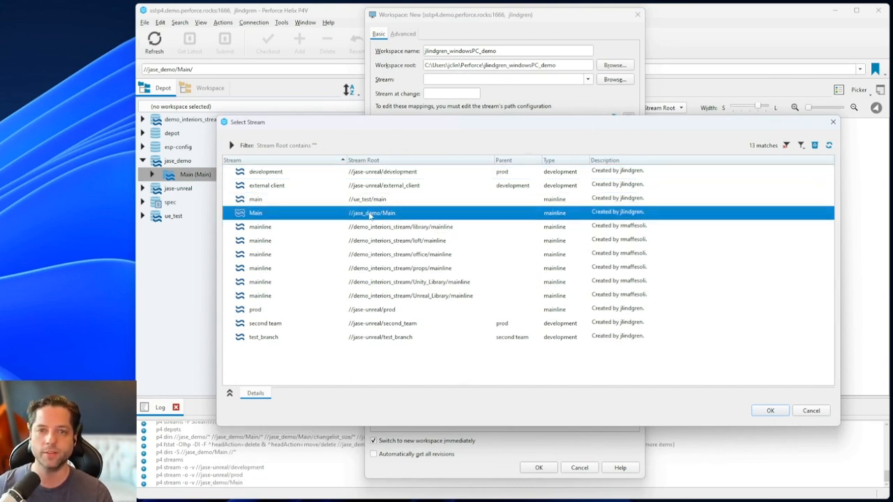
Pick jase_demo Main as the stream, leaving 'Automatically get all revisions' off
{"action": "left_click", "coordinate": [770, 411]}
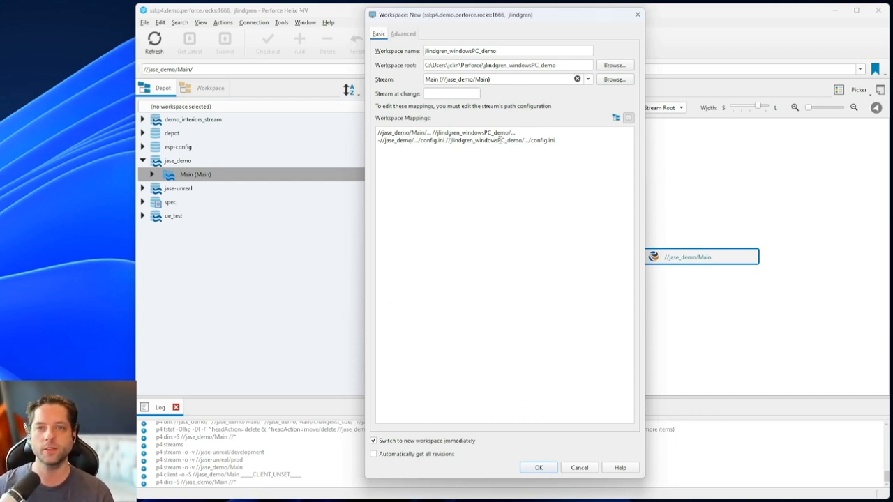
{"action": "mouse_move", "coordinate": [421, 191]}
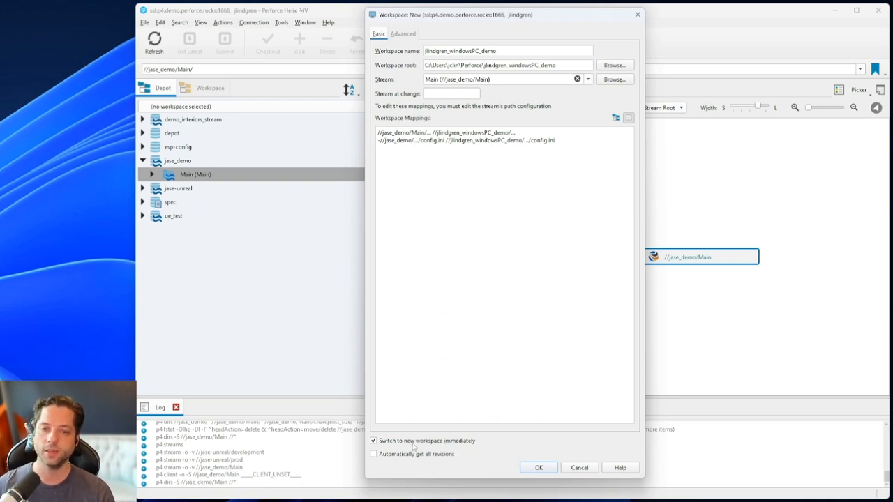
{"action": "left_click", "coordinate": [373, 454]}
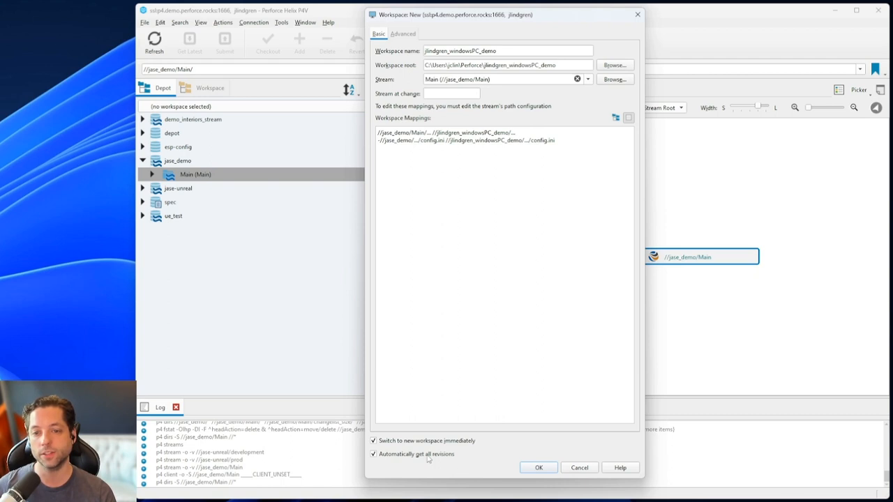
{"action": "left_click", "coordinate": [373, 454]}
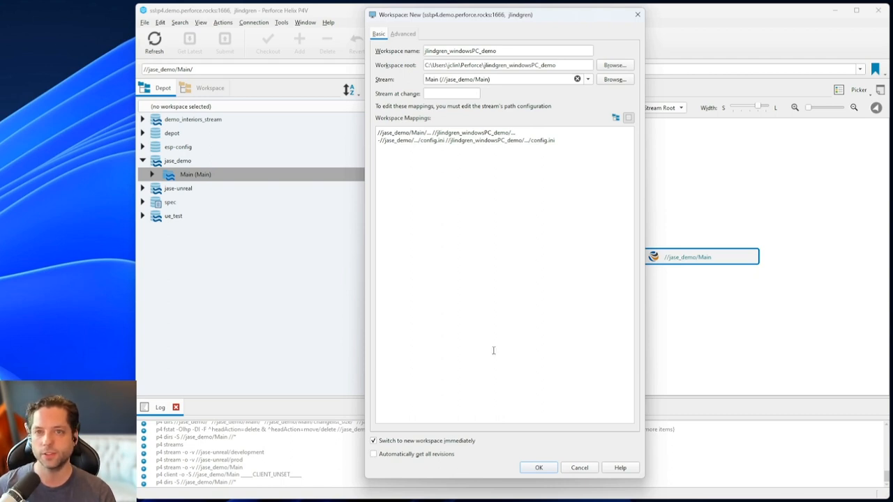
{"action": "mouse_move", "coordinate": [465, 231]}
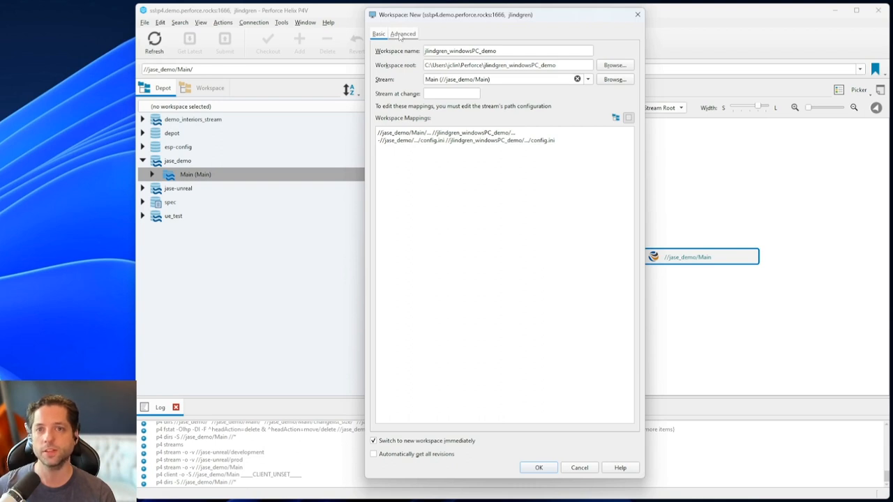
Enable Modtime and Rmdir and set On submit to 'Revert unchanged files'
{"action": "left_click", "coordinate": [403, 34]}
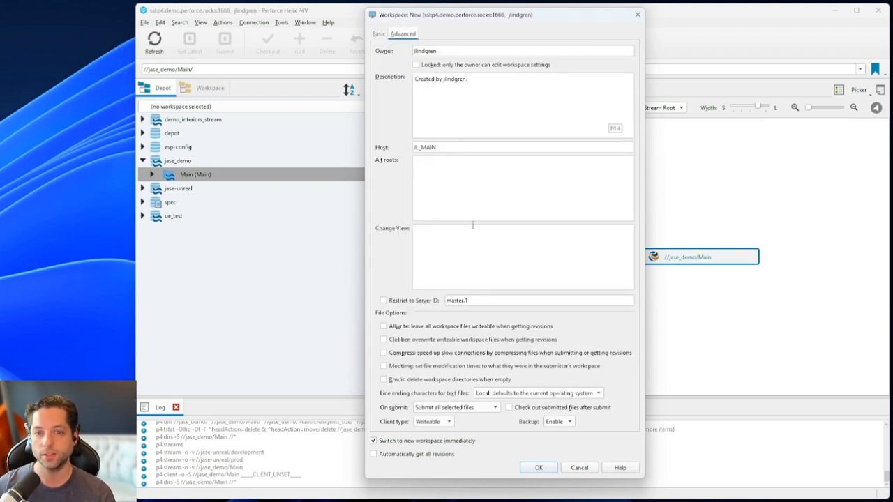
{"action": "mouse_move", "coordinate": [384, 370]}
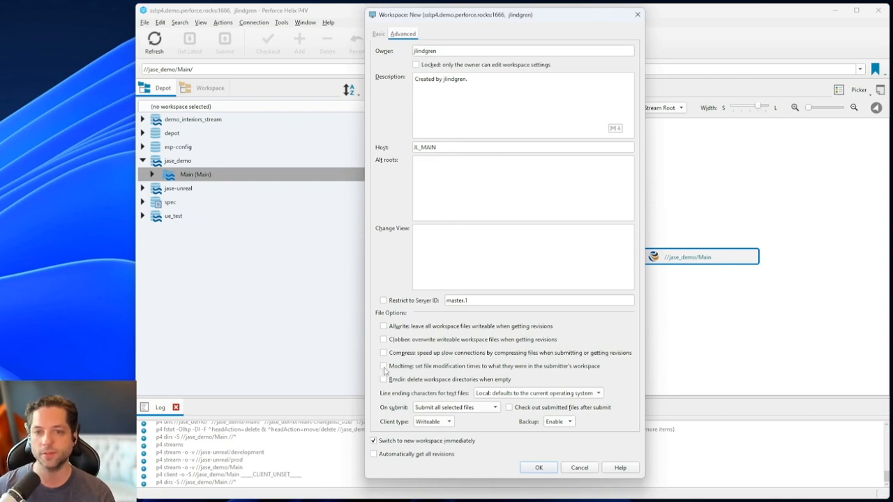
{"action": "left_click", "coordinate": [383, 380]}
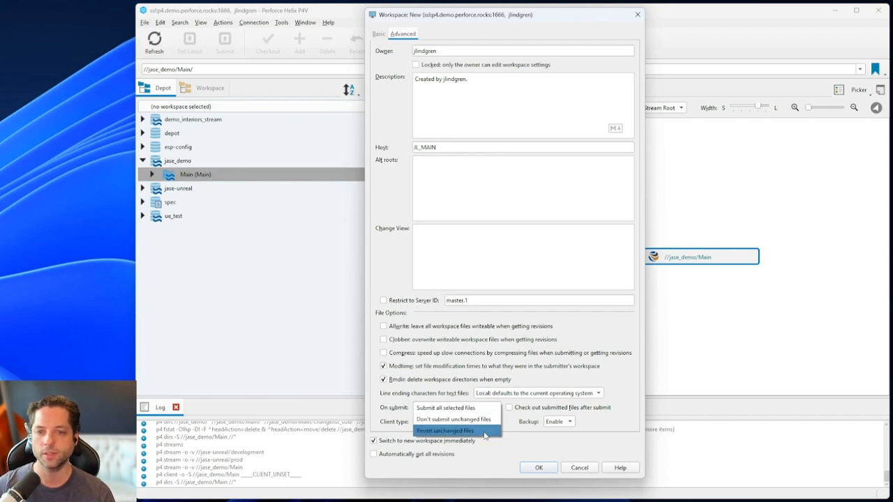
{"action": "left_click", "coordinate": [445, 430]}
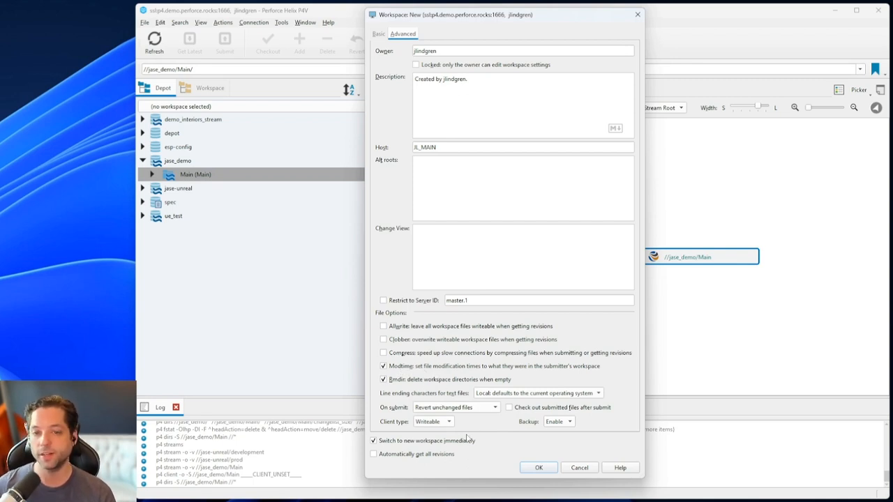
{"action": "mouse_move", "coordinate": [439, 393]}
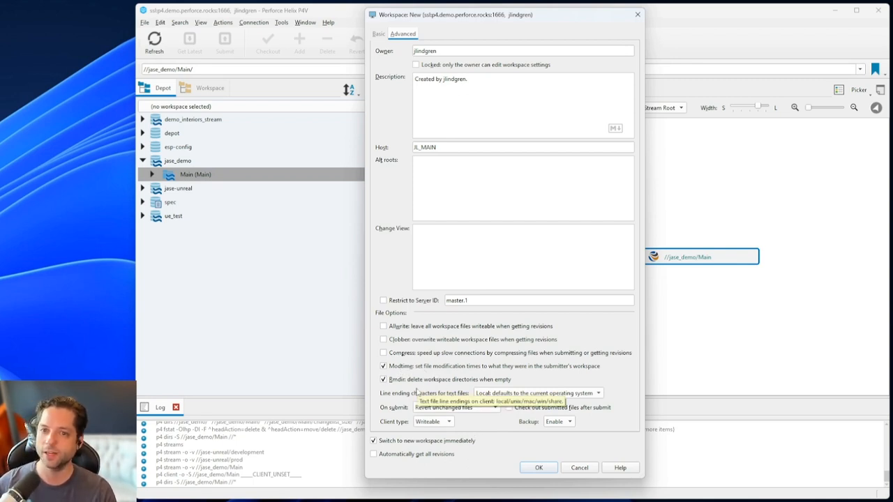
{"action": "mouse_move", "coordinate": [381, 56]}
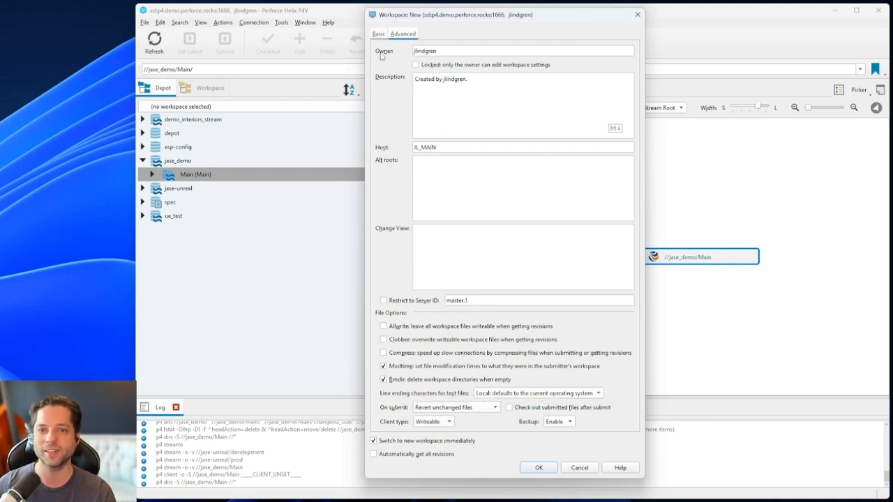
{"action": "left_click", "coordinate": [378, 33]}
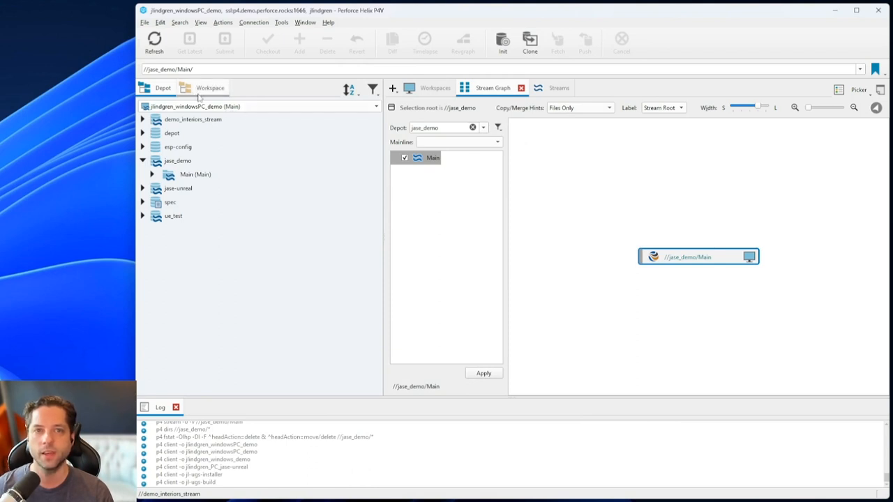
Switch the left pane to the Workspace tab showing jlindgren_windowsPC_demo's root folder
{"action": "left_click", "coordinate": [210, 88]}
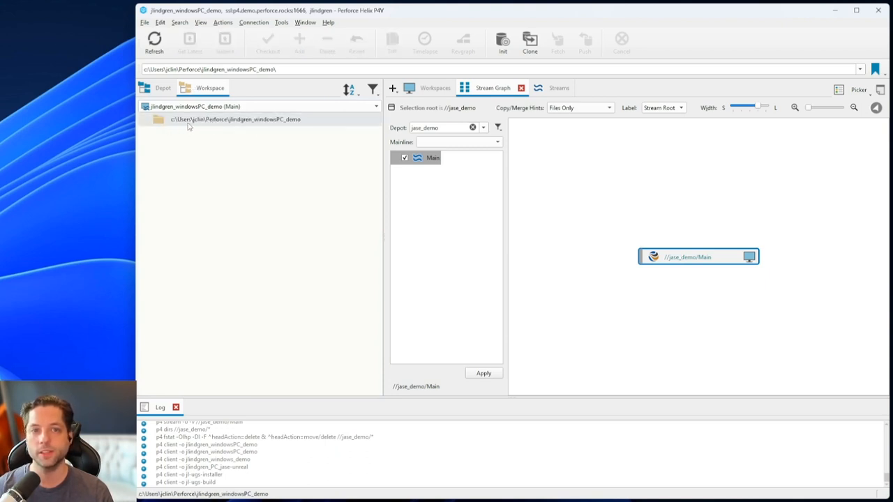
{"action": "mouse_move", "coordinate": [227, 124]}
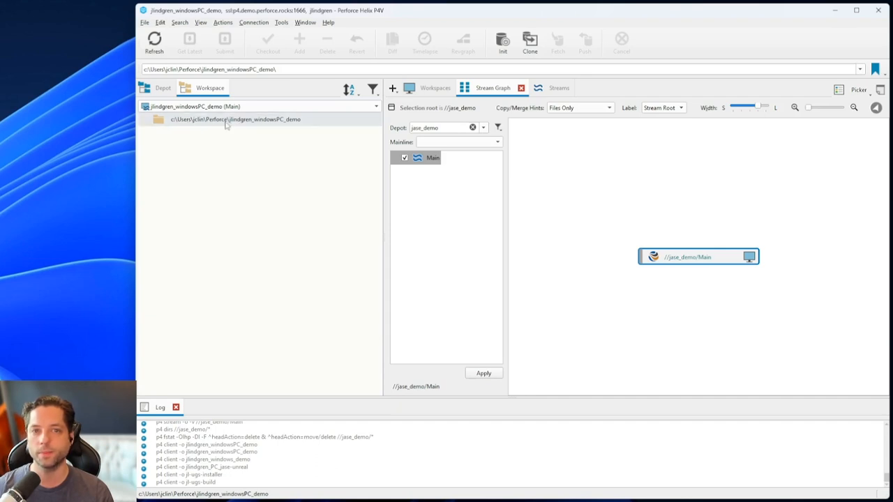
{"action": "mouse_move", "coordinate": [277, 119]}
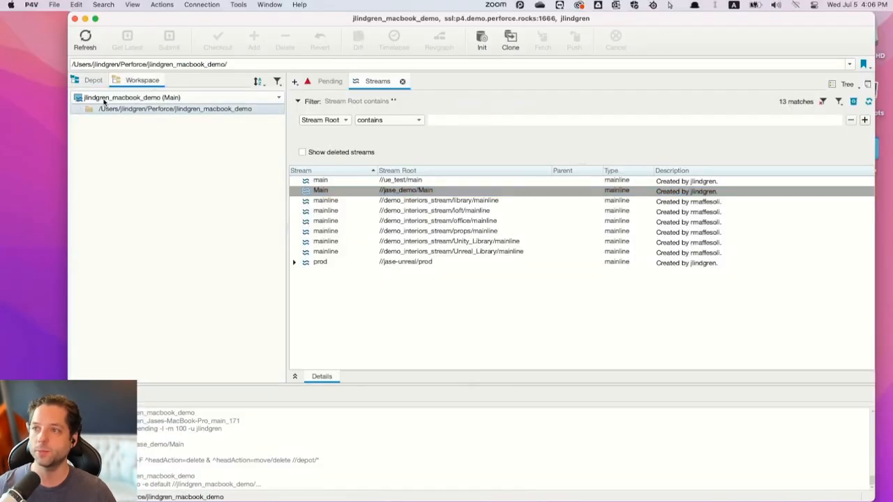
{"action": "mouse_move", "coordinate": [225, 102]}
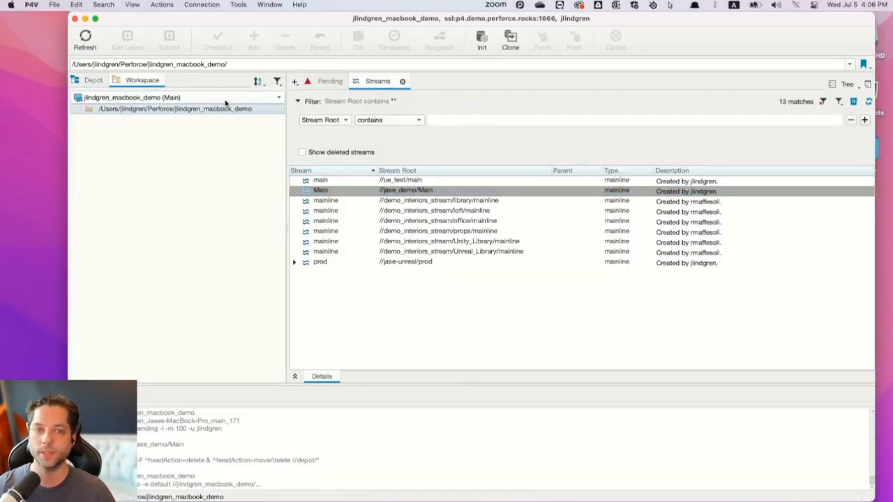
{"action": "mouse_move", "coordinate": [226, 220]}
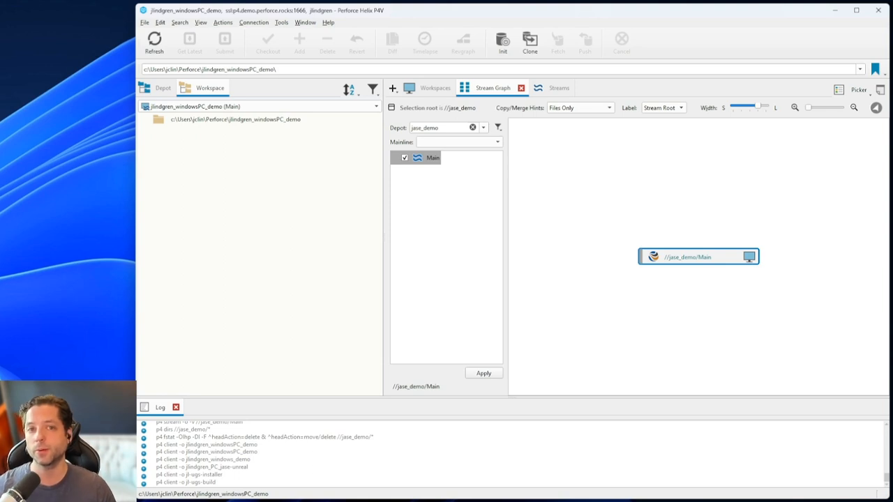
{"action": "mouse_move", "coordinate": [875, 272]}
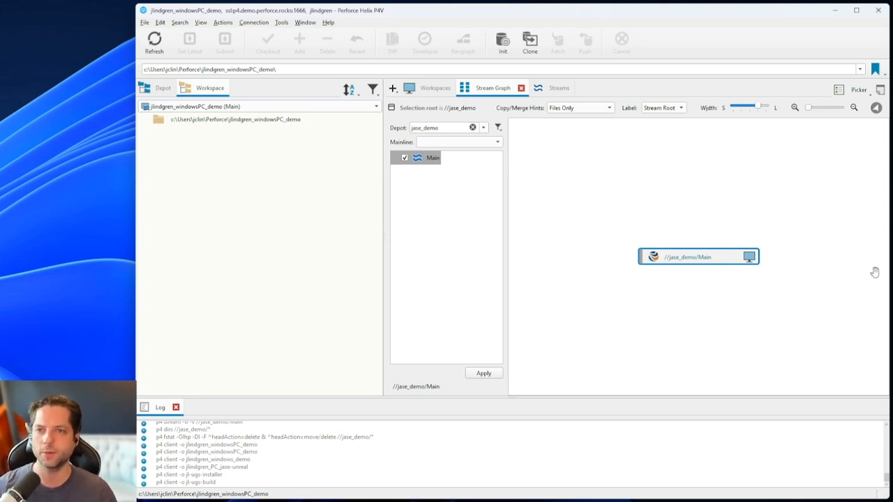
{"action": "mouse_move", "coordinate": [433, 238]}
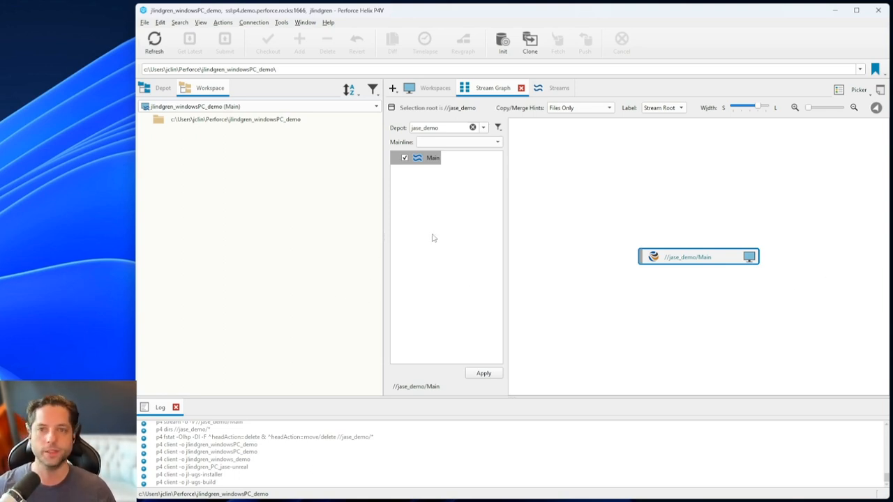
Select the jlindgren_windowsPC_demo root folder in the Workspace tree and show its context menu
{"action": "left_click", "coordinate": [238, 119]}
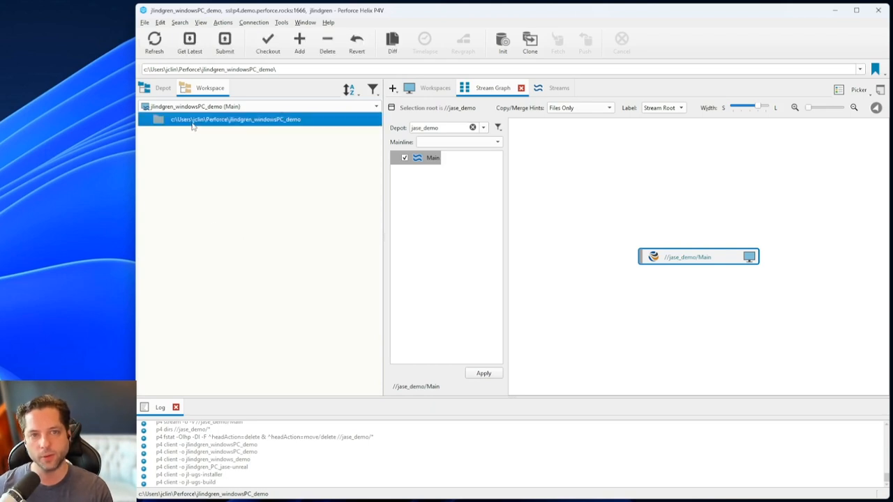
{"action": "mouse_move", "coordinate": [285, 126]}
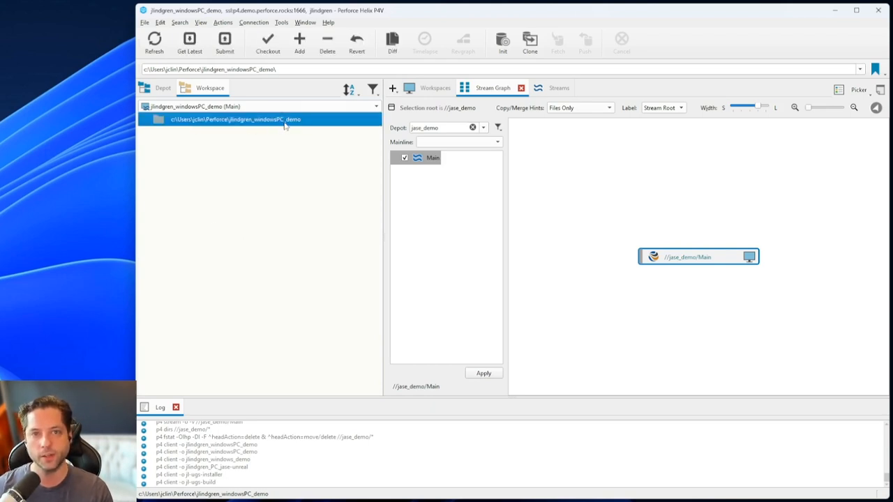
{"action": "right_click", "coordinate": [236, 118]}
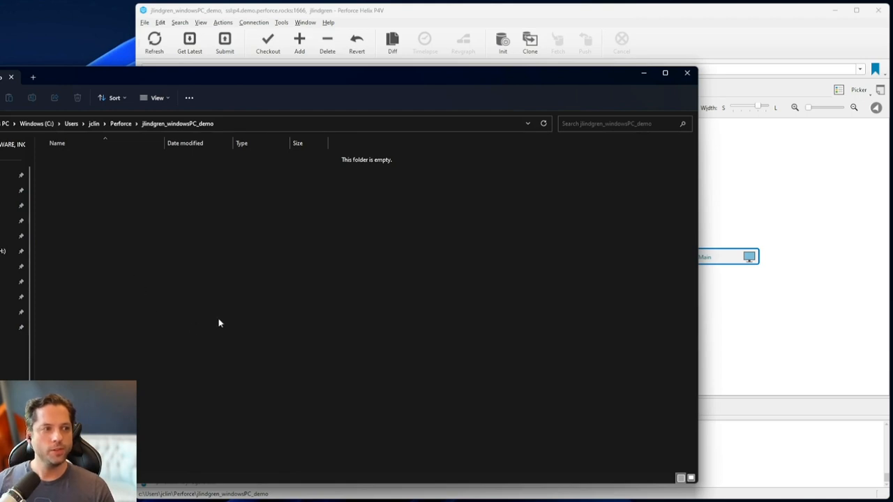
{"action": "mouse_move", "coordinate": [194, 290]}
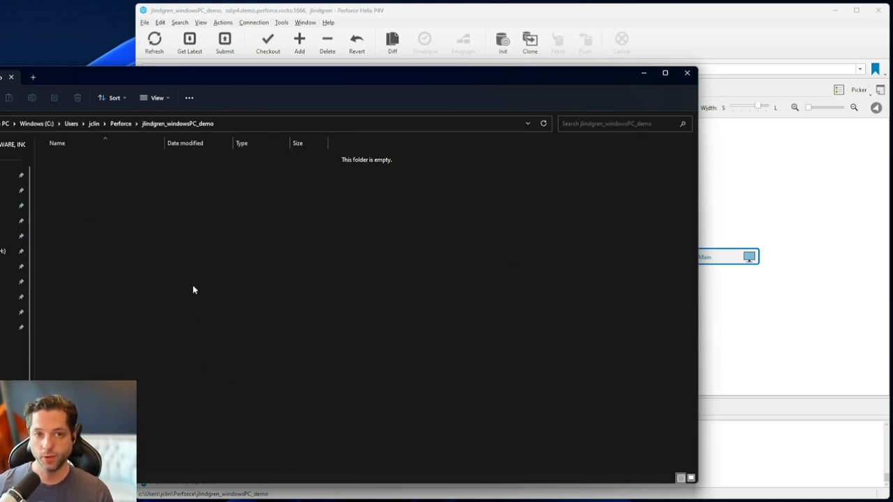
{"action": "mouse_move", "coordinate": [153, 196]}
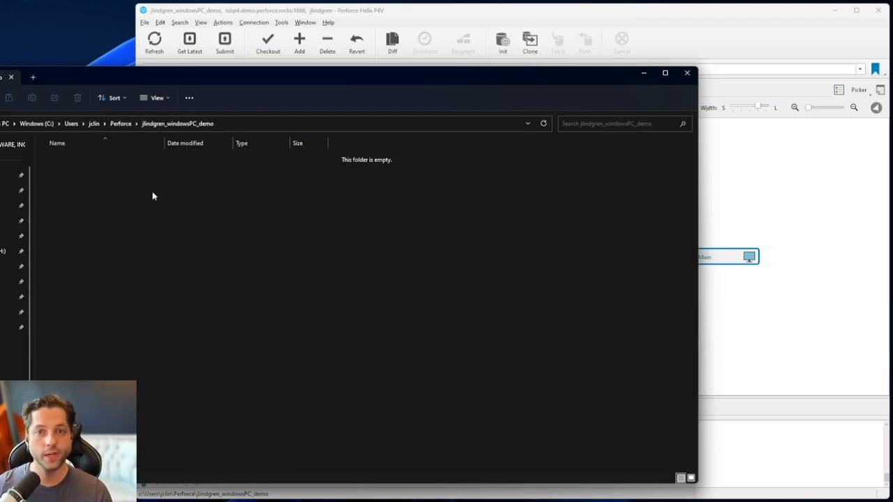
{"action": "mouse_move", "coordinate": [473, 350]}
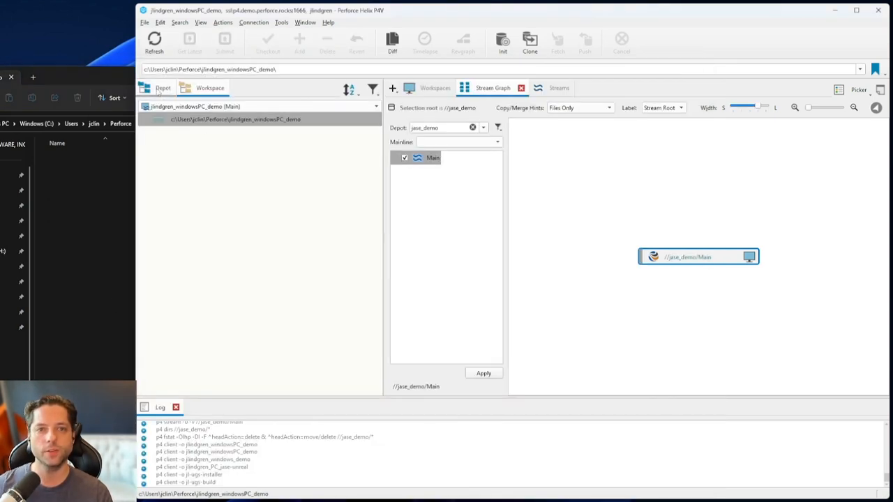
{"action": "left_click", "coordinate": [195, 173]}
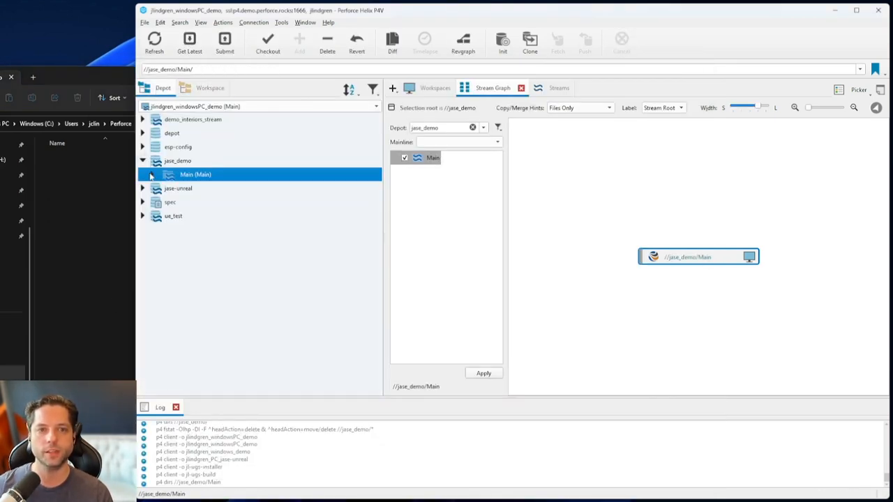
{"action": "left_click", "coordinate": [143, 174]}
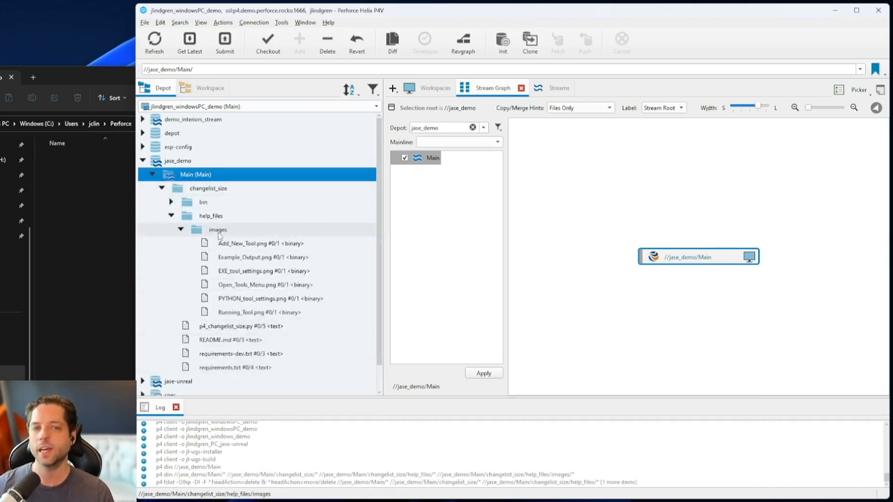
{"action": "mouse_move", "coordinate": [241, 243]}
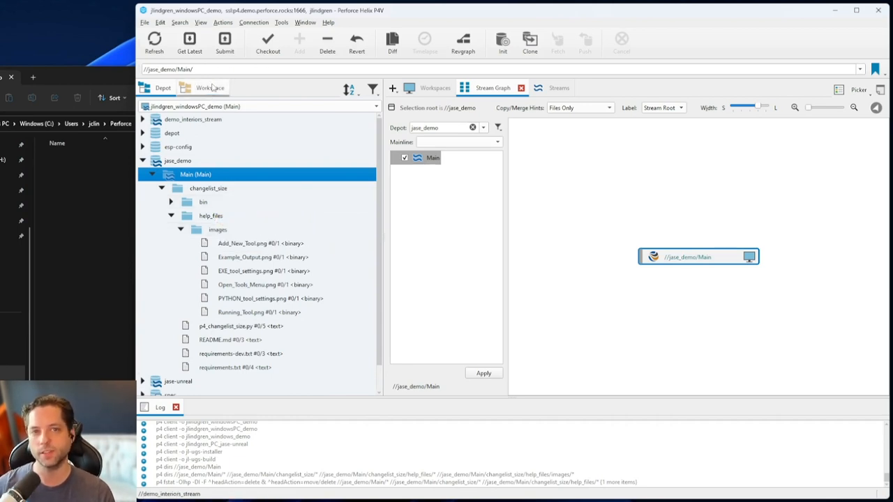
{"action": "left_click", "coordinate": [210, 88]}
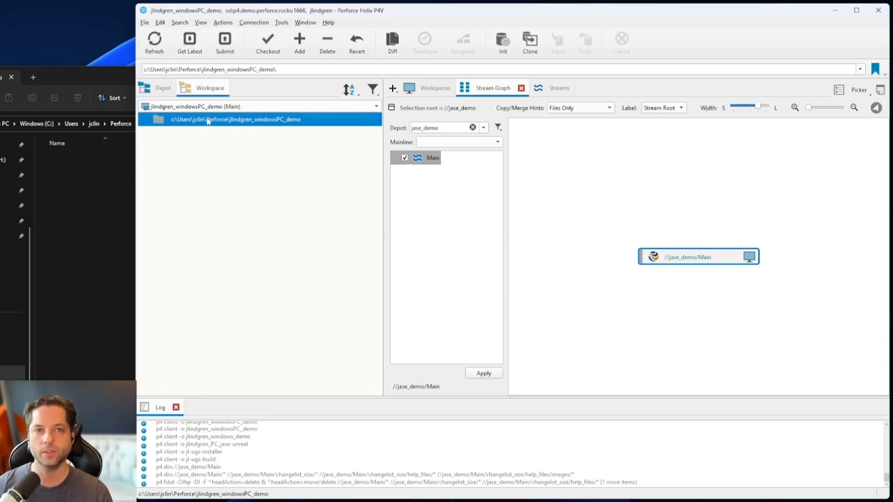
Show the root folder's context menu with Get Latest Revision, Check Out and Submit
{"action": "right_click", "coordinate": [238, 120]}
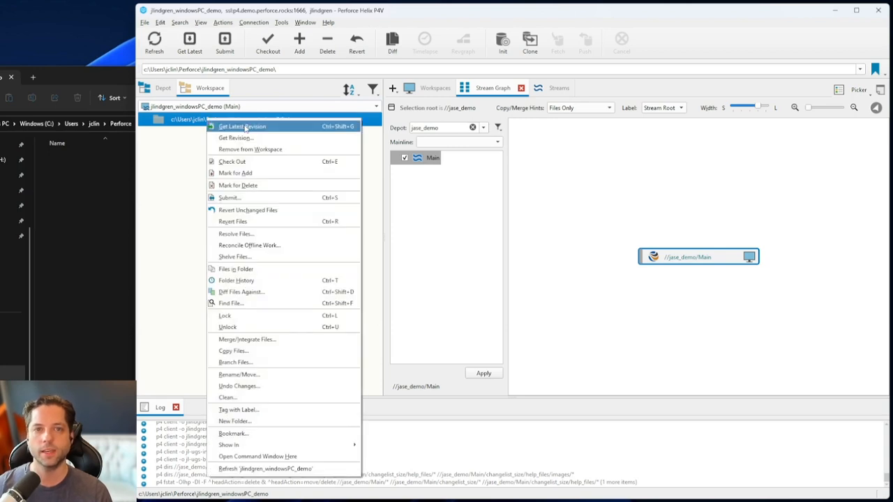
{"action": "mouse_move", "coordinate": [190, 155]}
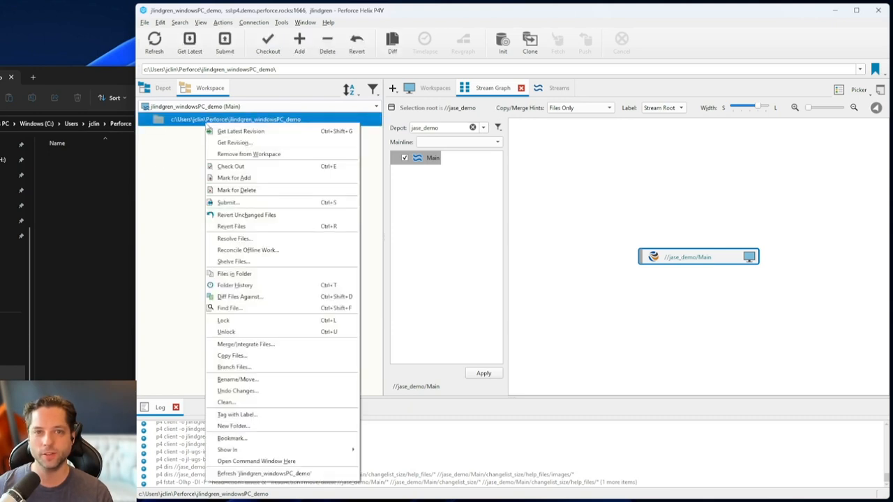
{"action": "mouse_move", "coordinate": [166, 188]}
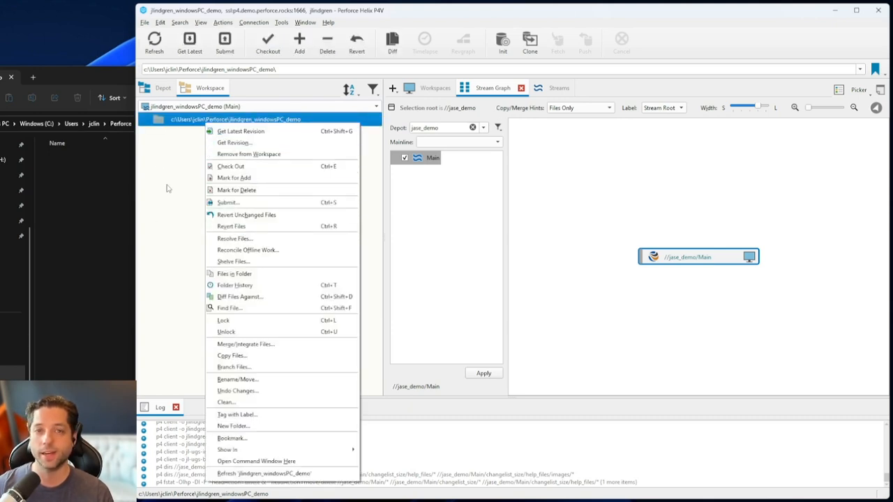
{"action": "mouse_move", "coordinate": [238, 202]}
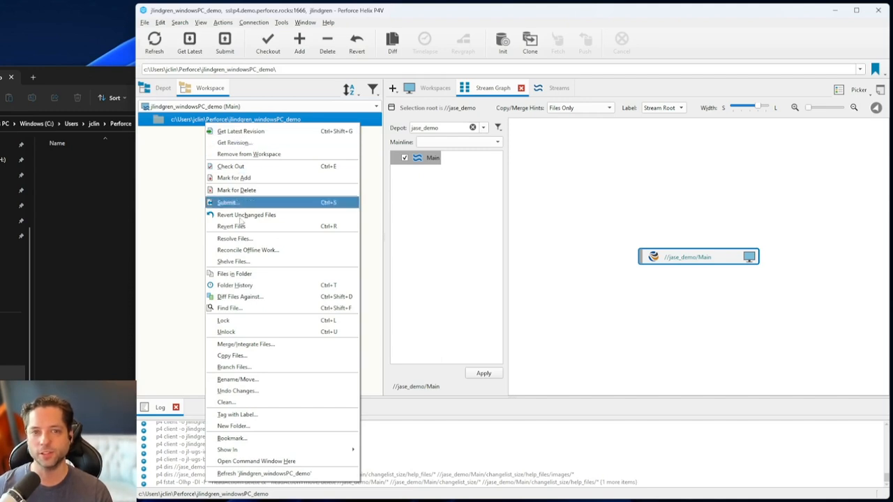
{"action": "mouse_move", "coordinate": [185, 185]}
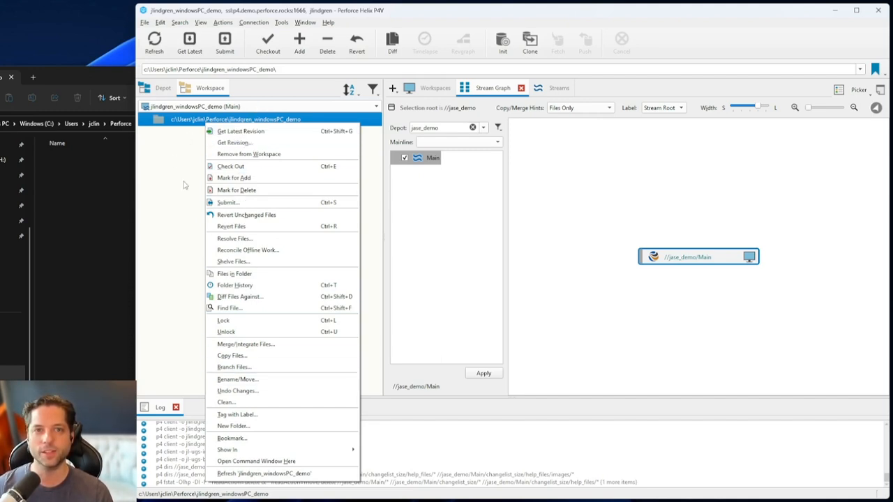
{"action": "mouse_move", "coordinate": [227, 56]}
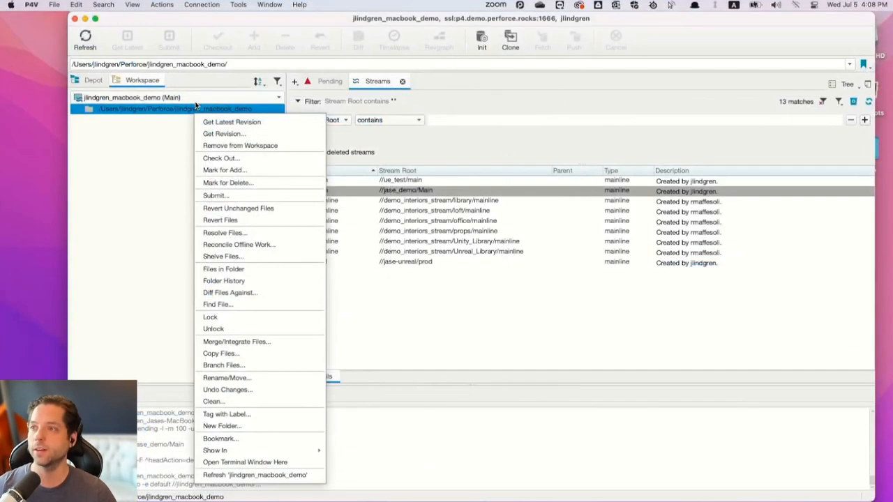
{"action": "mouse_move", "coordinate": [232, 122]}
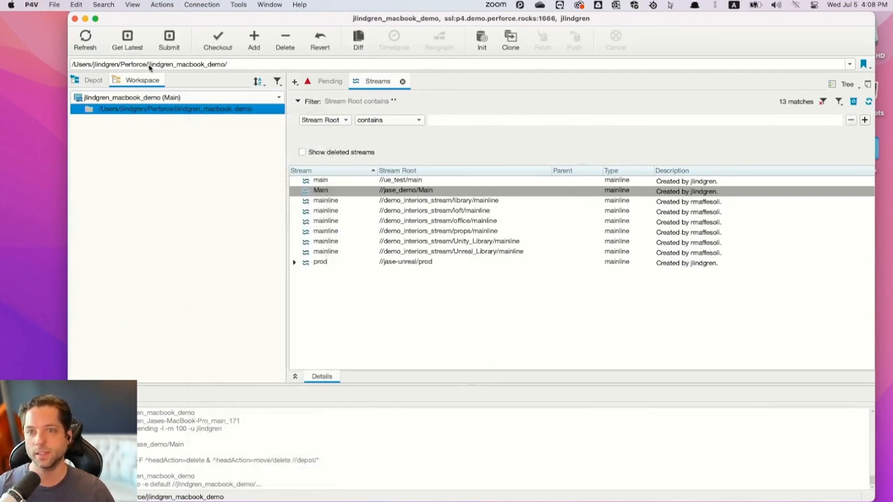
{"action": "mouse_move", "coordinate": [157, 209]}
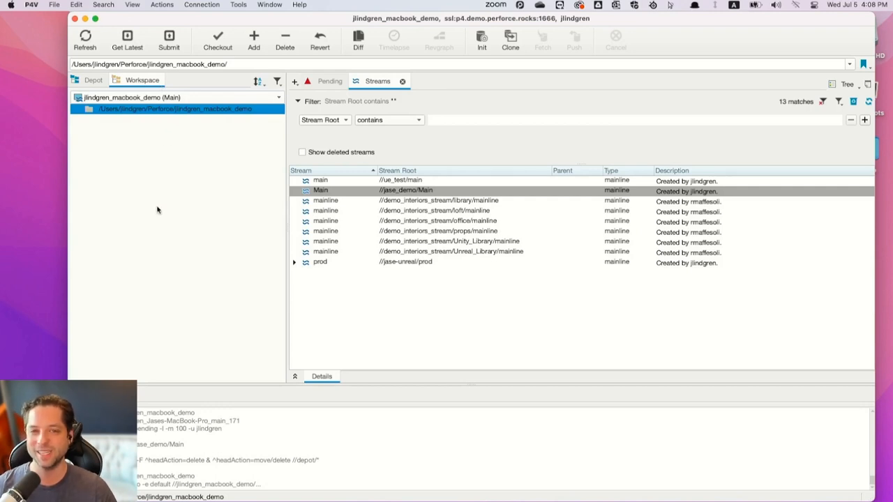
{"action": "mouse_move", "coordinate": [157, 94]}
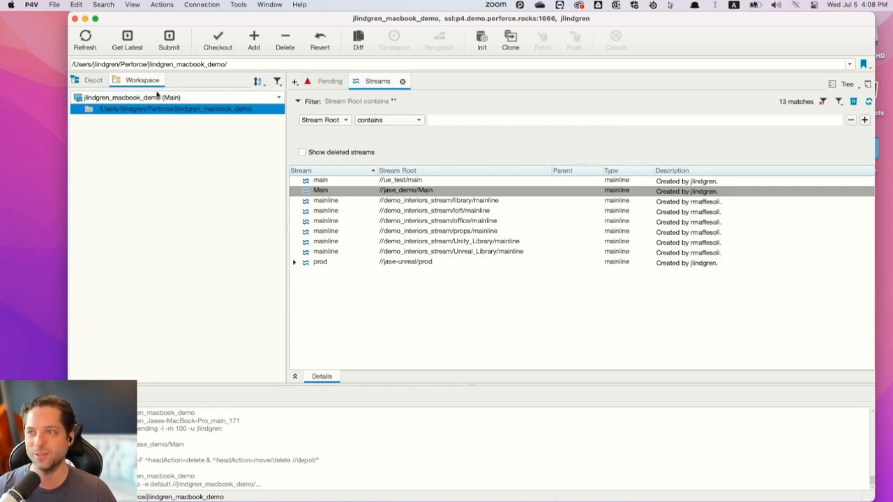
{"action": "mouse_move", "coordinate": [177, 108]}
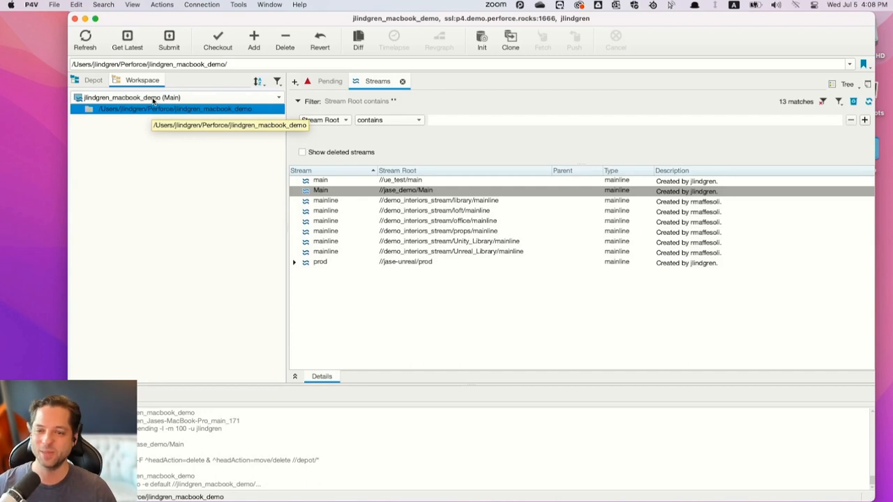
{"action": "mouse_move", "coordinate": [33, 150]}
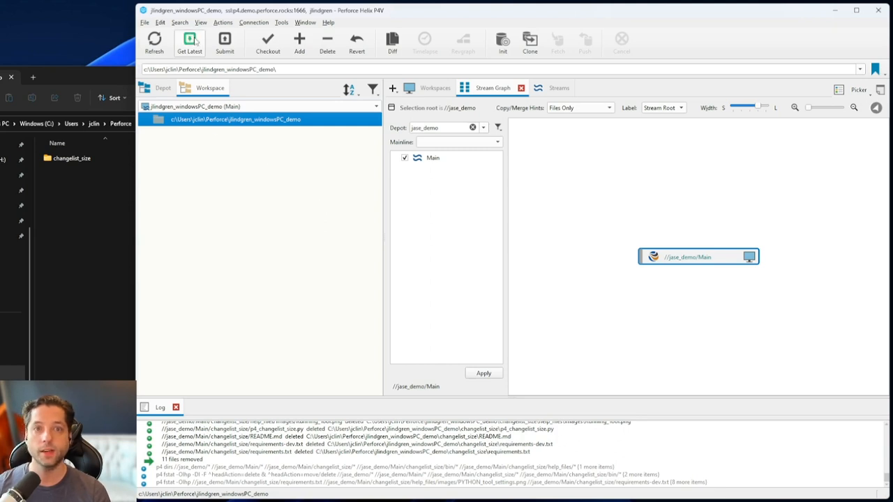
{"action": "mouse_move", "coordinate": [210, 125]}
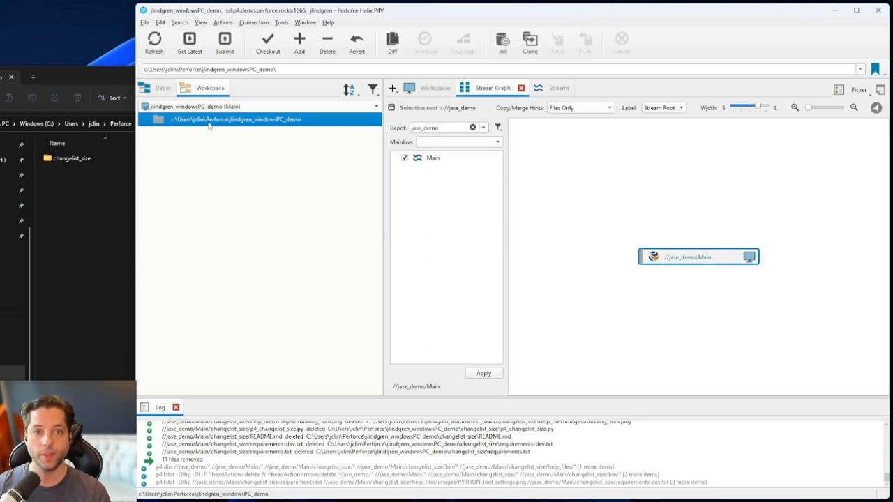
Get the latest revision, then expand changelist_size, help_files and images in the tree
{"action": "right_click", "coordinate": [237, 120]}
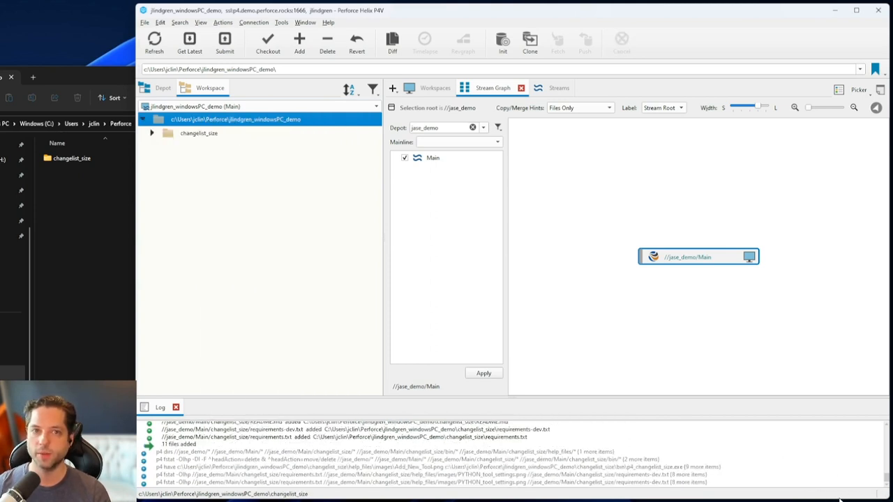
{"action": "left_click", "coordinate": [151, 133]}
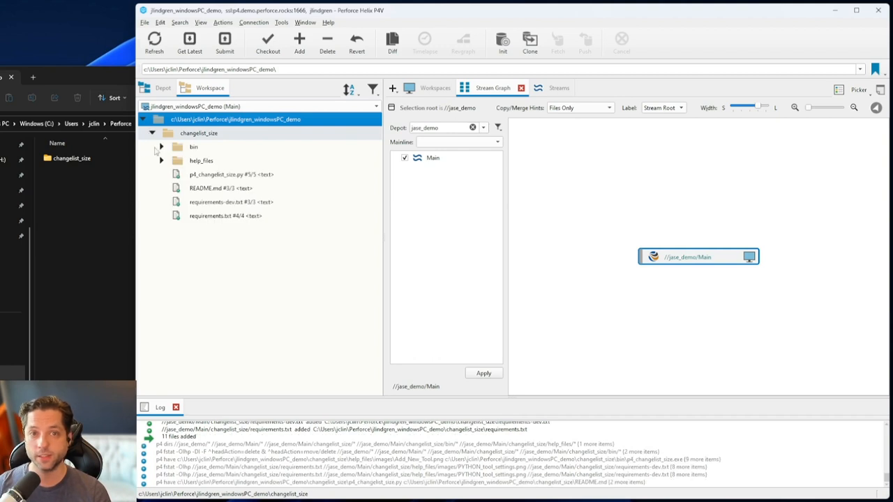
{"action": "left_click", "coordinate": [161, 161]}
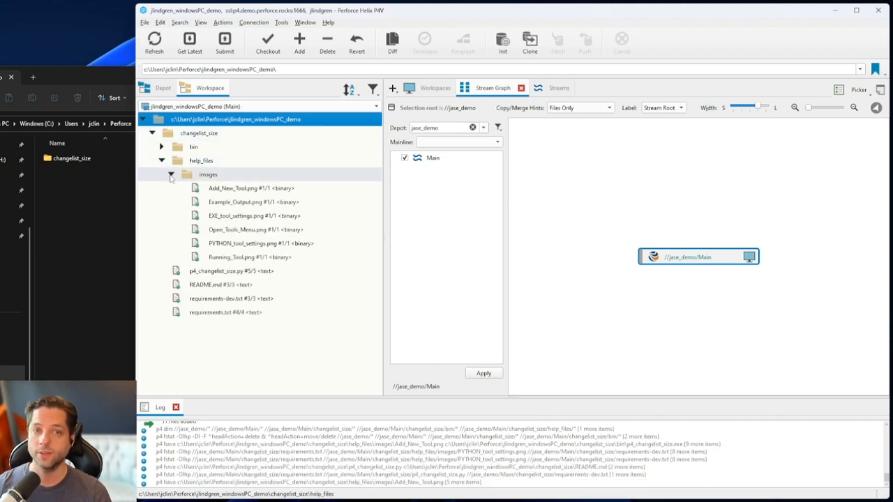
{"action": "left_click", "coordinate": [249, 257]}
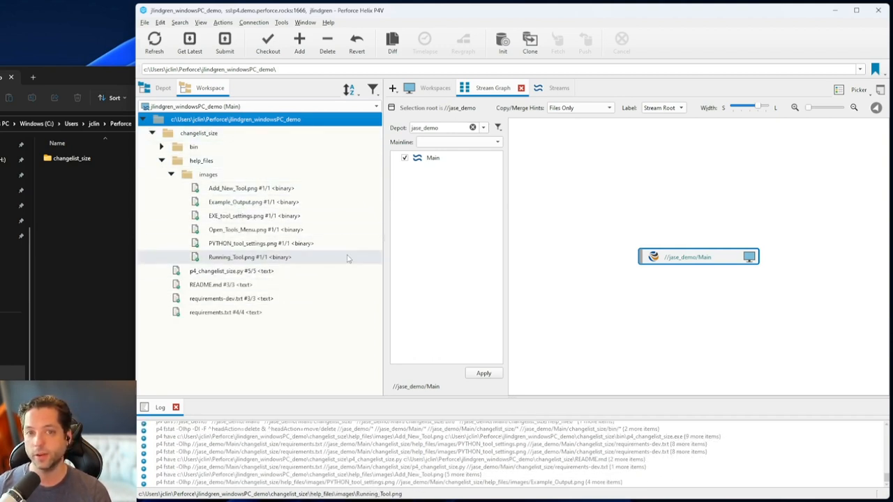
{"action": "left_click", "coordinate": [232, 271]}
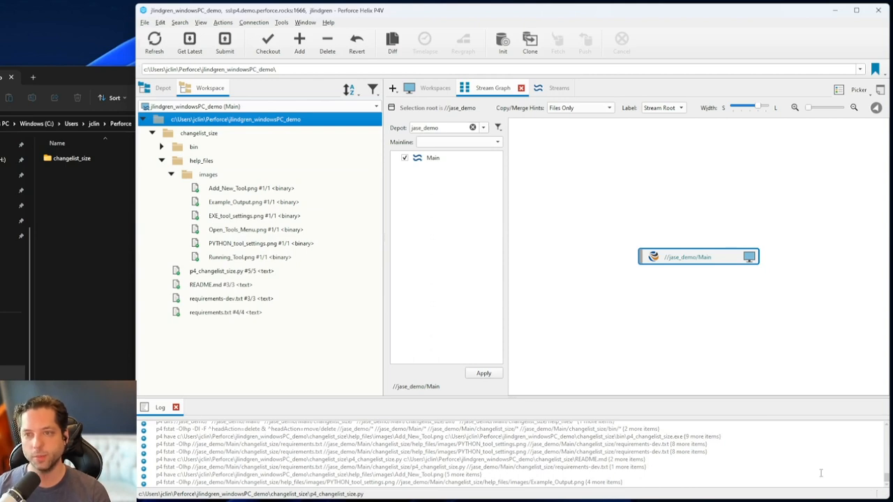
{"action": "left_click", "coordinate": [161, 147]}
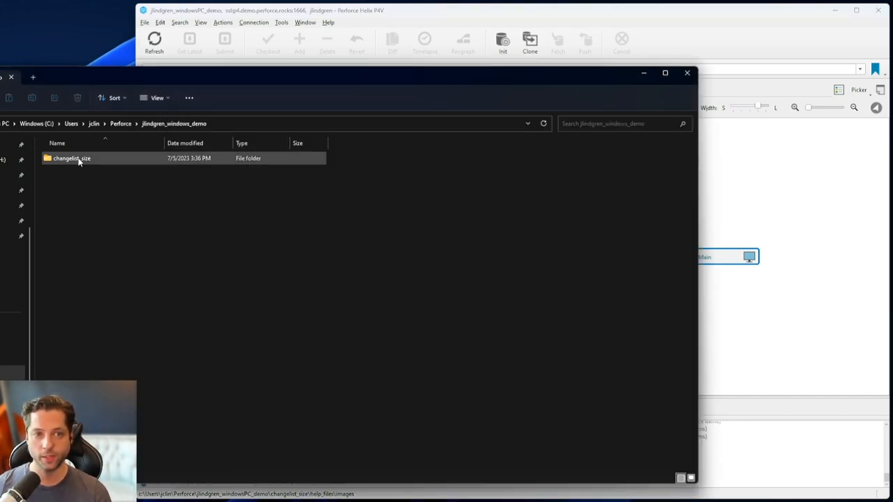
Browse File Explorer into changelist_size > help_files > images to see the six synced images
{"action": "double_click", "coordinate": [71, 157]}
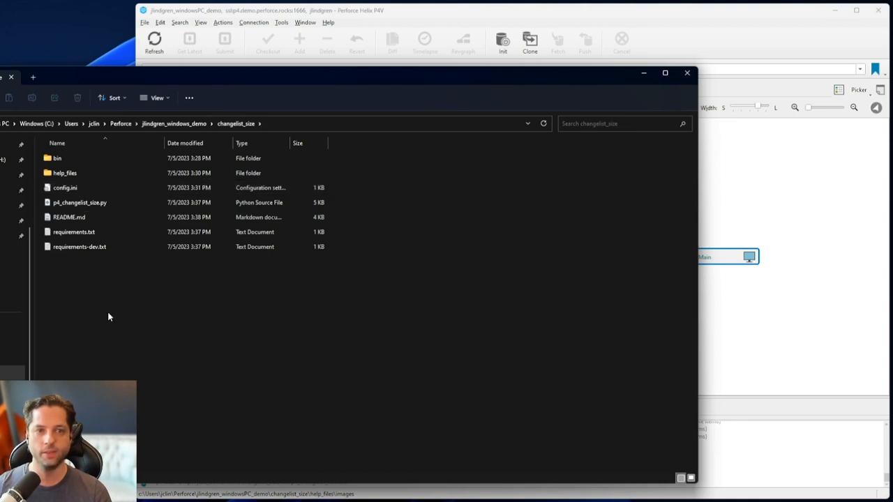
{"action": "double_click", "coordinate": [64, 172]}
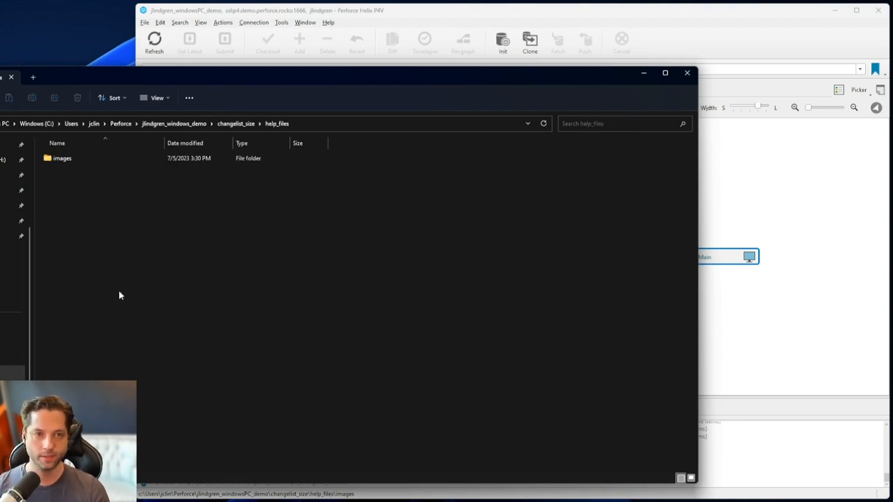
{"action": "double_click", "coordinate": [62, 158]}
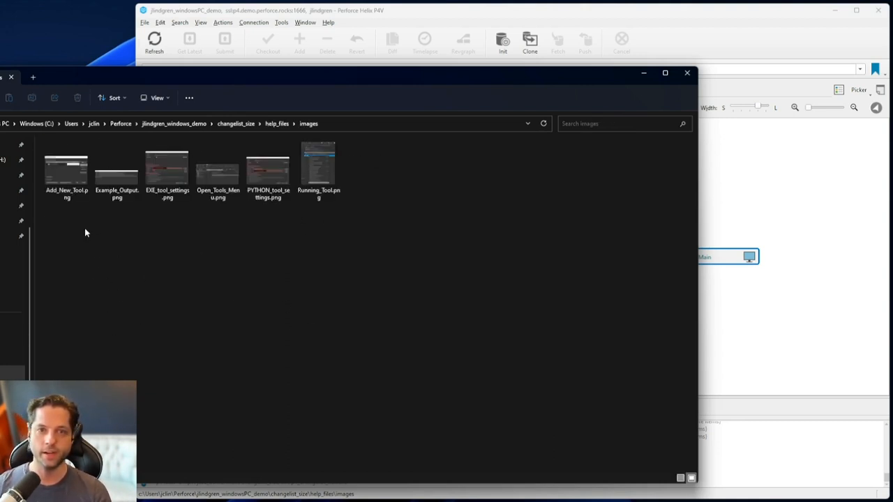
{"action": "left_click", "coordinate": [236, 124]}
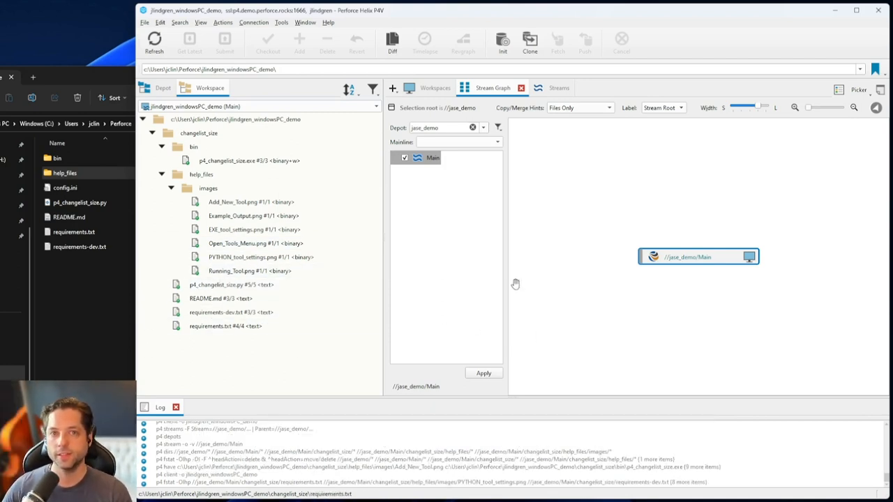
{"action": "mouse_move", "coordinate": [511, 253]}
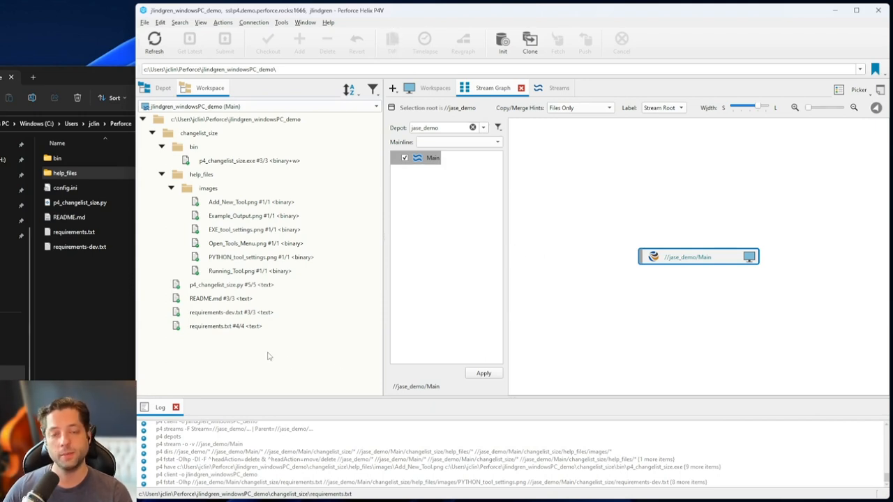
{"action": "left_click", "coordinate": [262, 106]}
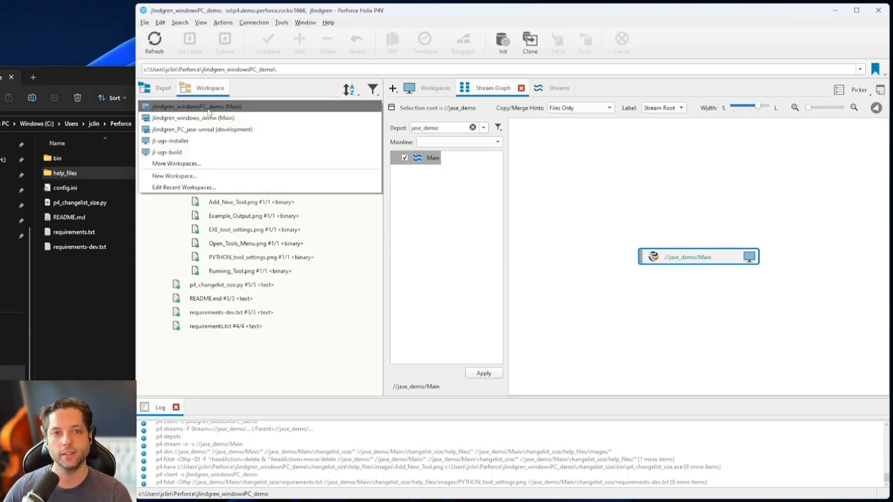
{"action": "left_click", "coordinate": [196, 106]}
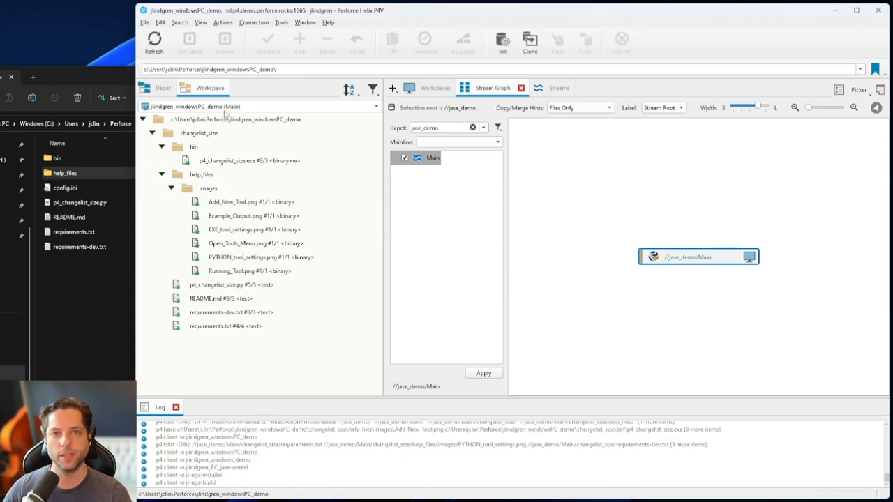
Review the jlindgren_windowsPC_demo workspace form's Stream field and Advanced tab
{"action": "left_click", "coordinate": [253, 22]}
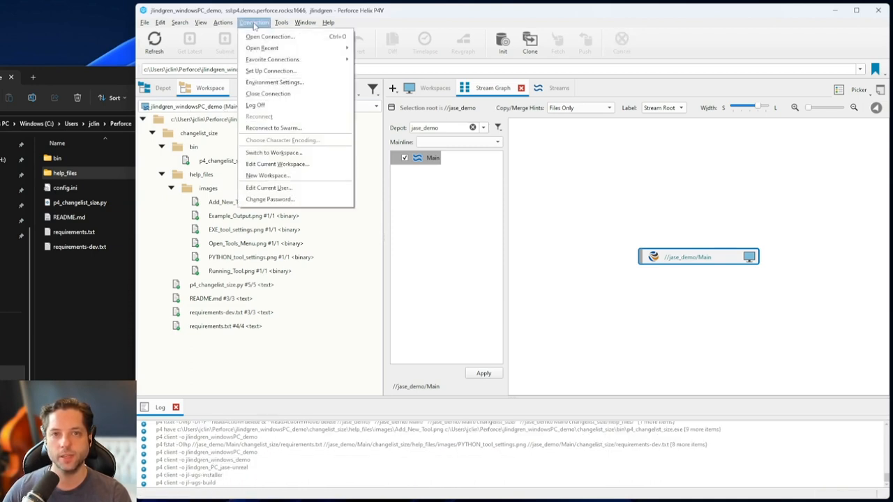
{"action": "mouse_move", "coordinate": [277, 164]}
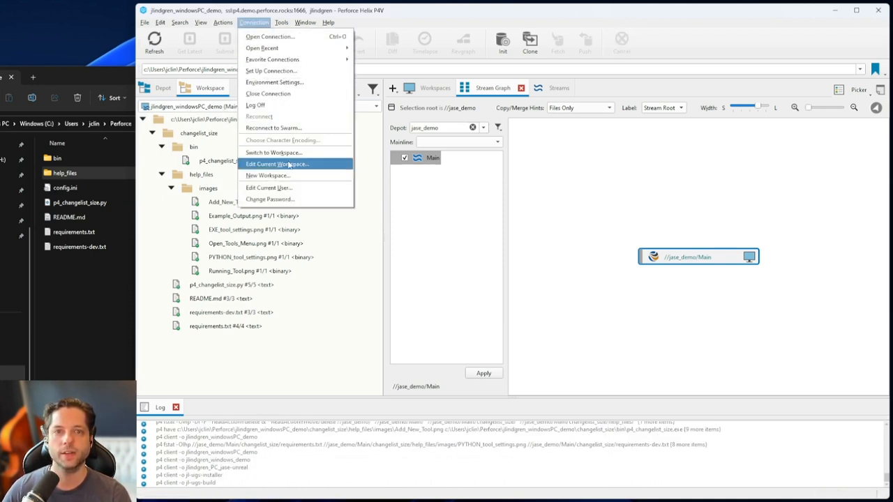
{"action": "left_click", "coordinate": [277, 164]}
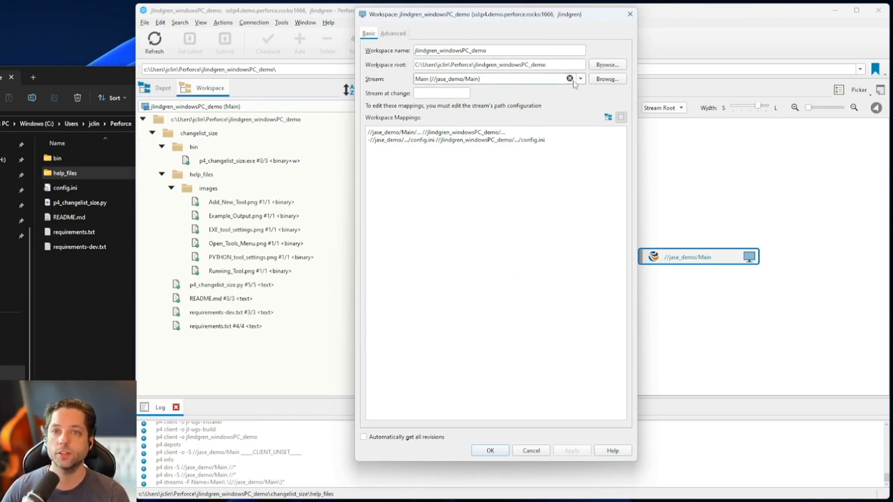
{"action": "left_click", "coordinate": [606, 78]}
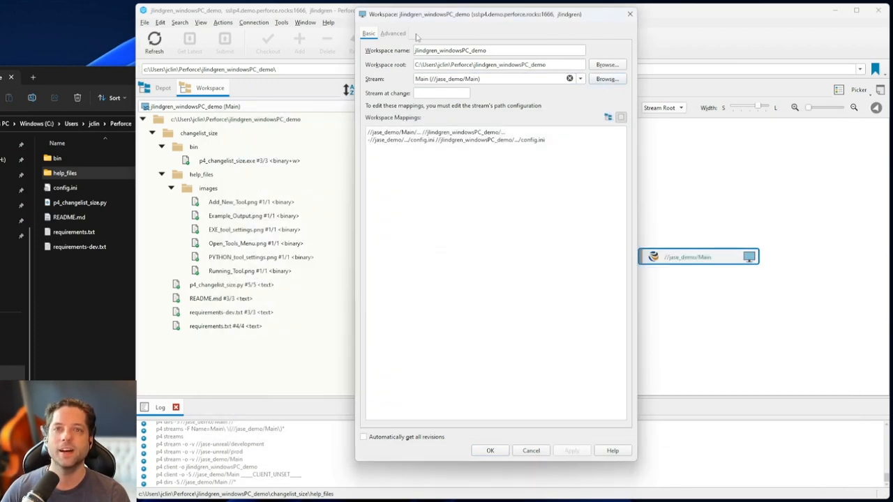
{"action": "left_click", "coordinate": [392, 33]}
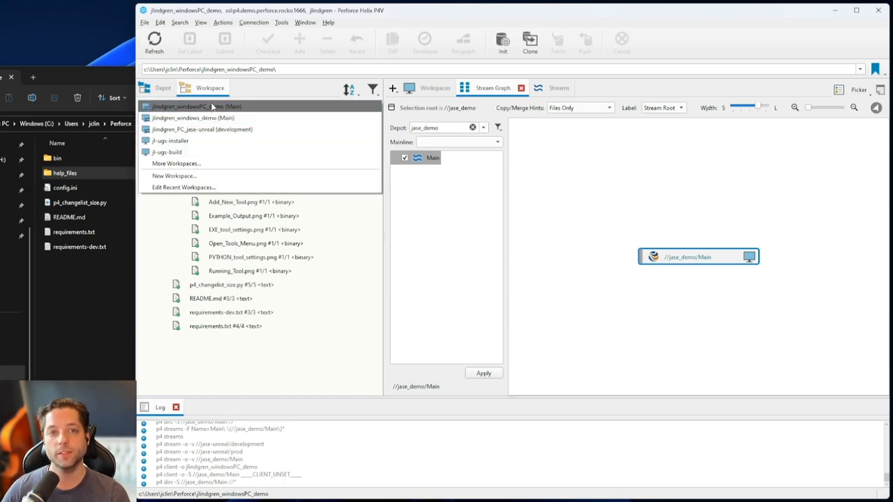
Keep the current workspace and expand the Main stream to browse its depot folders
{"action": "left_click", "coordinate": [195, 107]}
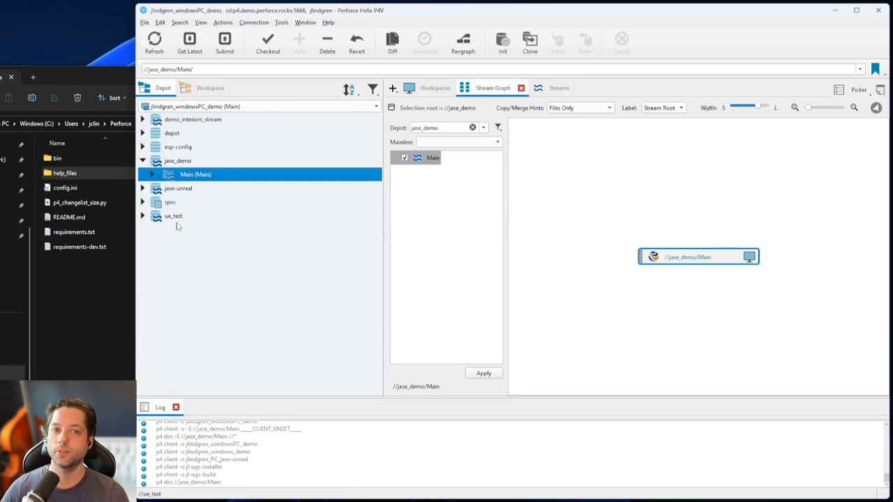
{"action": "left_click", "coordinate": [151, 173]}
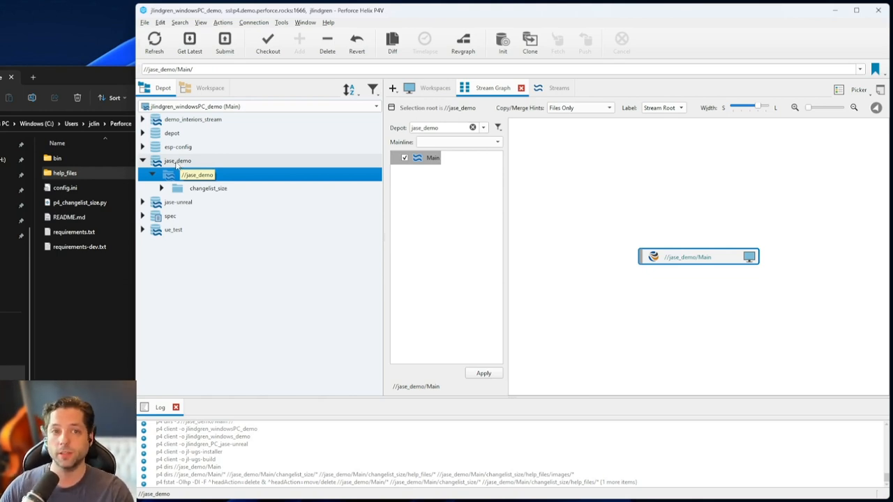
{"action": "left_click", "coordinate": [197, 175]}
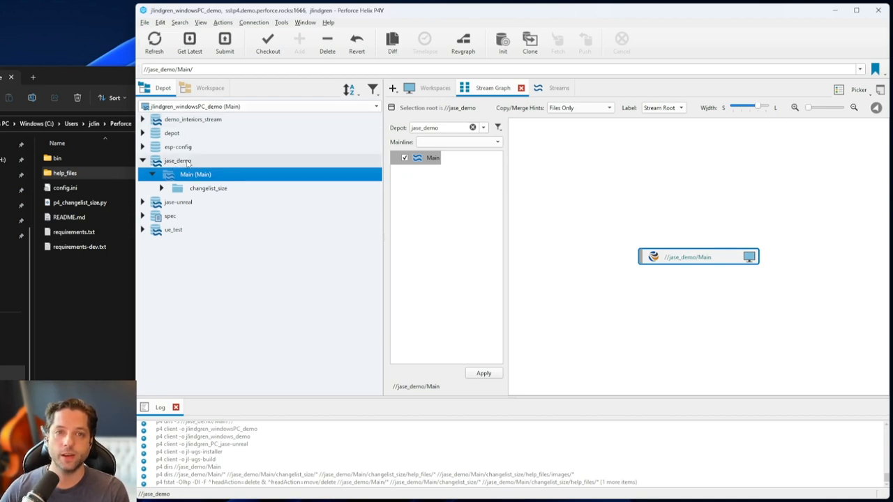
Switch to the jlindgren_PC_jase-unreal workspace from the recent workspaces dropdown
{"action": "left_click", "coordinate": [210, 87]}
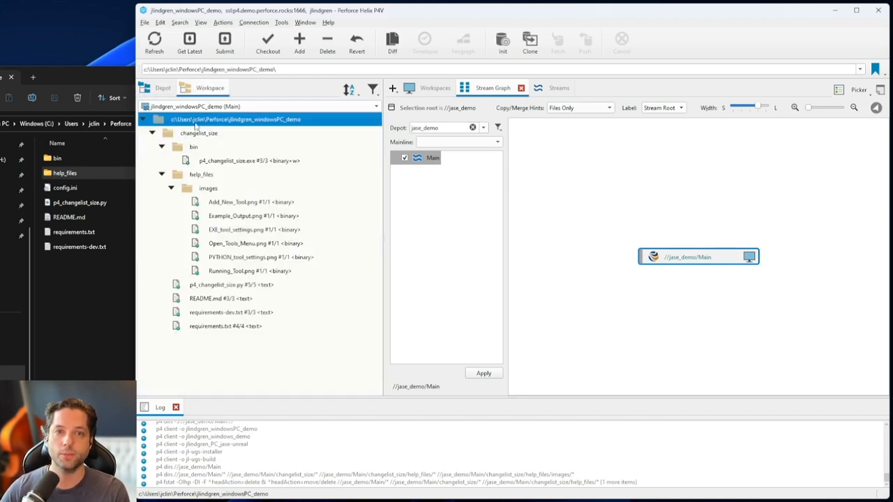
{"action": "left_click", "coordinate": [375, 106]}
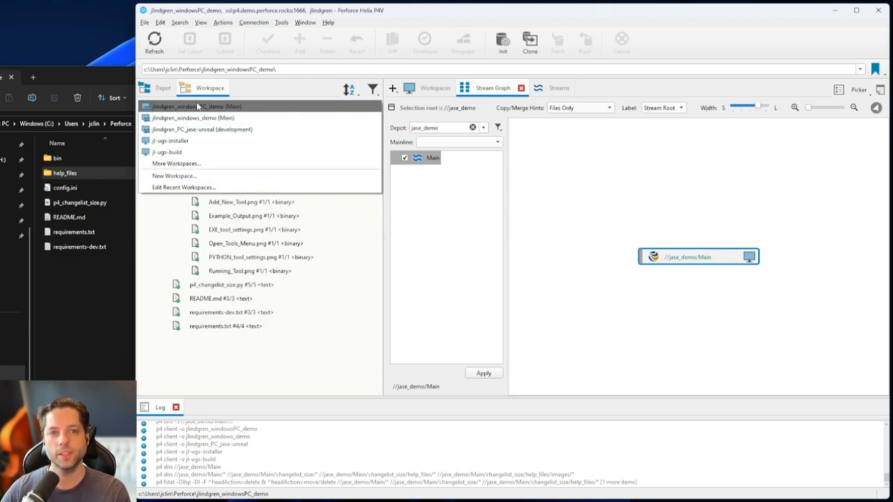
{"action": "mouse_move", "coordinate": [202, 129]}
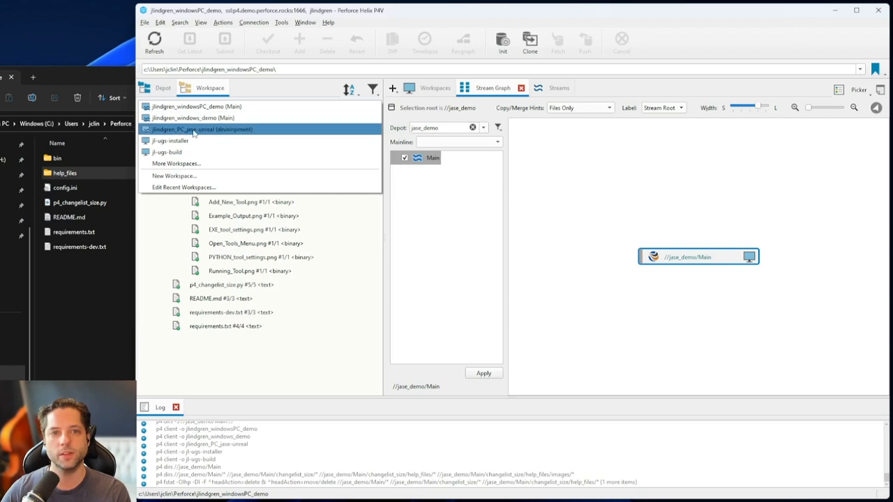
{"action": "left_click", "coordinate": [201, 129]}
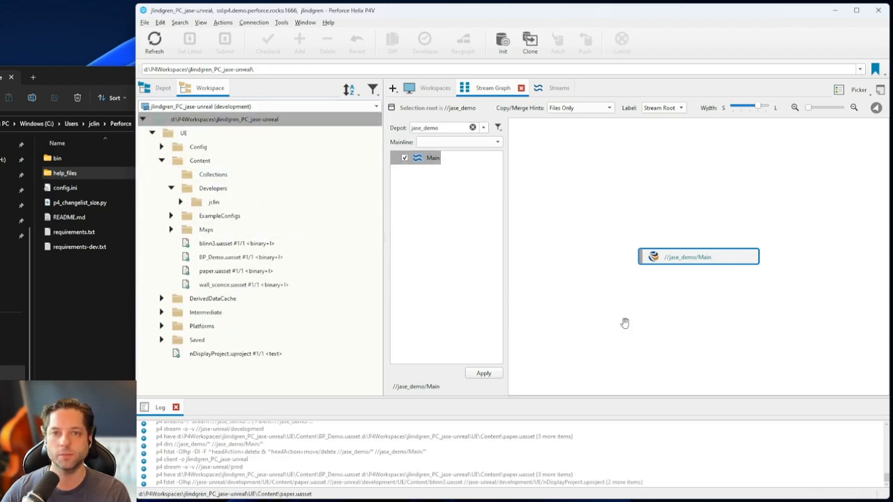
{"action": "left_click", "coordinate": [236, 257]}
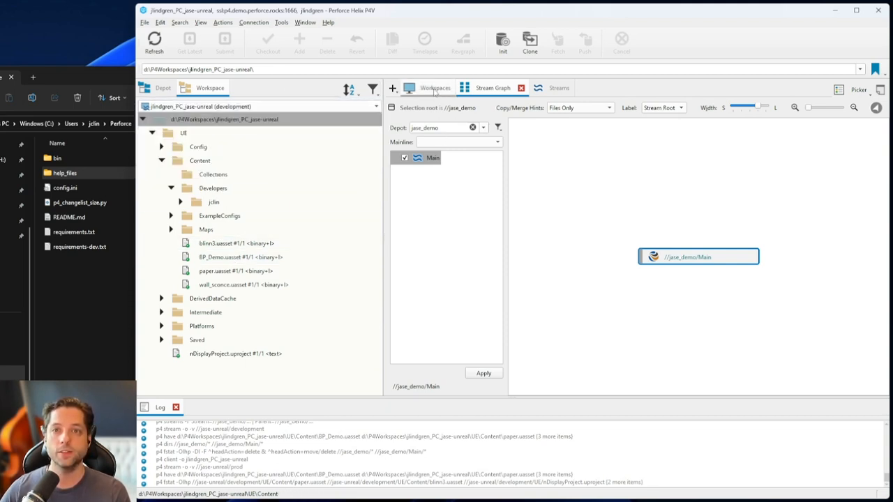
List workspaces filtered by Owner is Current User and select jlindgren_windows_demo
{"action": "left_click", "coordinate": [435, 88]}
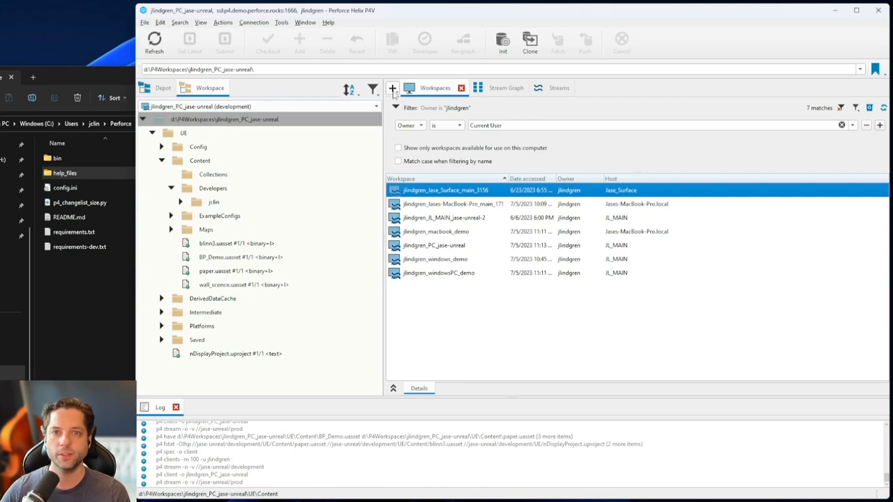
{"action": "left_click", "coordinate": [392, 87]}
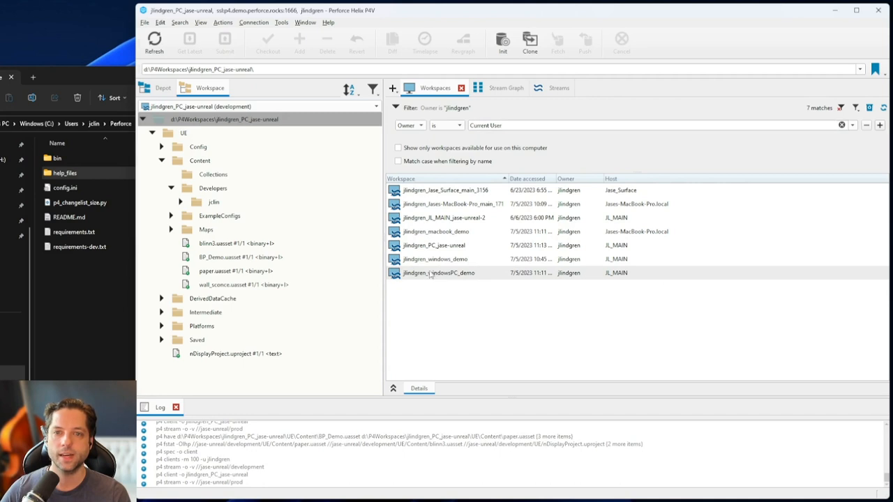
{"action": "left_click", "coordinate": [435, 259]}
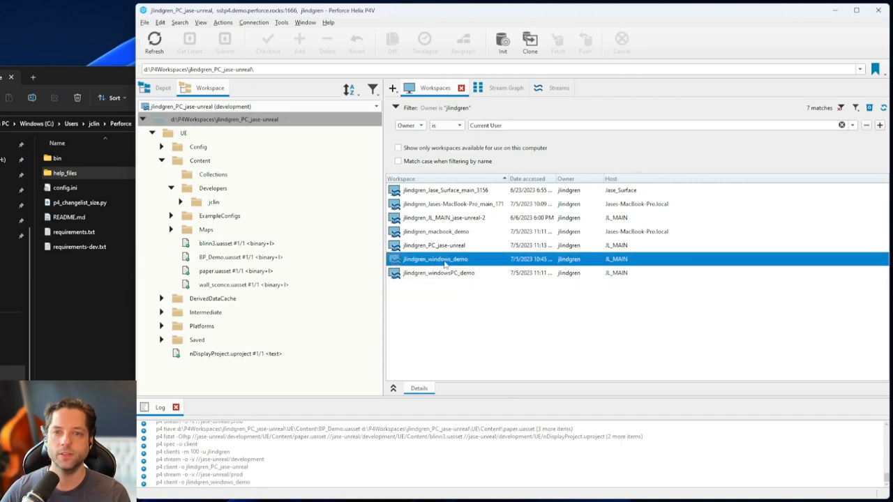
{"action": "left_click", "coordinate": [436, 231]}
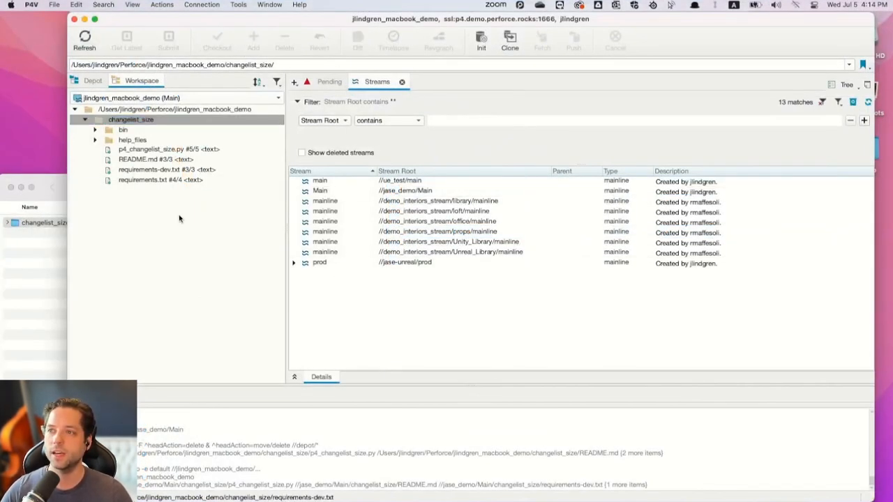
{"action": "mouse_move", "coordinate": [53, 312]}
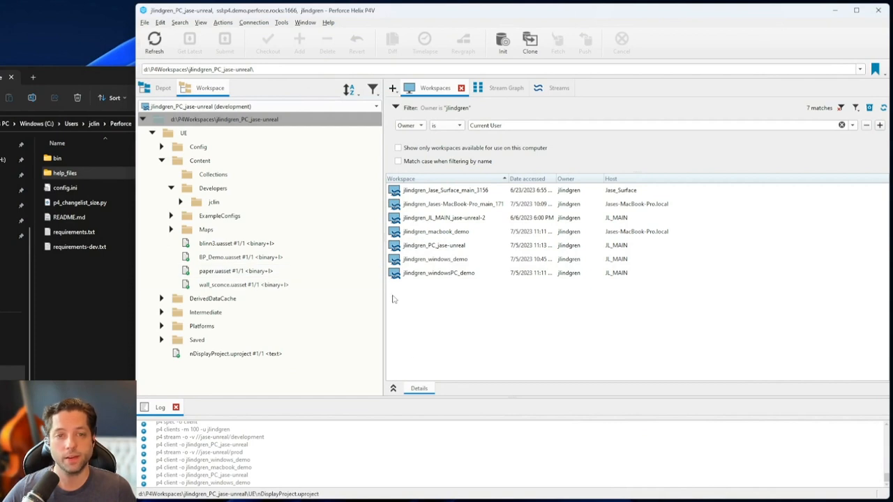
Check a workspace's Switch to Workspace action, then double-click jlindgren_windowsPC_demo to switch
{"action": "right_click", "coordinate": [435, 259]}
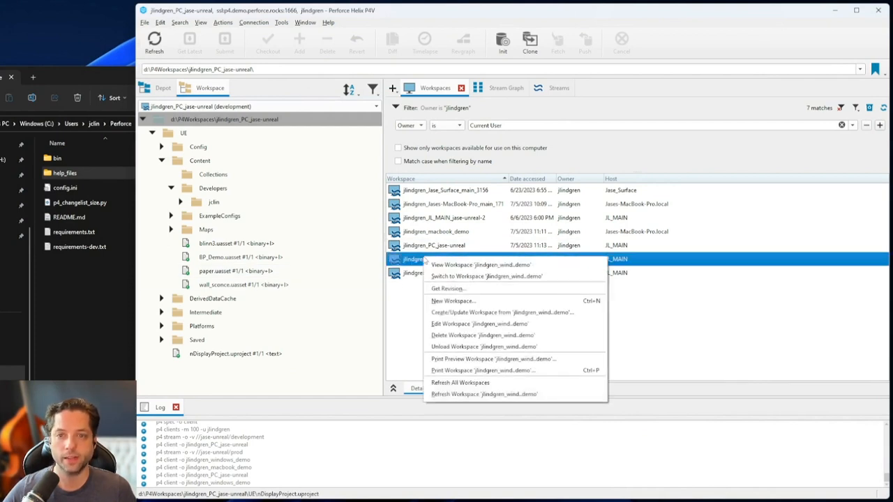
{"action": "mouse_move", "coordinate": [487, 276]}
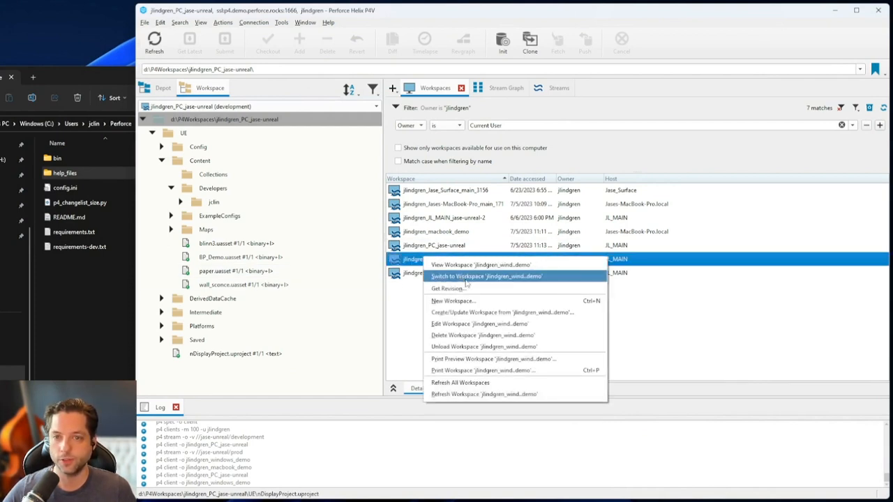
{"action": "mouse_move", "coordinate": [282, 106]}
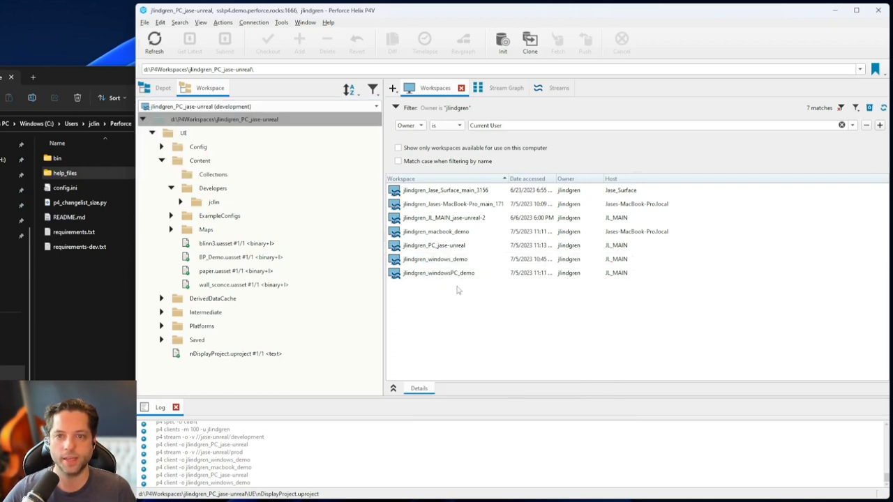
{"action": "left_click", "coordinate": [439, 273]}
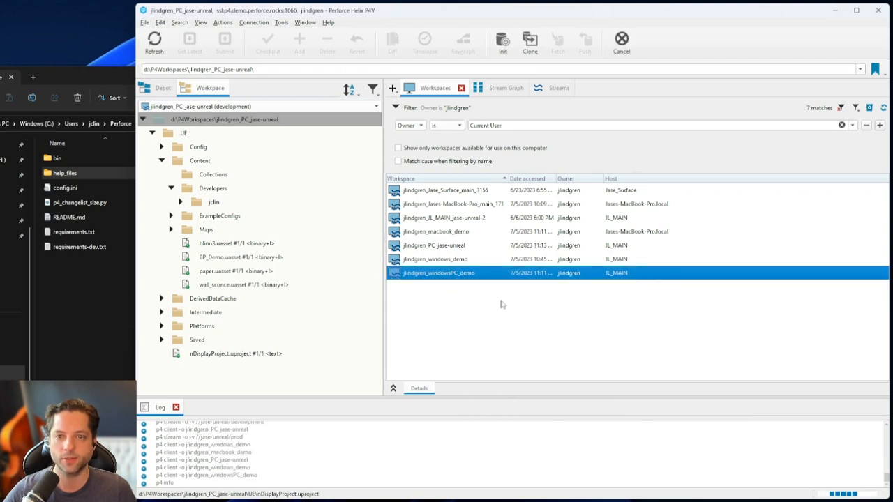
{"action": "double_click", "coordinate": [438, 272]}
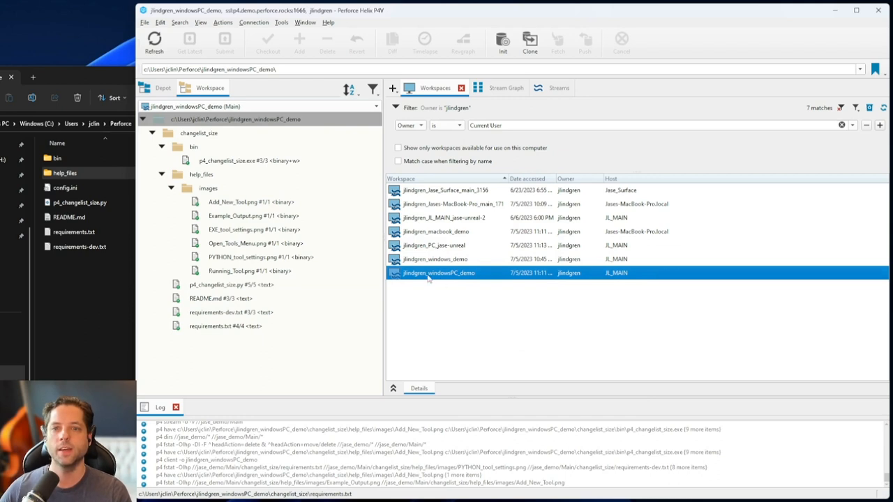
{"action": "mouse_move", "coordinate": [490, 231]}
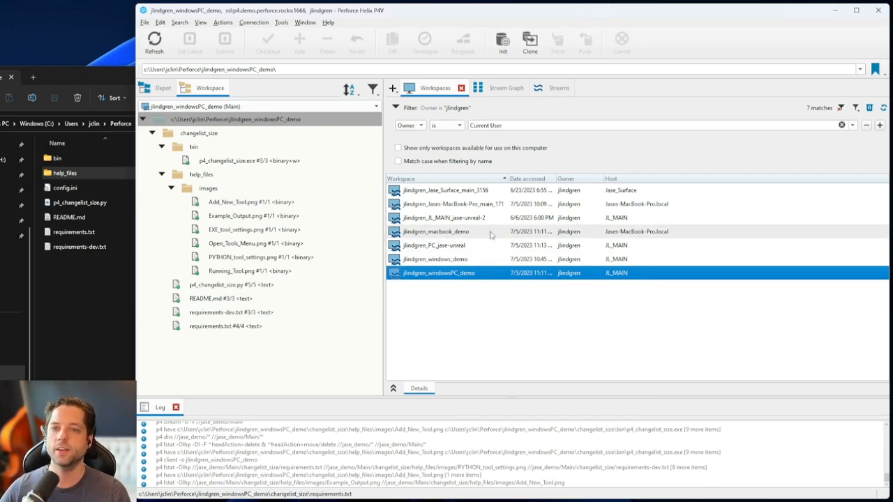
{"action": "right_click", "coordinate": [435, 231]}
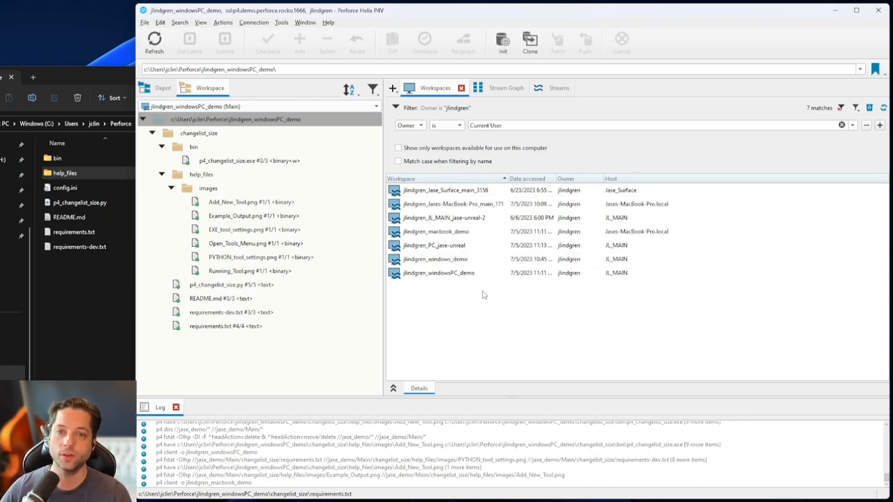
{"action": "mouse_move", "coordinate": [491, 286]}
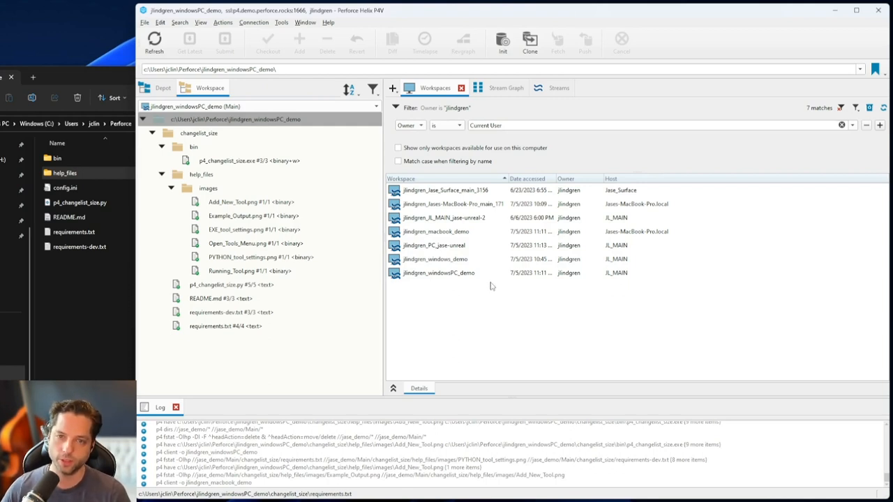
{"action": "mouse_move", "coordinate": [472, 352]}
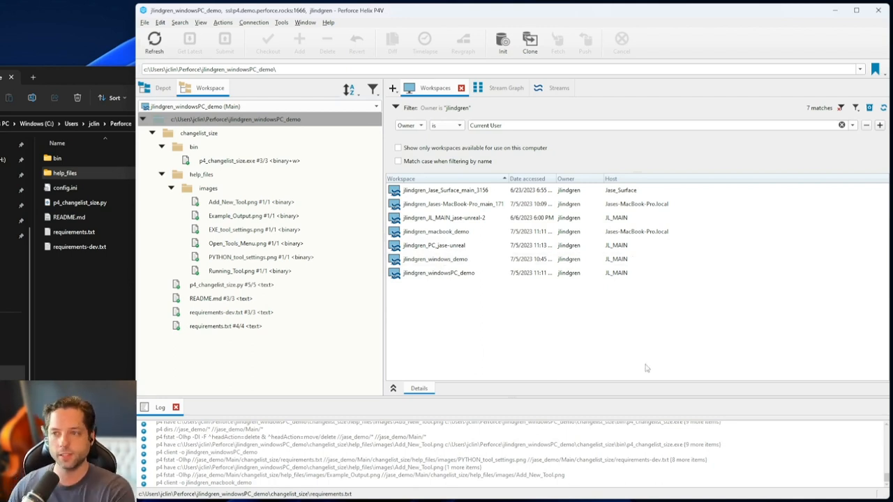
{"action": "mouse_move", "coordinate": [472, 309]}
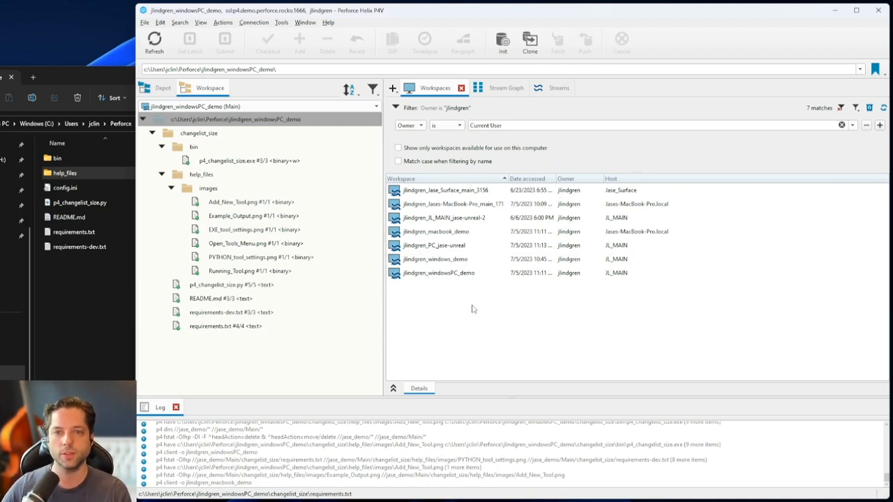
{"action": "mouse_move", "coordinate": [425, 352]}
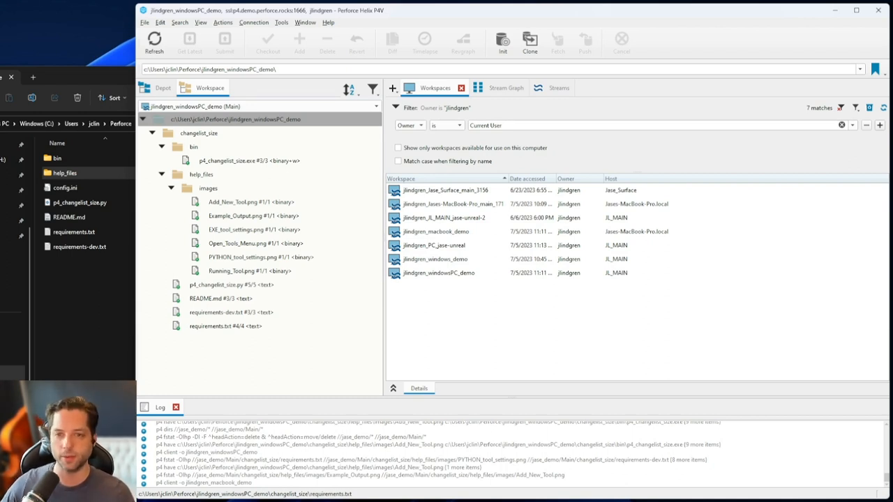
{"action": "mouse_move", "coordinate": [402, 357]}
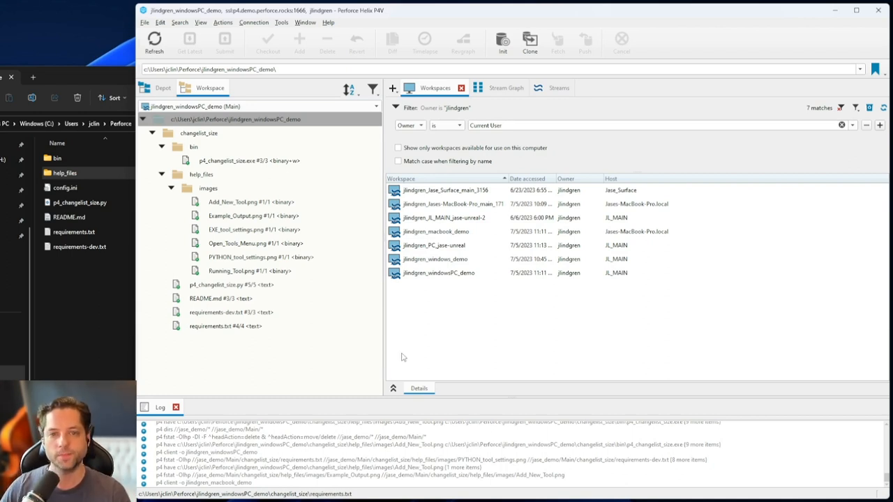
{"action": "mouse_move", "coordinate": [491, 358]}
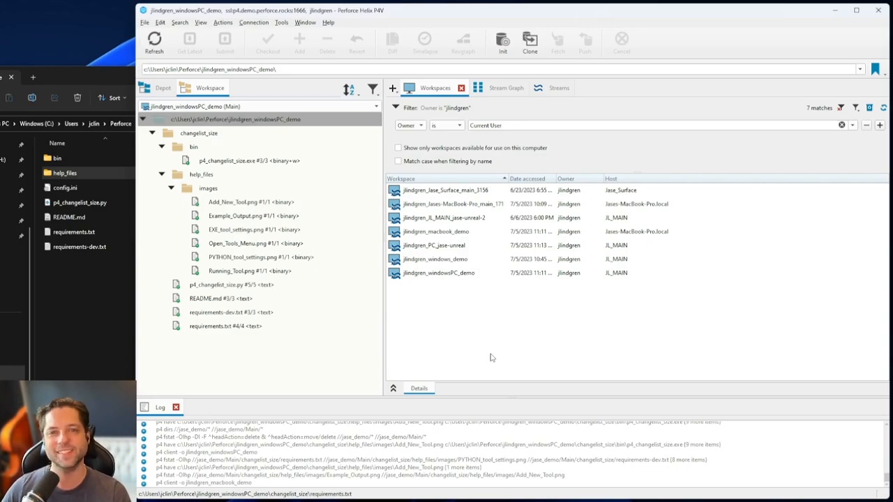